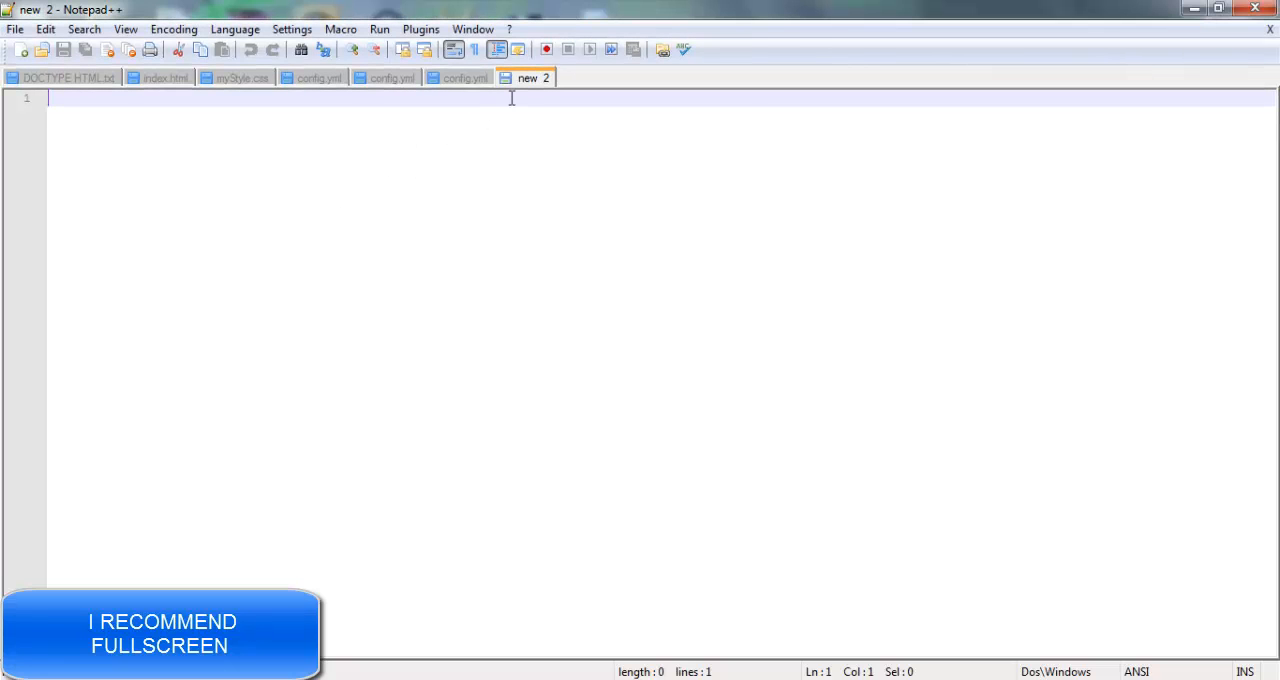
Choose Batch from the Language menu for the empty document
{"action": "left_click", "coordinate": [236, 28]}
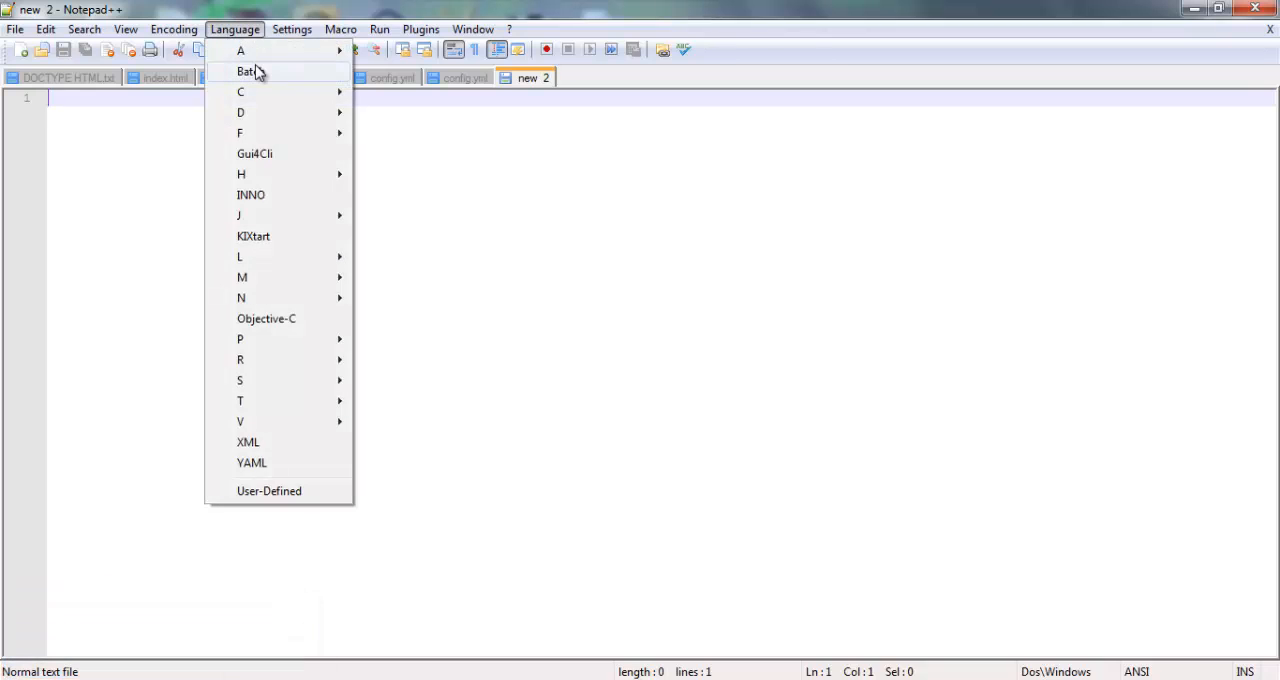
{"action": "left_click", "coordinate": [246, 72]}
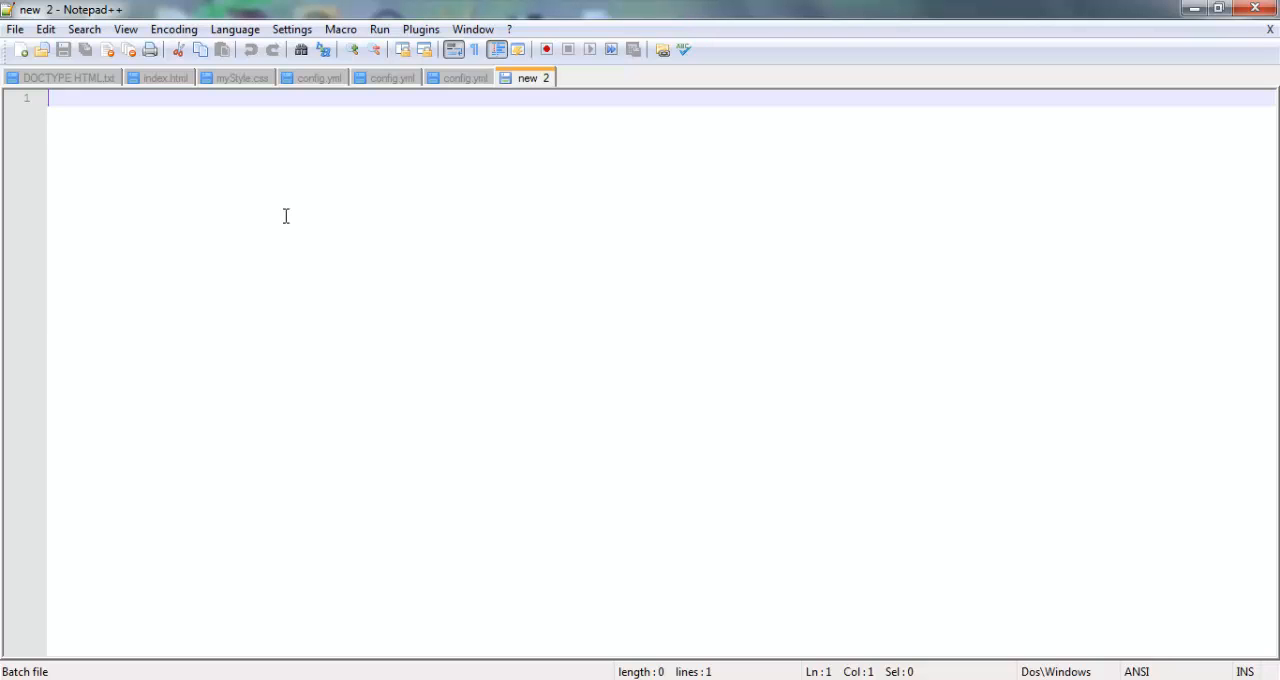
{"action": "mouse_move", "coordinate": [292, 280]}
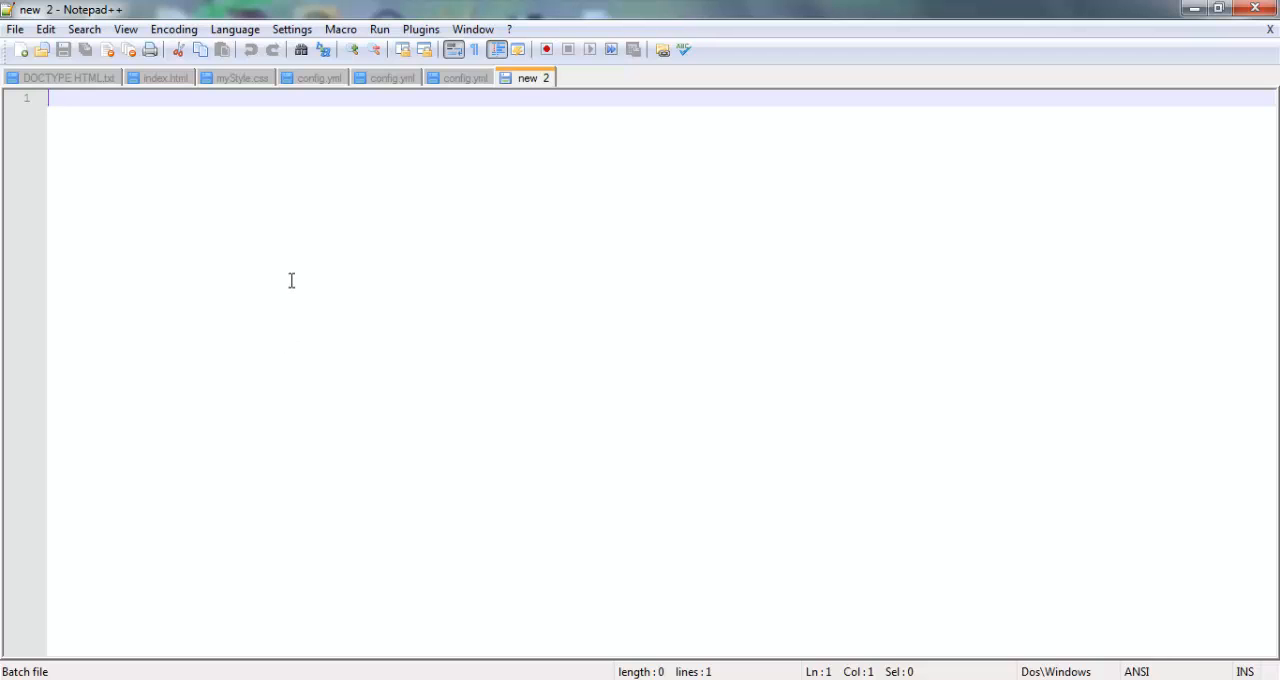
{"action": "left_click", "coordinate": [236, 28]}
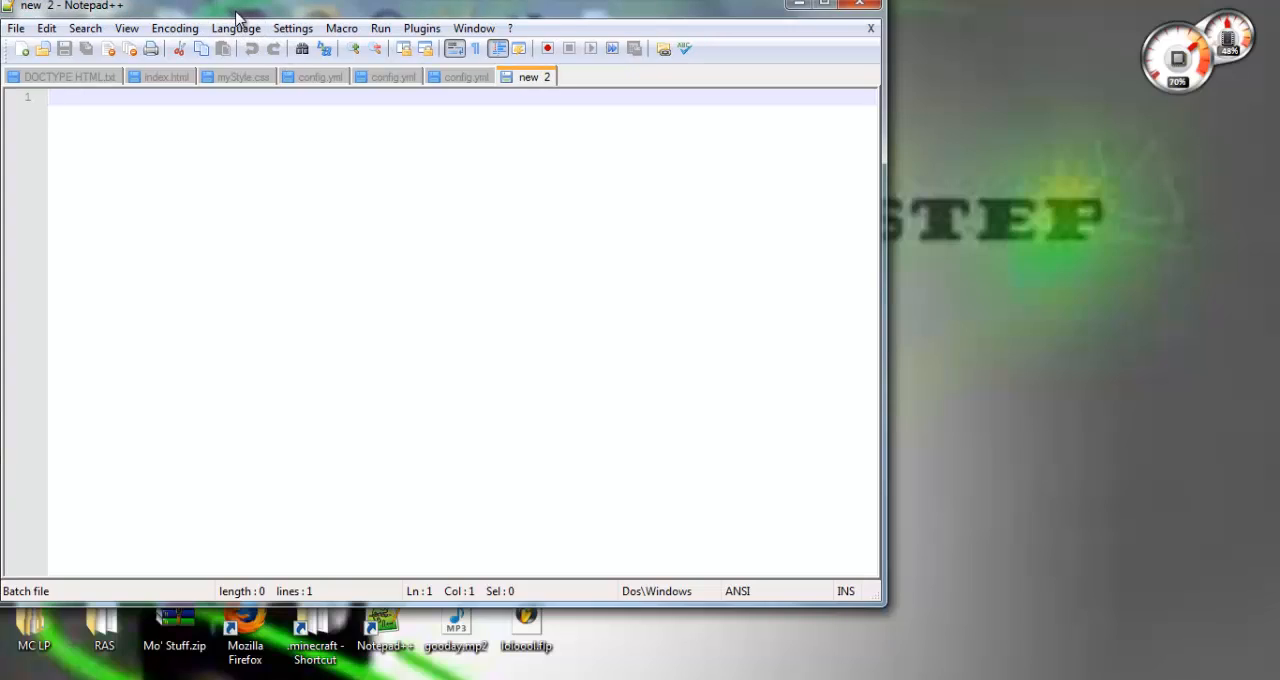
Restore down Notepad++ and launch Firefox
{"action": "left_click", "coordinate": [842, 2]}
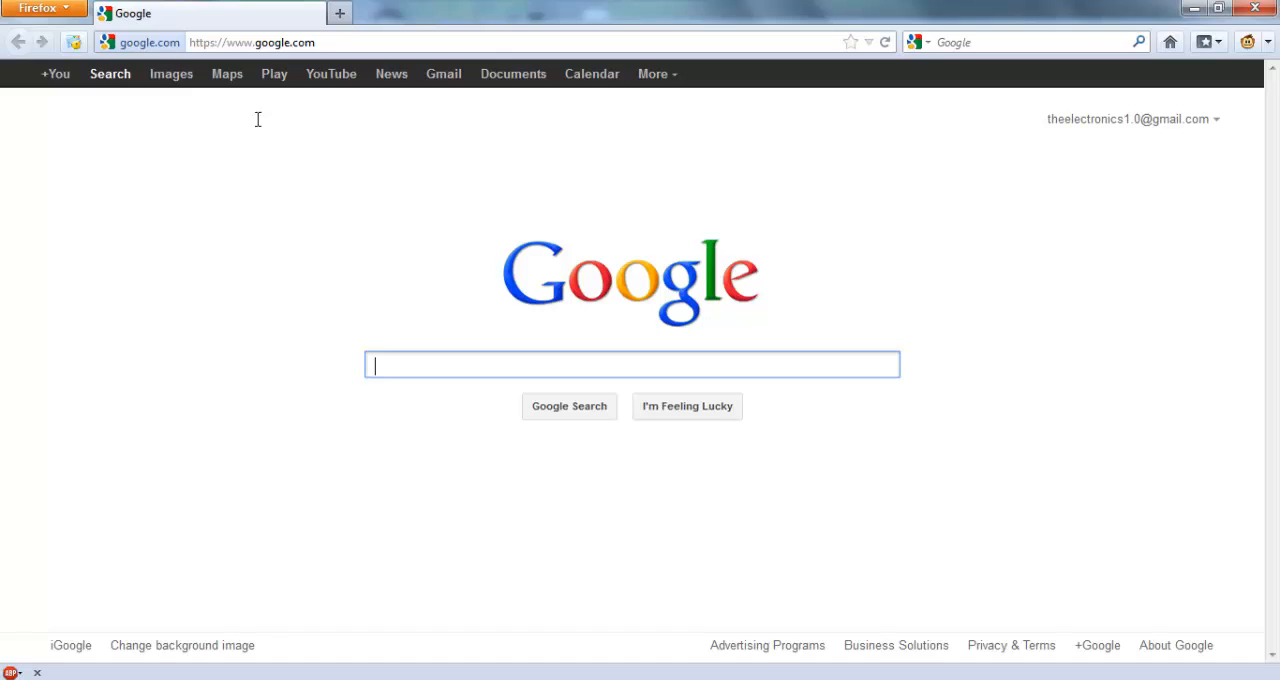
Search Google for notepad++ and follow the Notepad++ Home result
{"action": "left_click", "coordinate": [250, 42]}
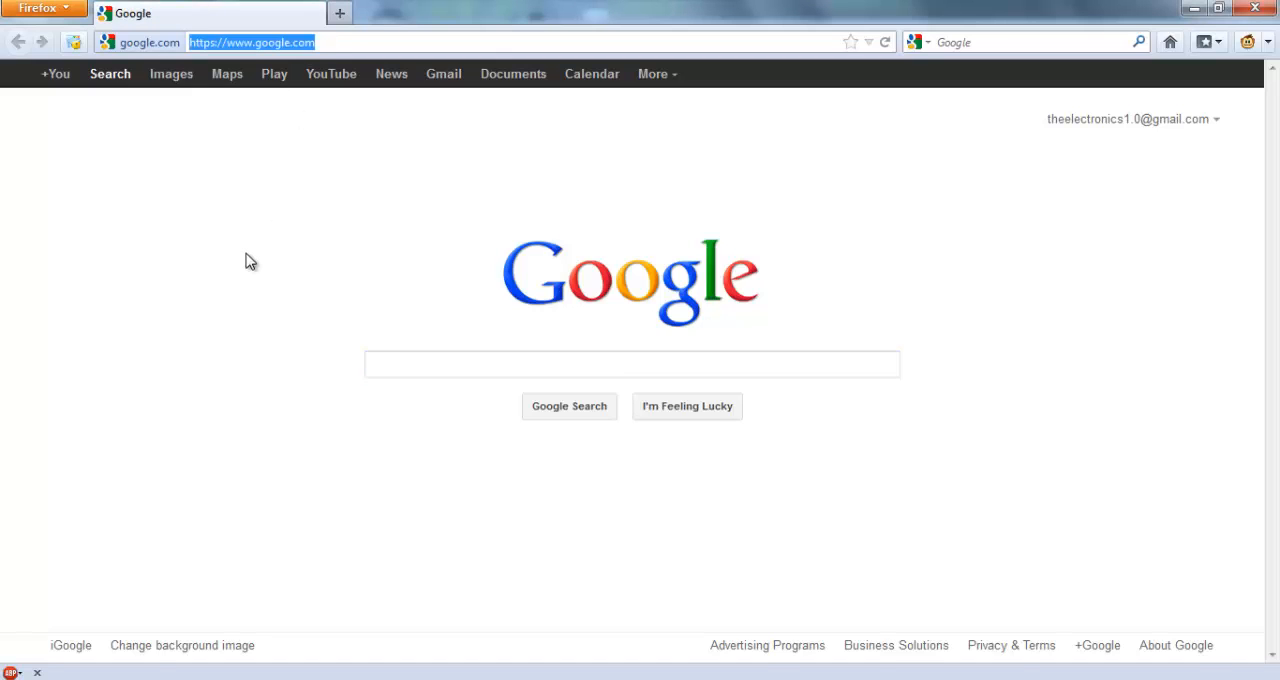
{"action": "left_click", "coordinate": [632, 364]}
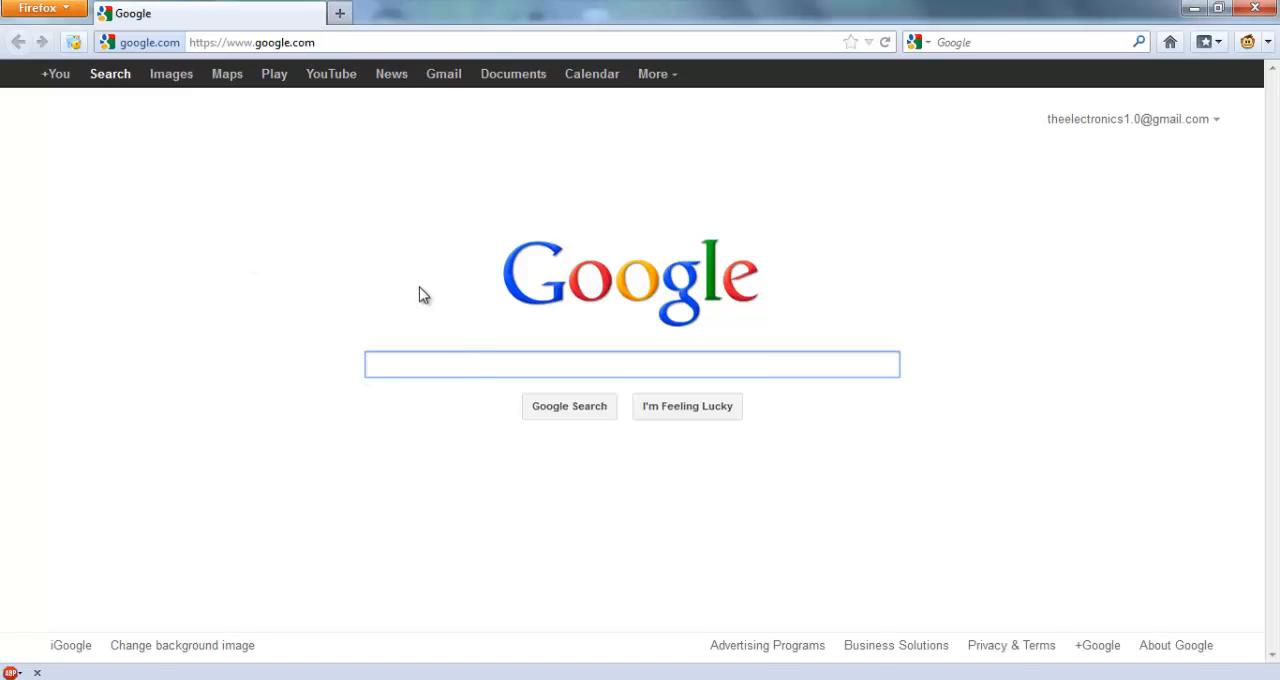
{"action": "type", "text": "notepad++"}
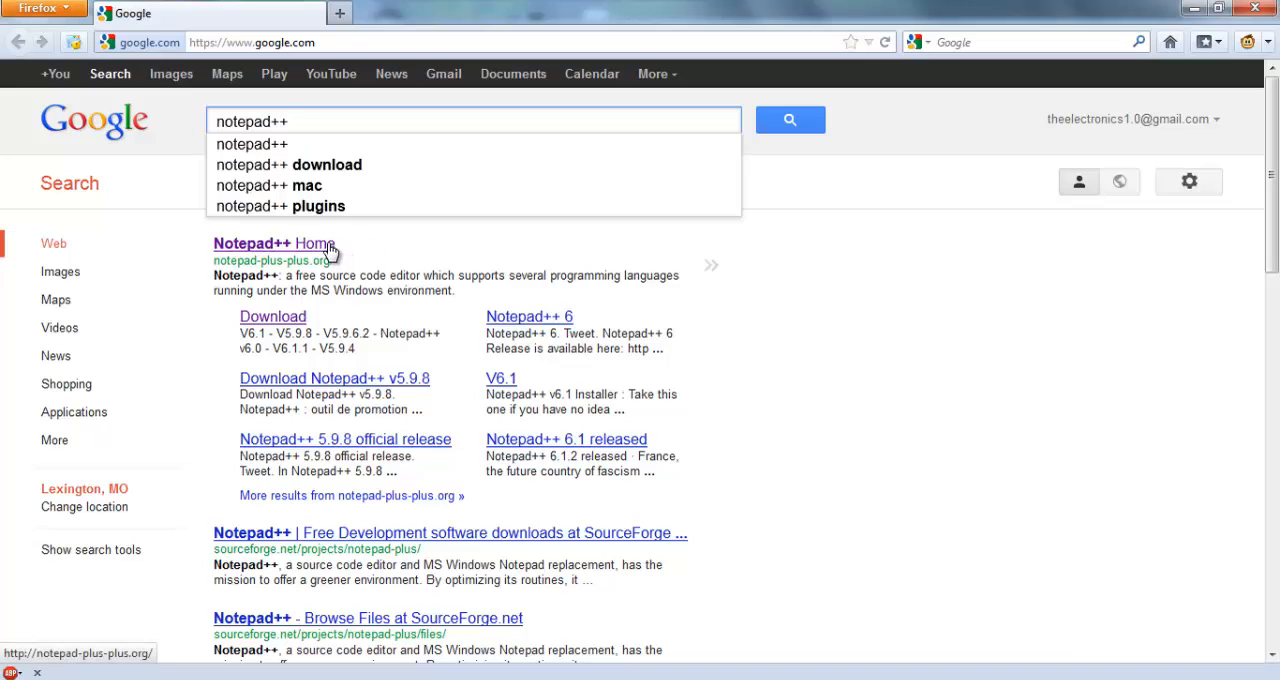
{"action": "left_click", "coordinate": [272, 244]}
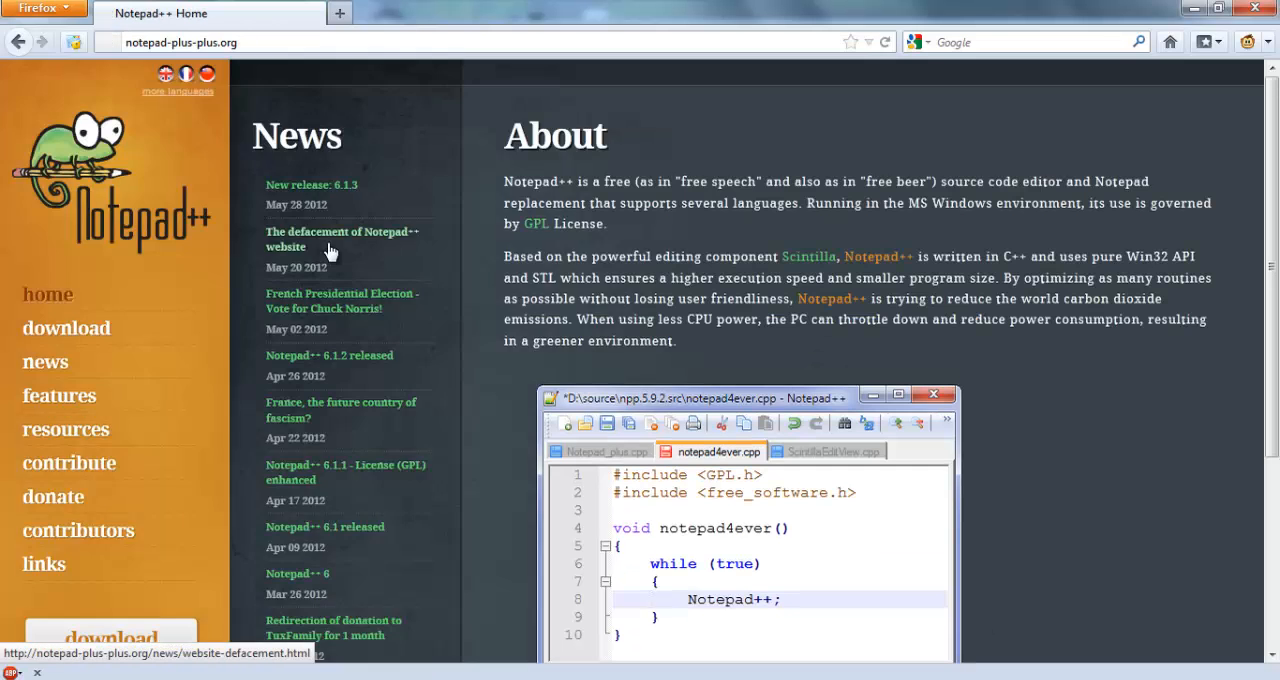
{"action": "mouse_move", "coordinate": [626, 198]}
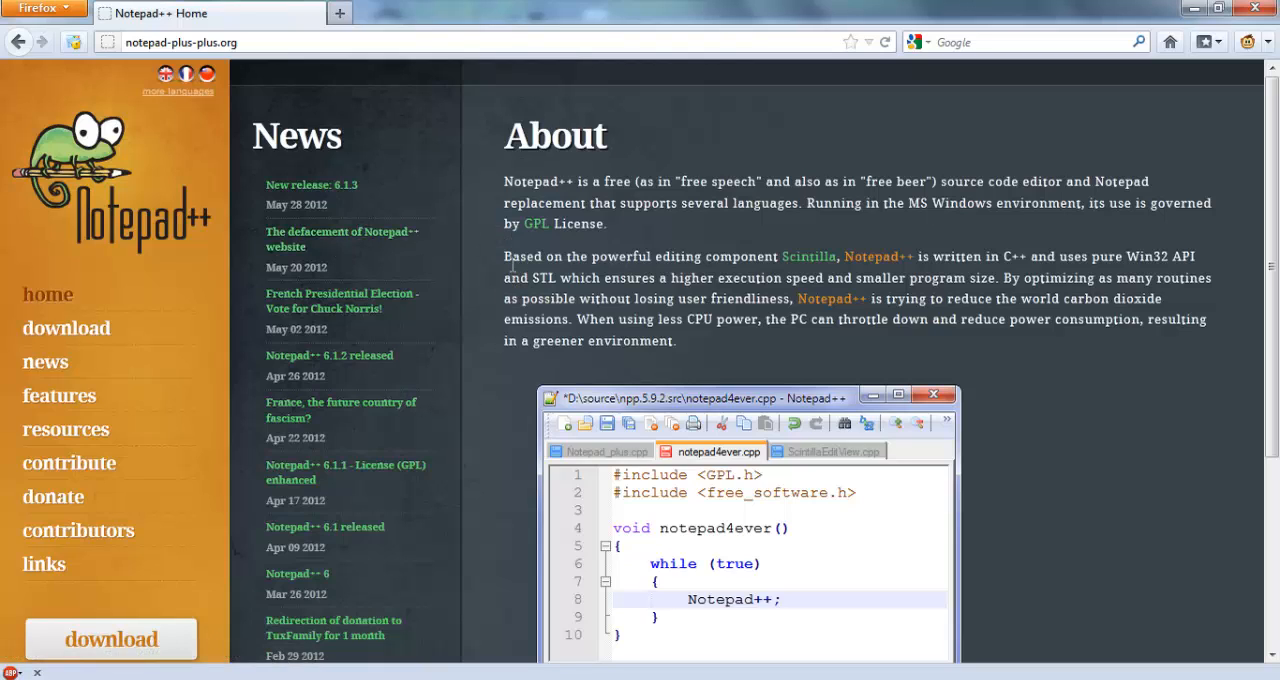
{"action": "mouse_move", "coordinate": [88, 338]}
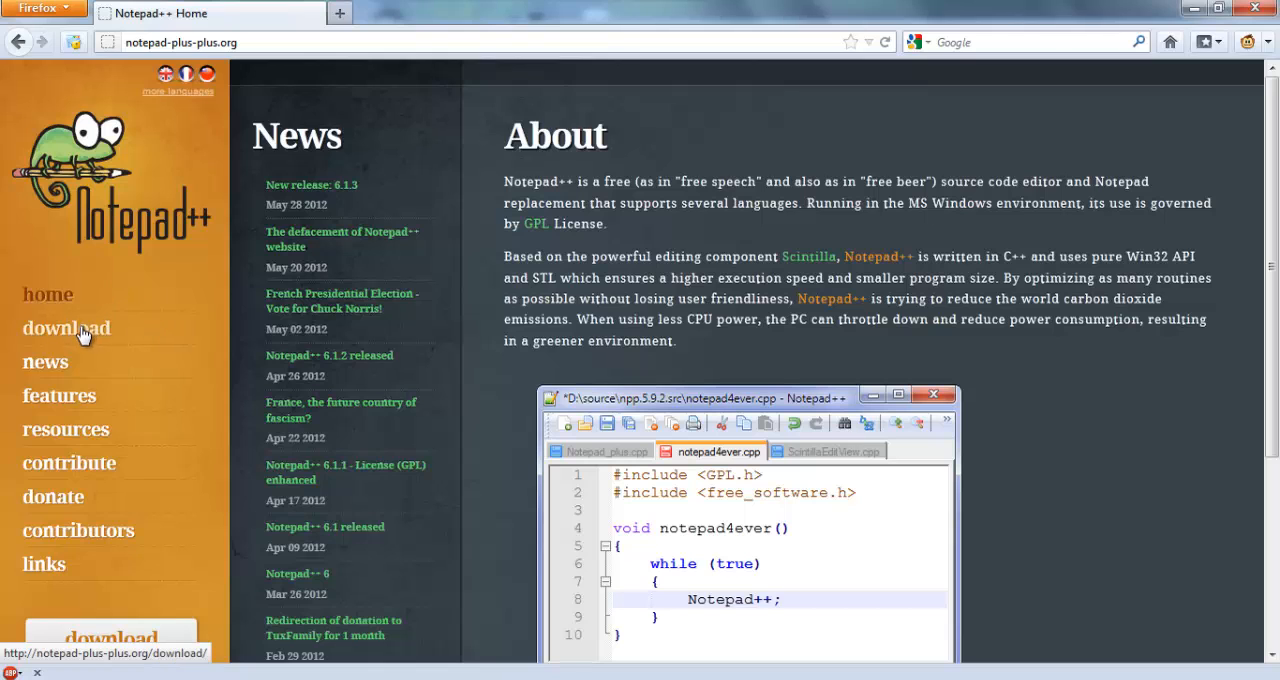
Go to the Notepad++ 6.1.3 download page from the sidebar
{"action": "left_click", "coordinate": [66, 328]}
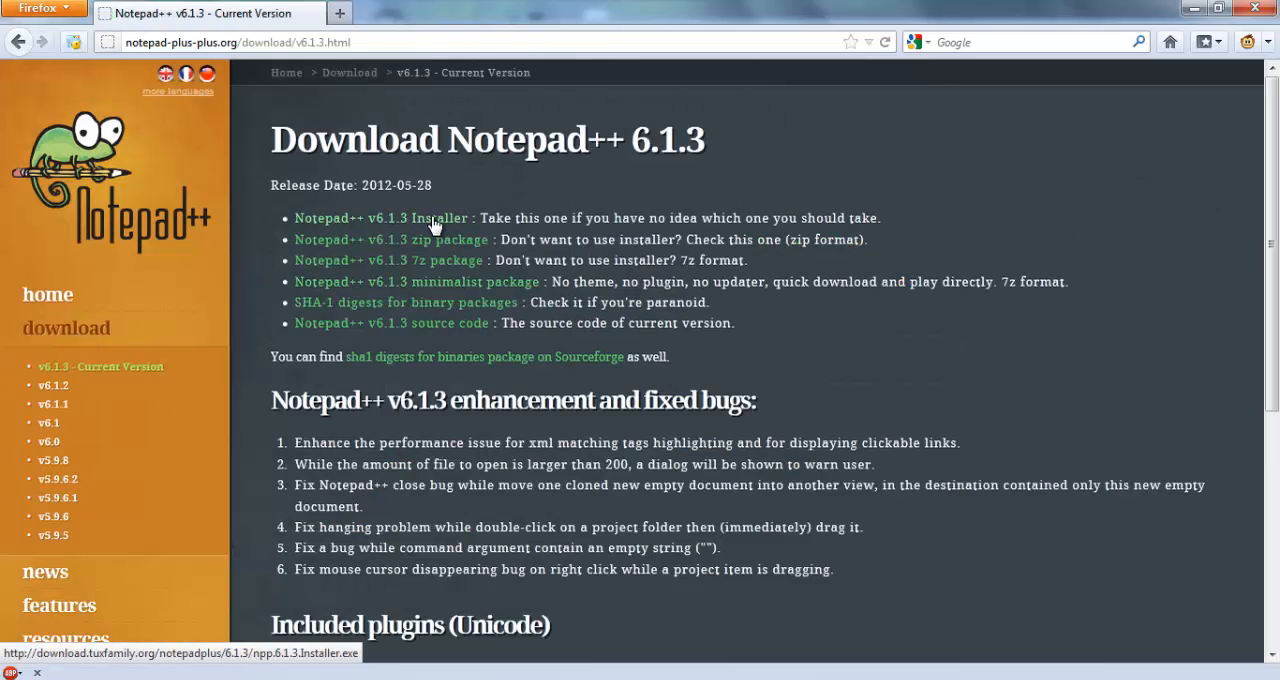
{"action": "mouse_move", "coordinate": [418, 228]}
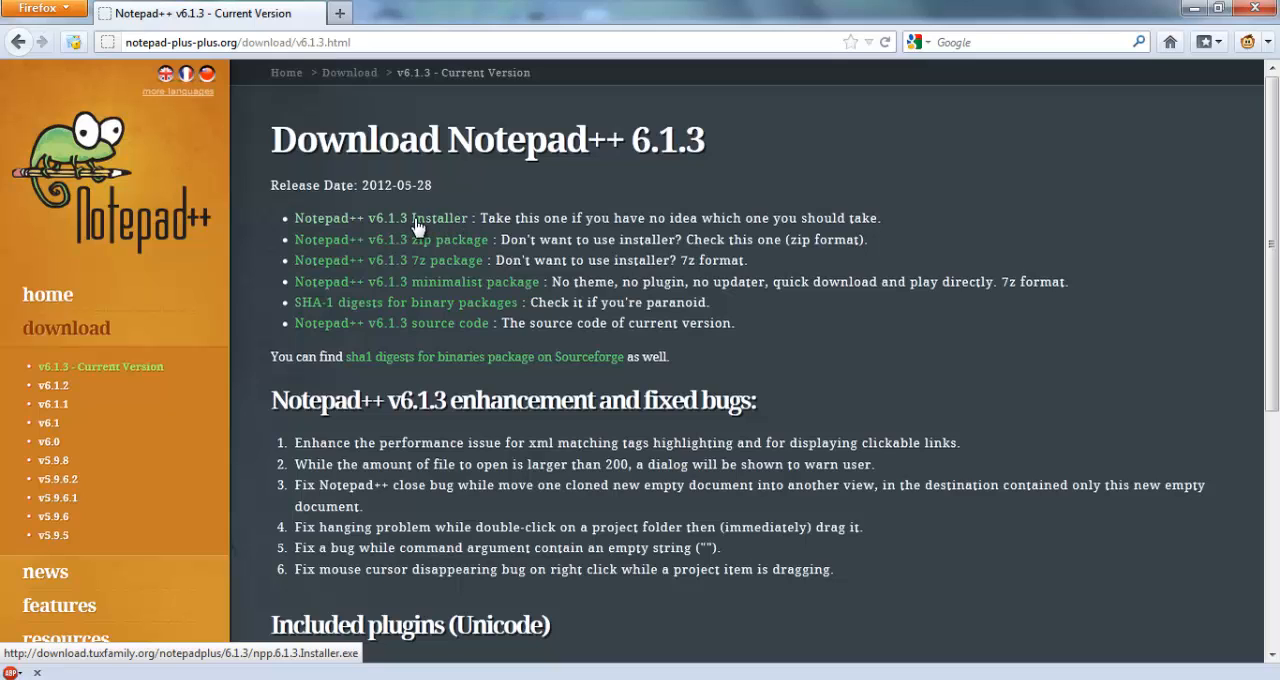
{"action": "mouse_move", "coordinate": [402, 192]}
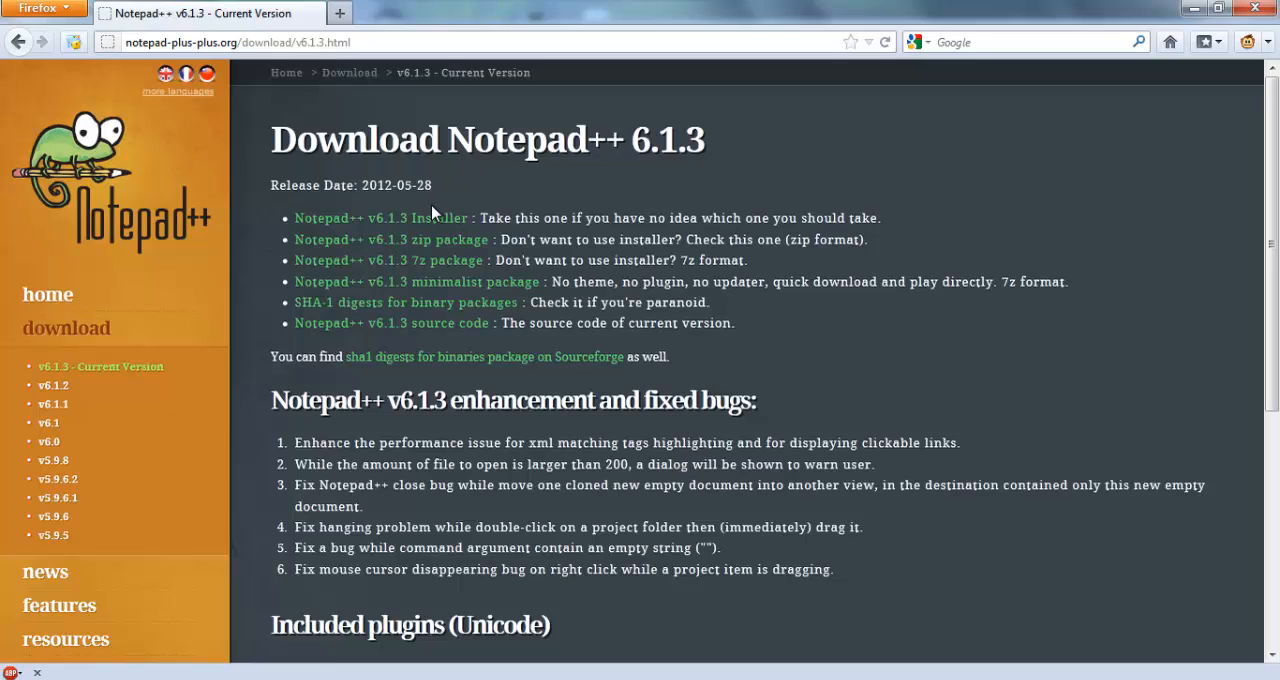
{"action": "mouse_move", "coordinate": [532, 194]}
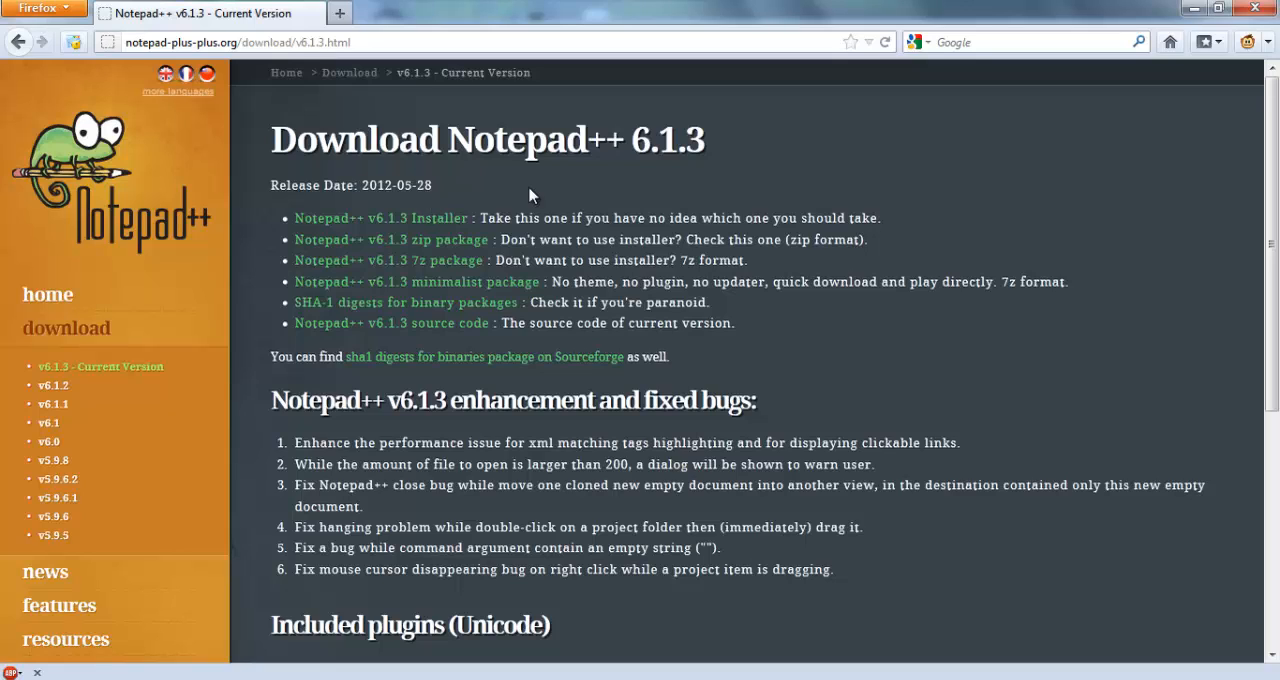
{"action": "mouse_move", "coordinate": [1260, 12]}
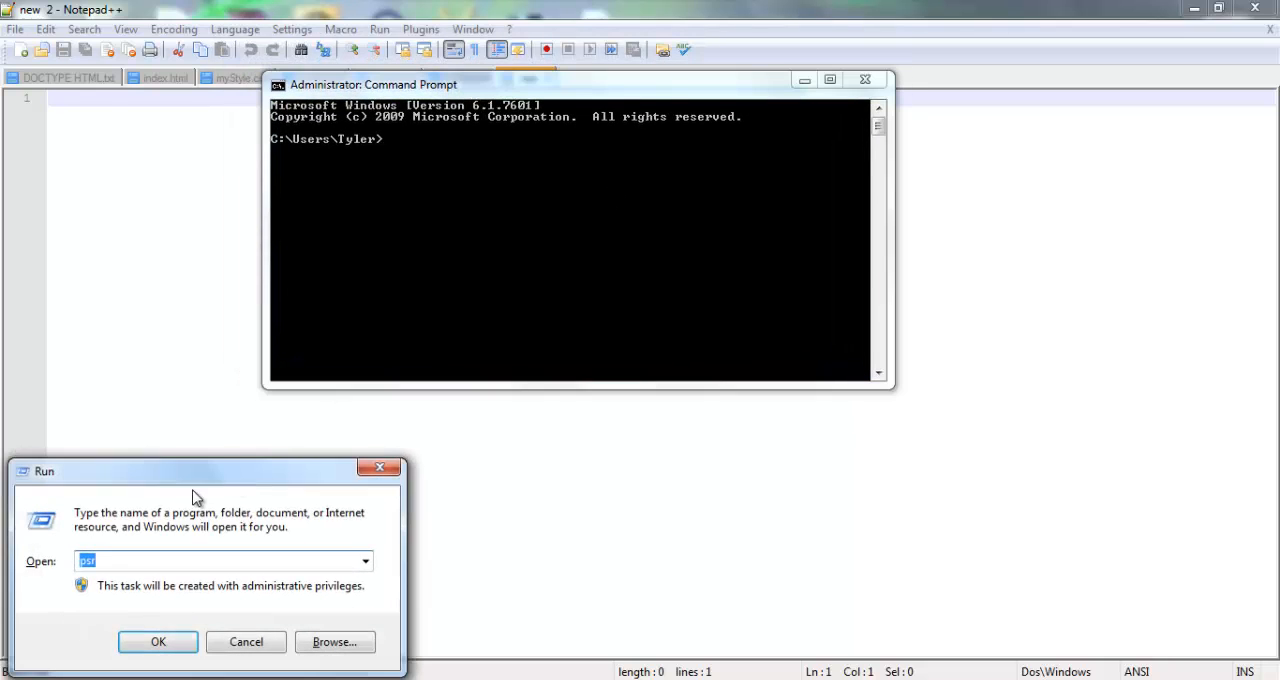
Move the Run dialog aside and close it, leaving the admin console
{"action": "left_click_drag", "start_coordinate": [204, 472], "coordinate": [688, 156]}
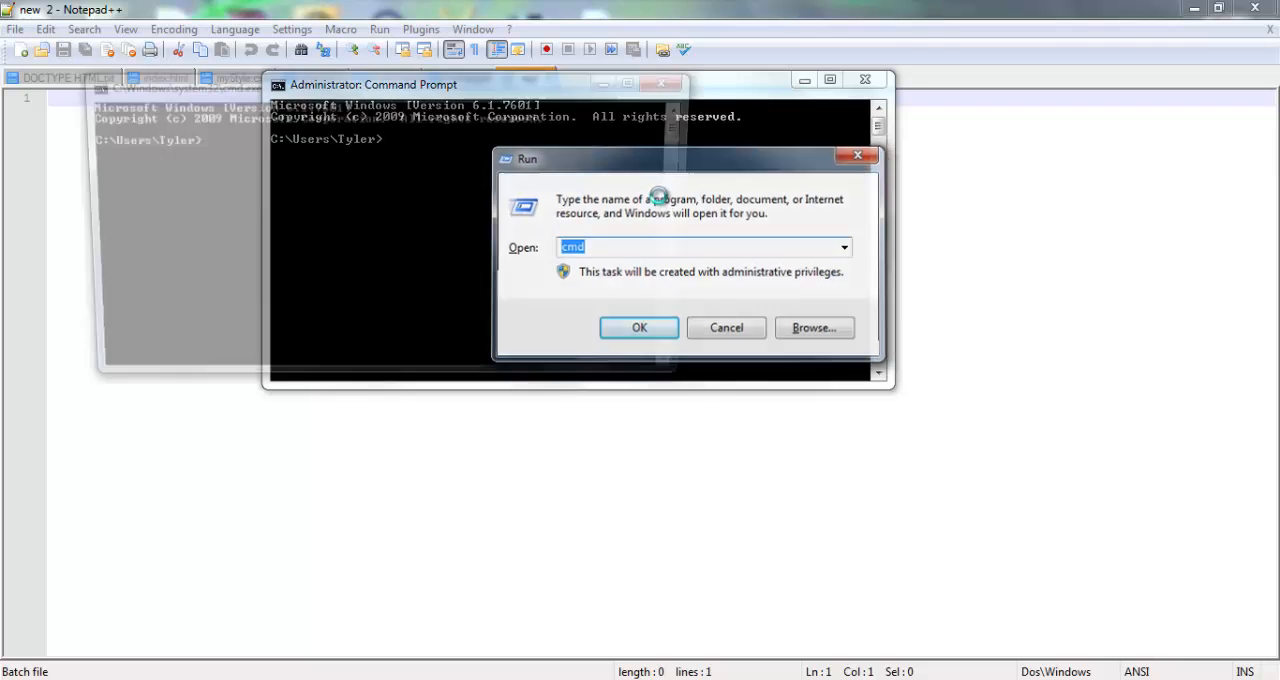
{"action": "left_click", "coordinate": [640, 328]}
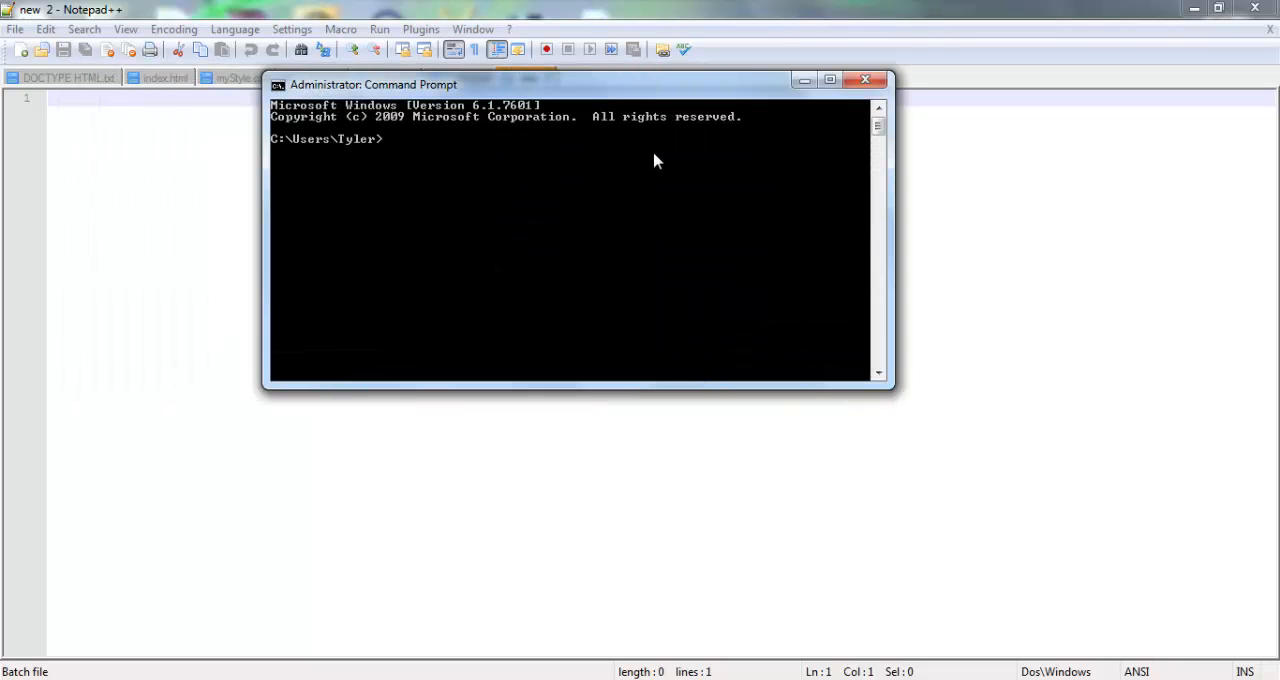
{"action": "mouse_move", "coordinate": [648, 288]}
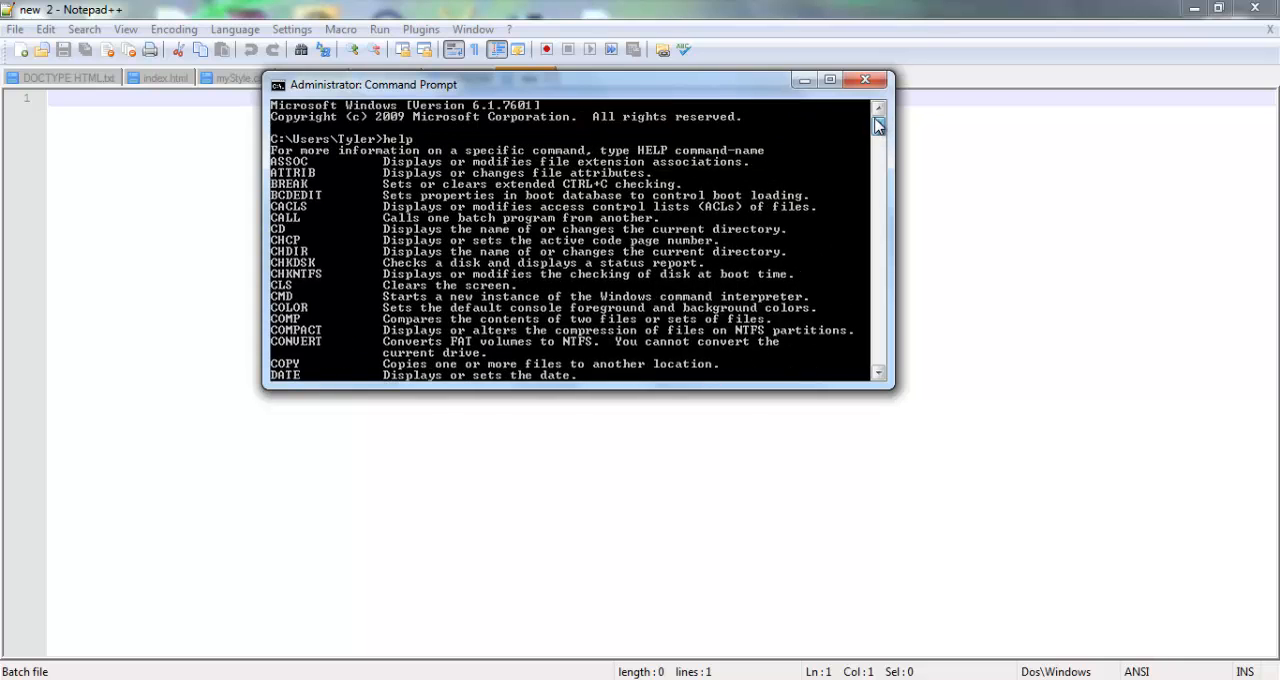
Scroll the help command listing down to the bottom
{"action": "scroll", "scroll_direction": "down", "scroll_amount": 3}
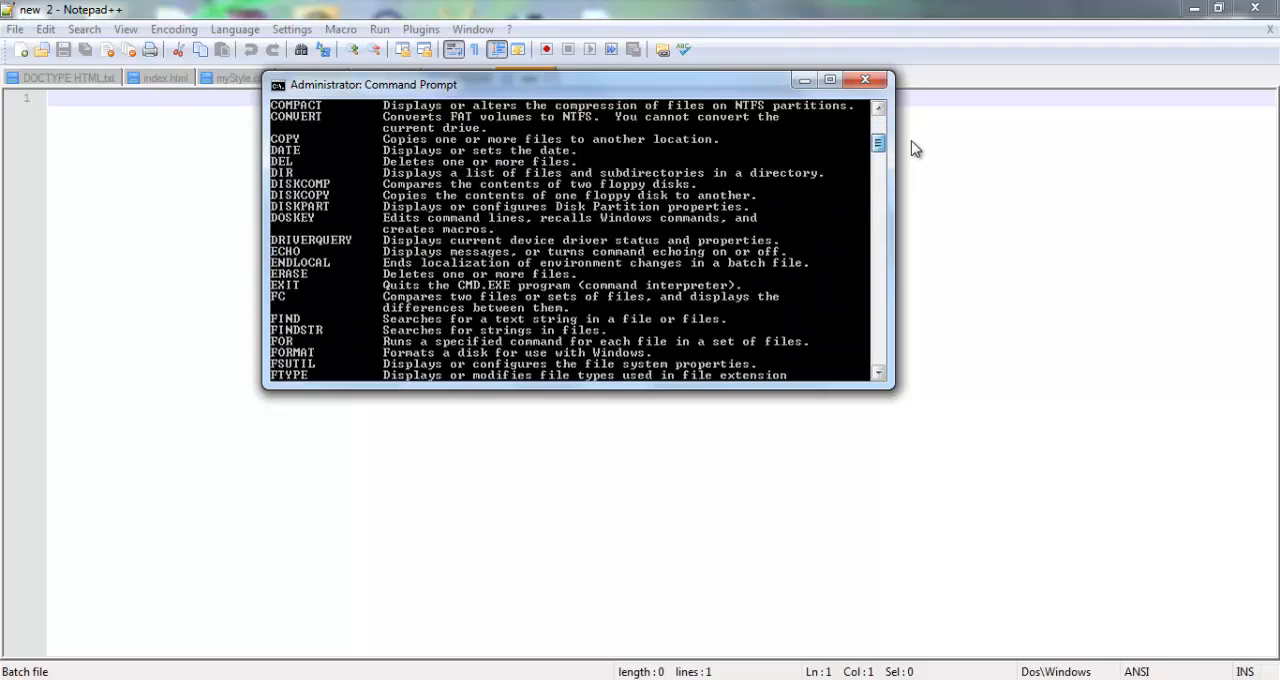
{"action": "scroll", "scroll_direction": "down", "scroll_amount": 3}
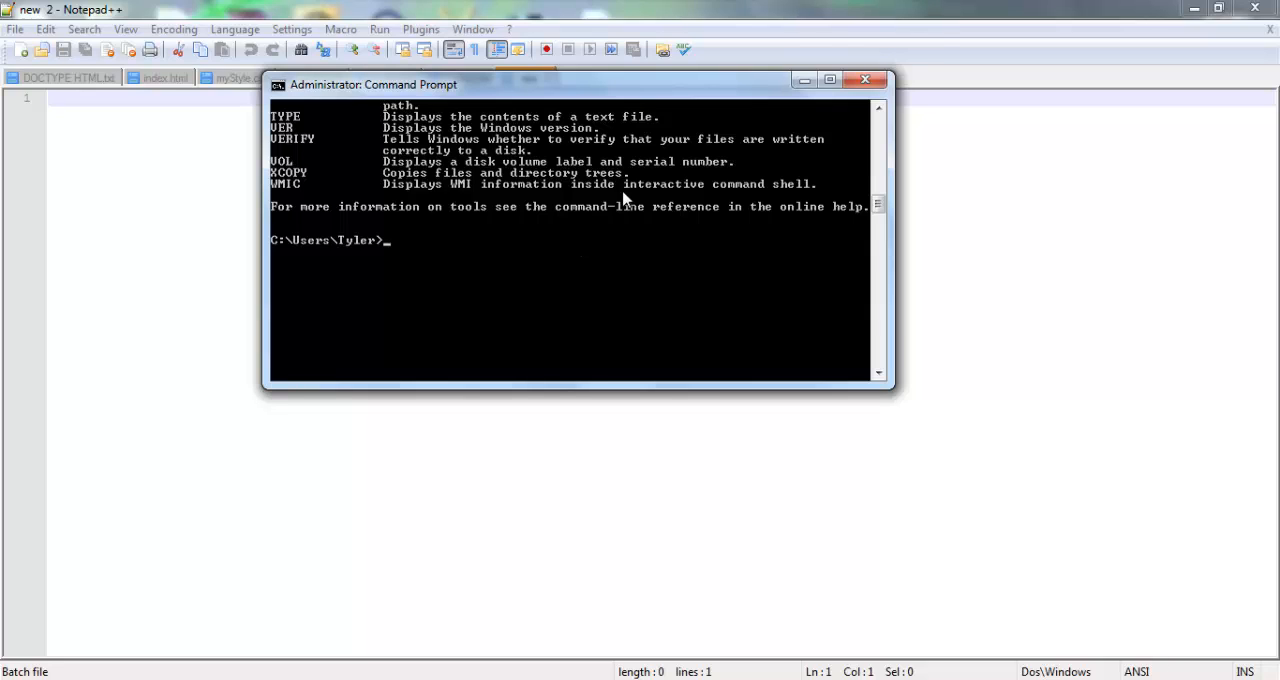
Run color /? and page through its full help with the colour table
{"action": "type", "text": "color"}
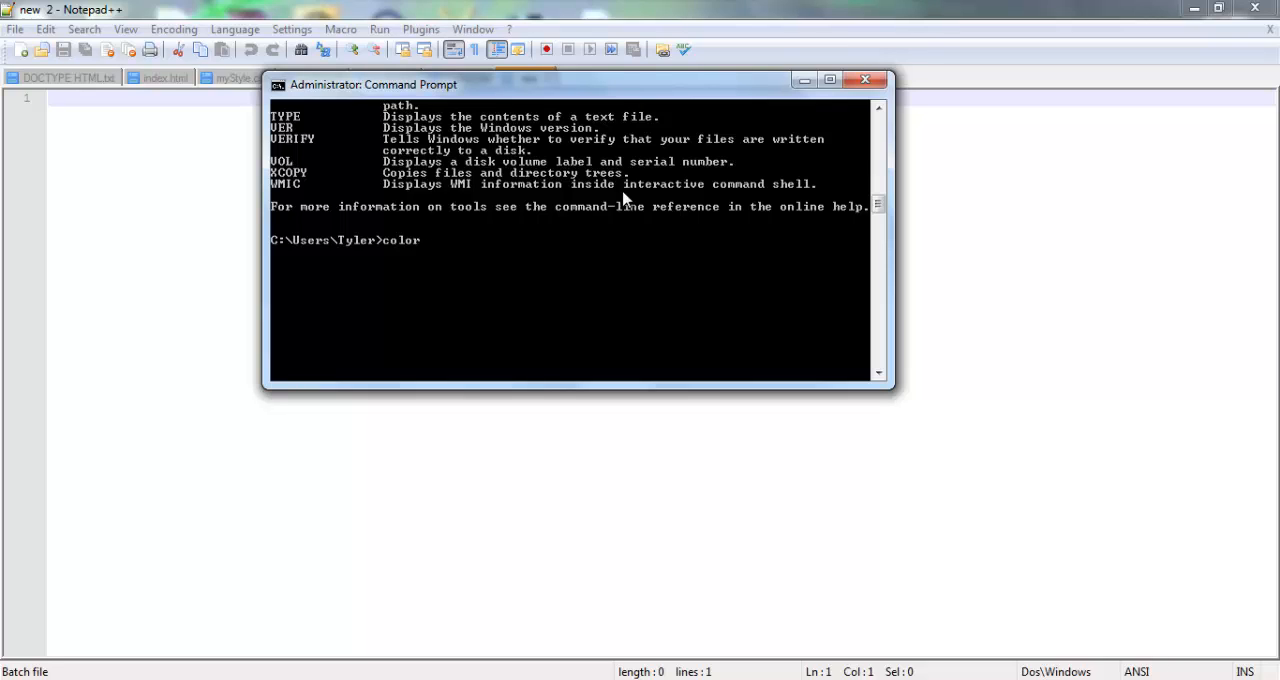
{"action": "type", "text": "/h"}
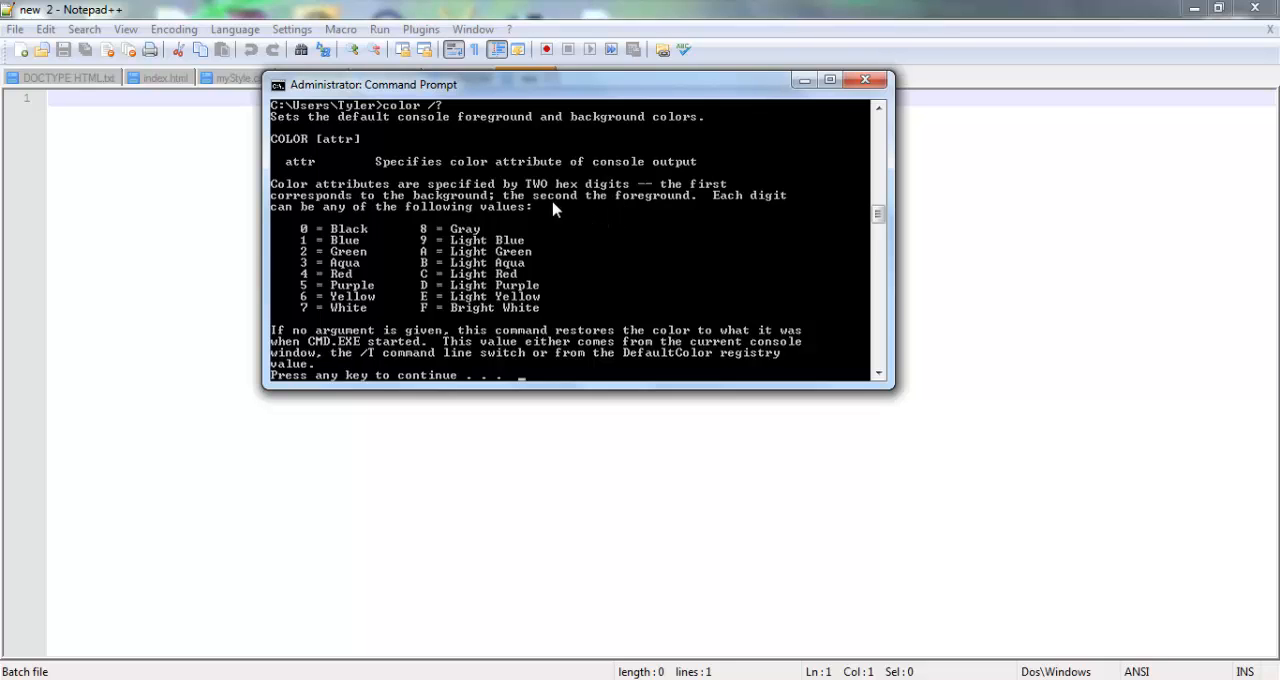
{"action": "mouse_move", "coordinate": [596, 200]}
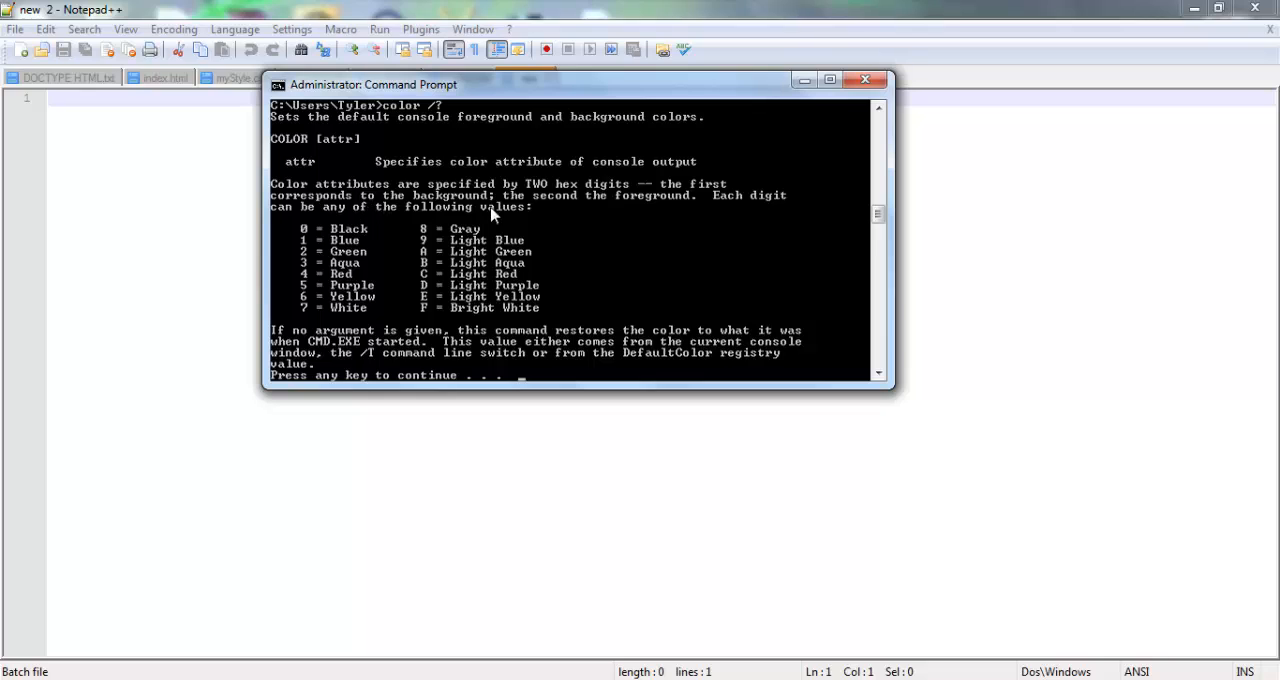
{"action": "mouse_move", "coordinate": [332, 262]}
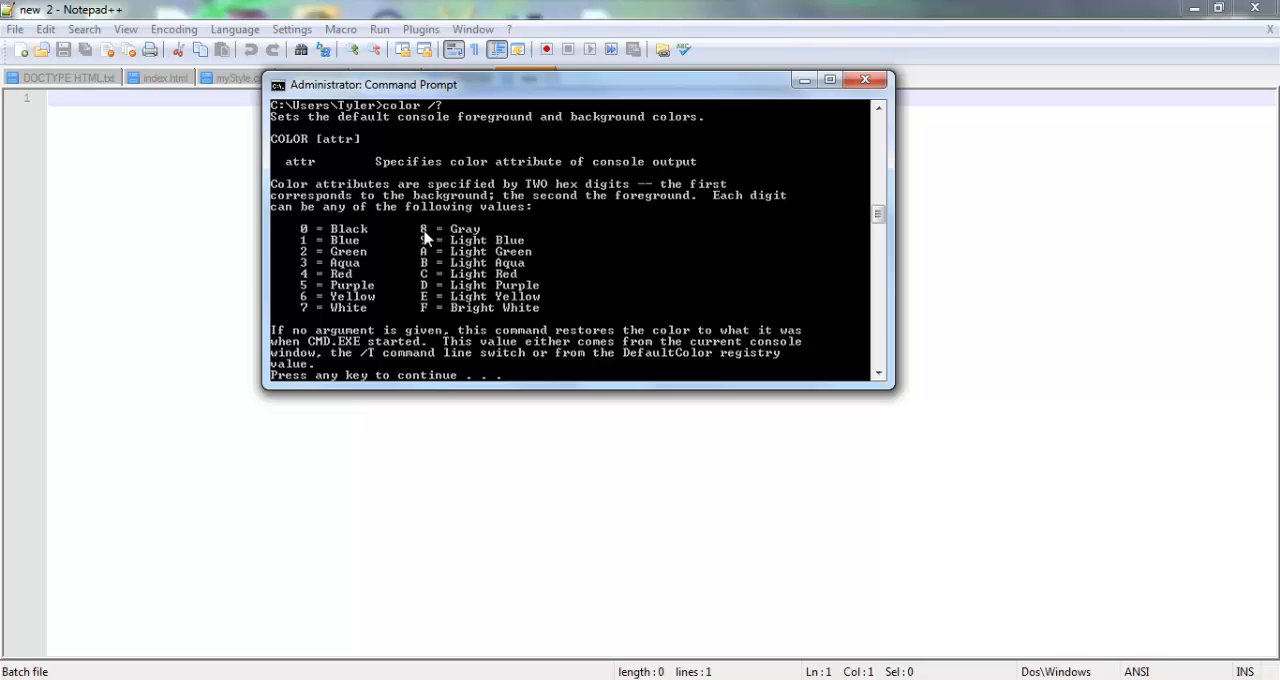
{"action": "mouse_move", "coordinate": [344, 316]}
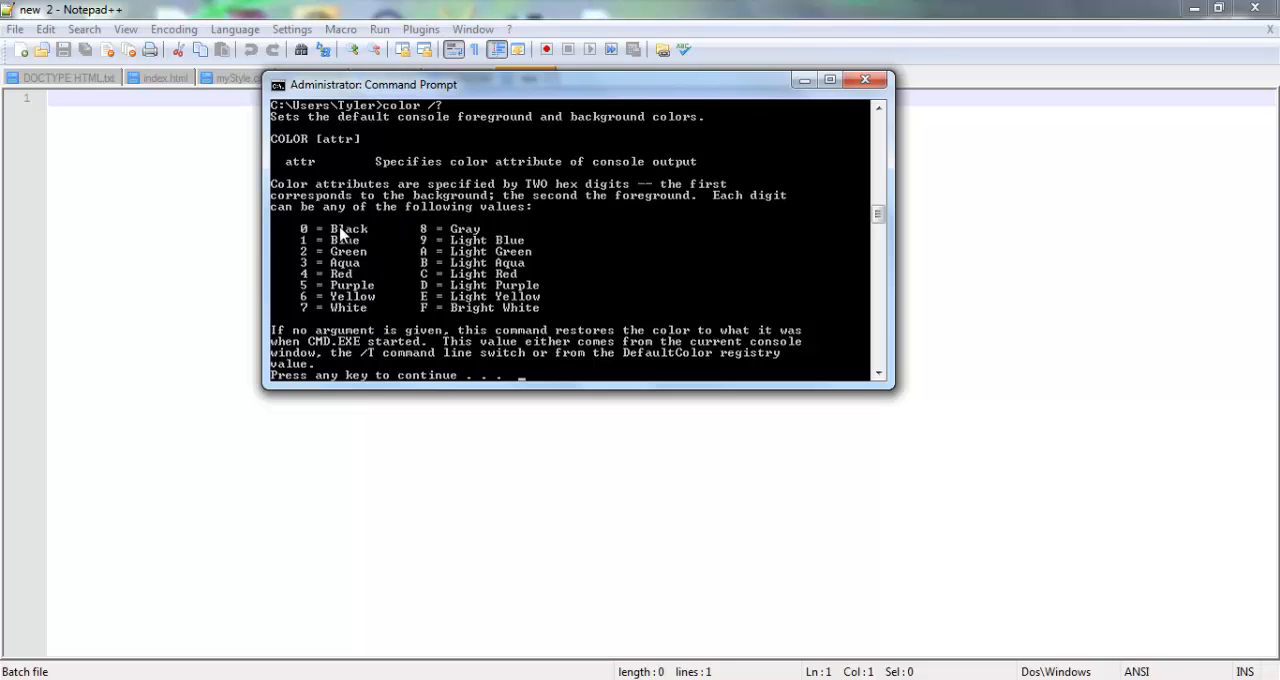
{"action": "mouse_move", "coordinate": [466, 280]}
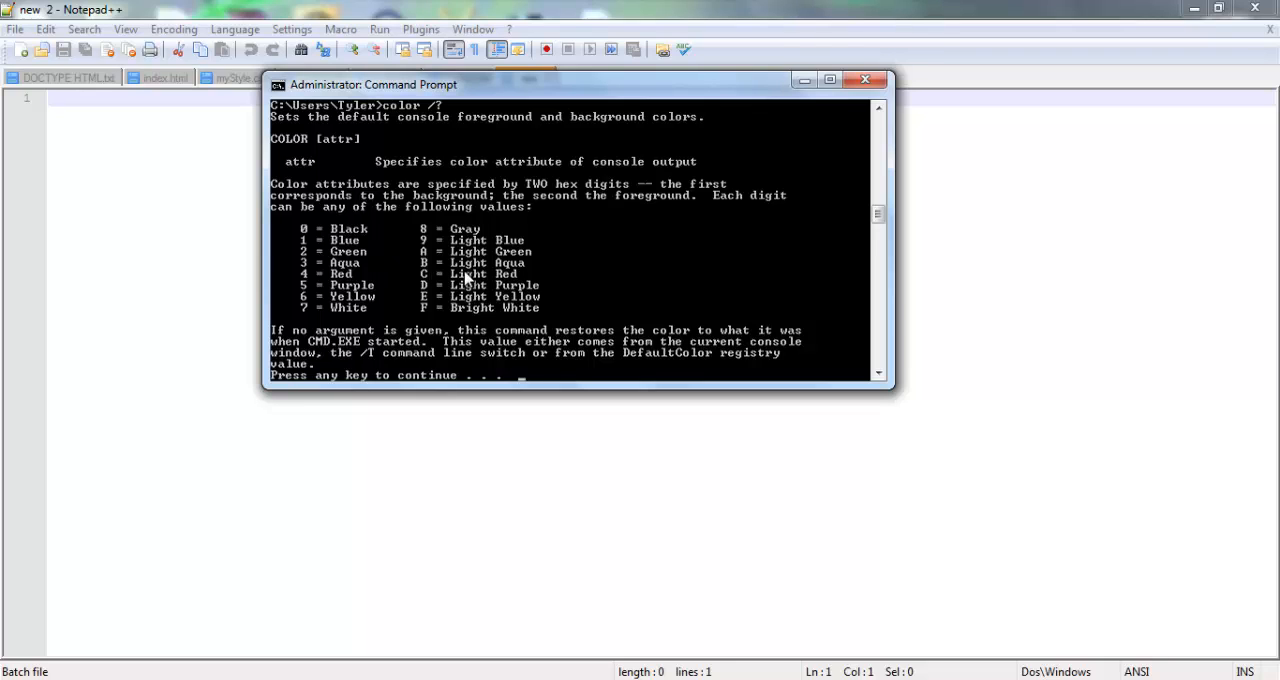
{"action": "key", "text": "enter"}
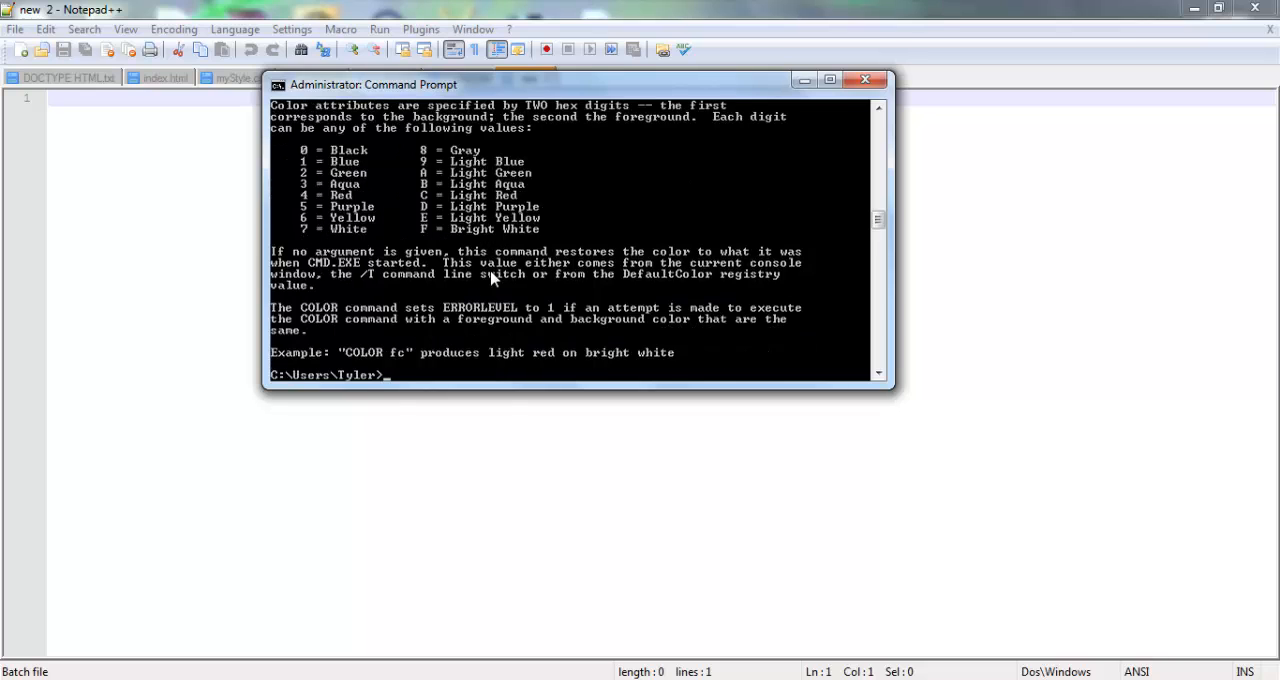
Run color 0f then color 0d to make the console text magenta on black
{"action": "type", "text": "color 0c"}
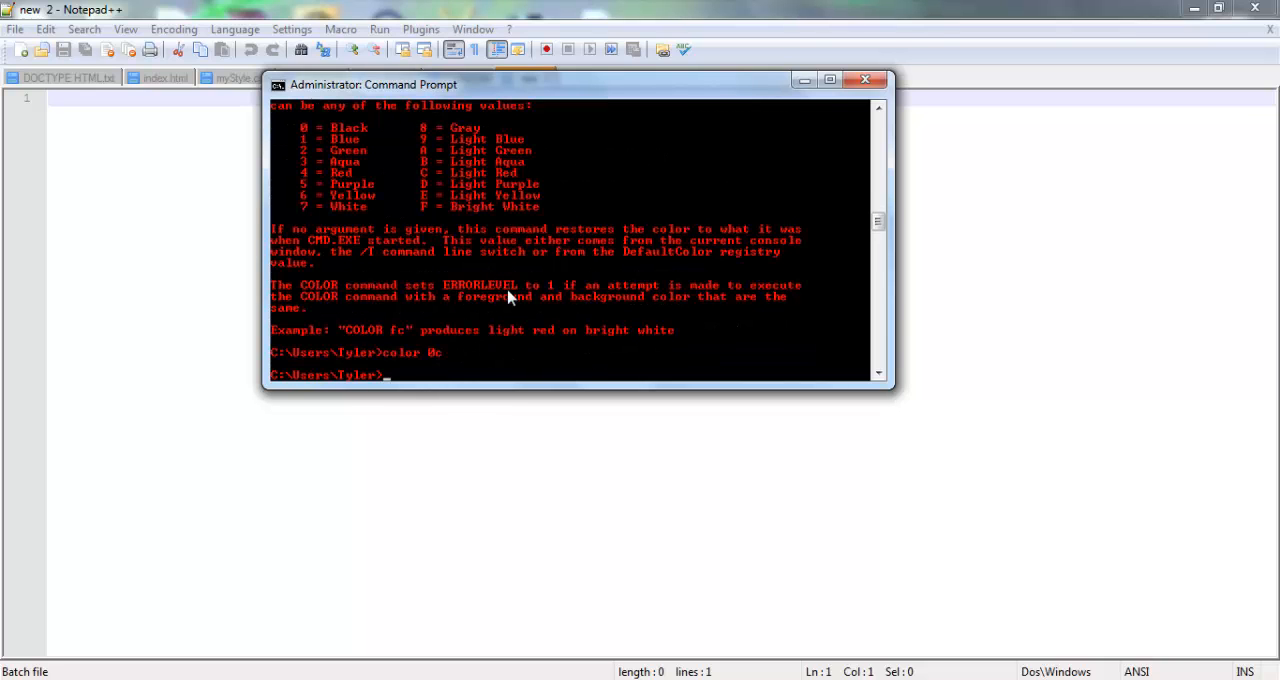
{"action": "mouse_move", "coordinate": [582, 236]}
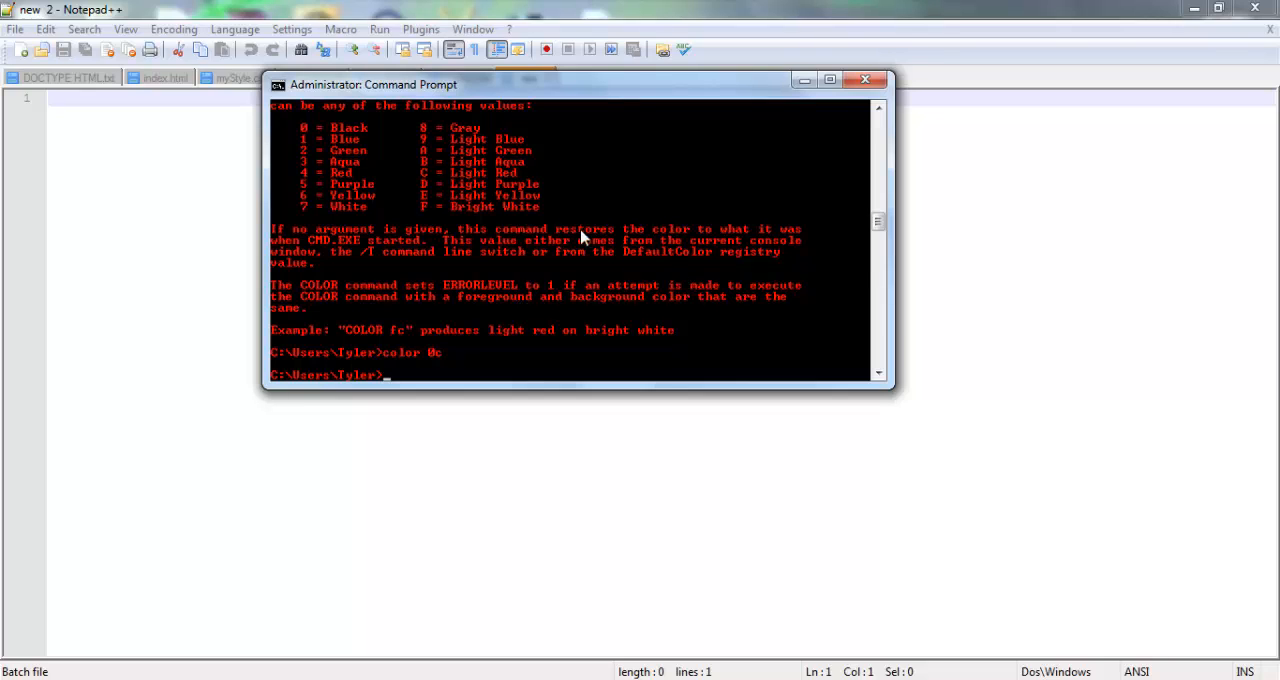
{"action": "mouse_move", "coordinate": [562, 312]}
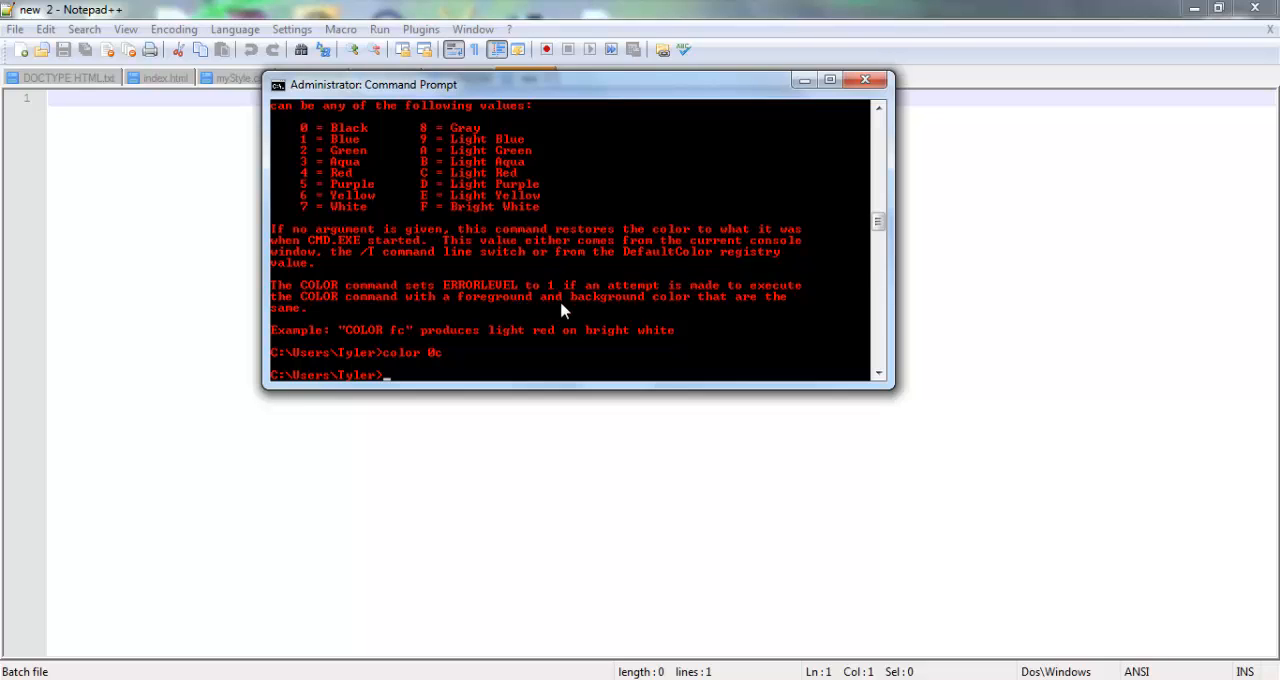
{"action": "type", "text": "color 0"}
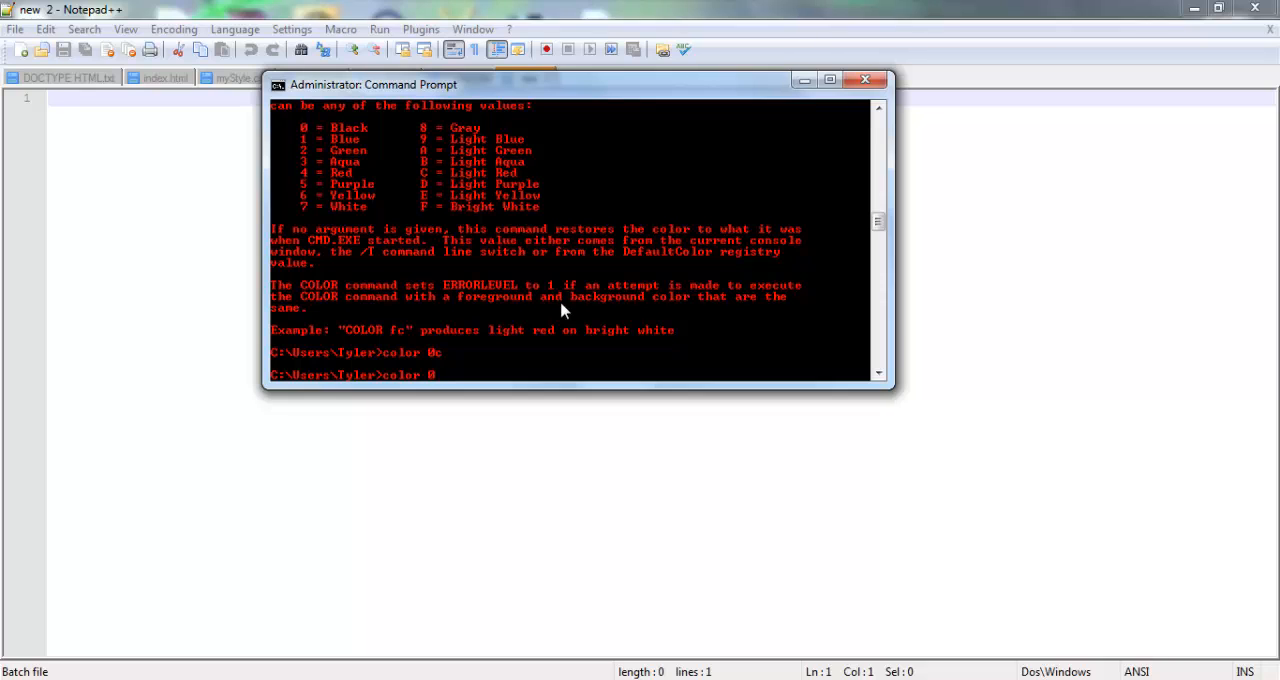
{"action": "type", "text": "color 0f"}
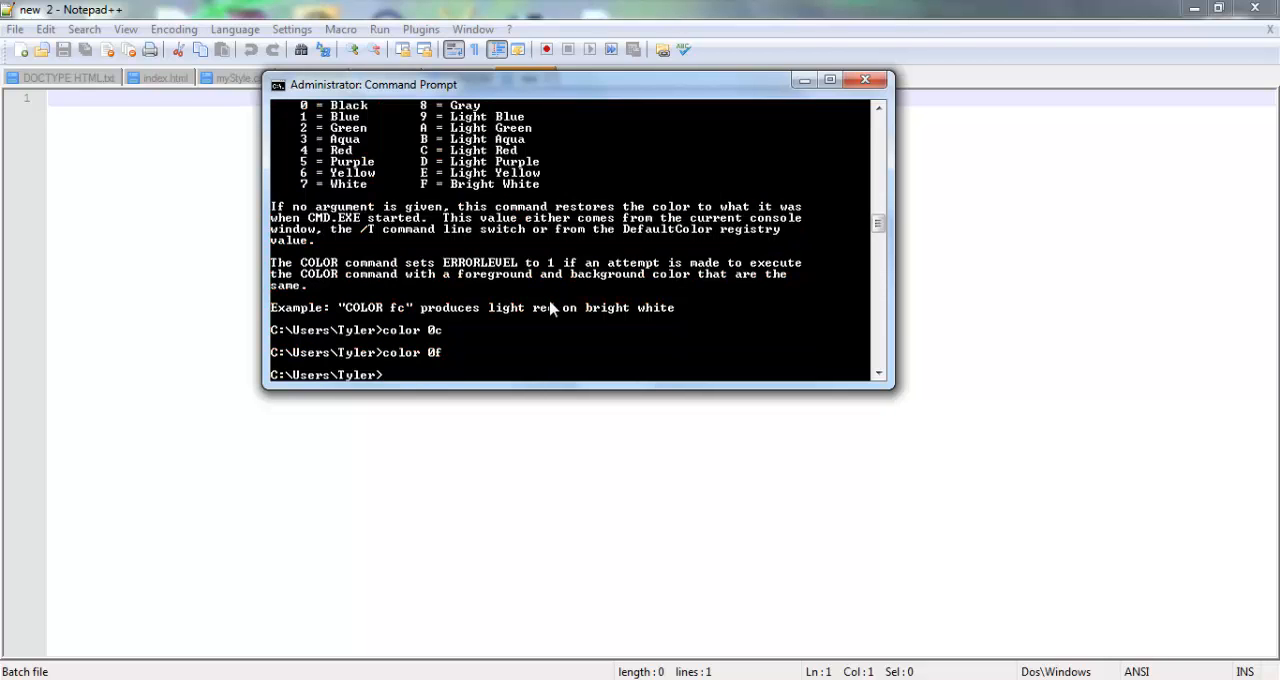
{"action": "mouse_move", "coordinate": [556, 318]}
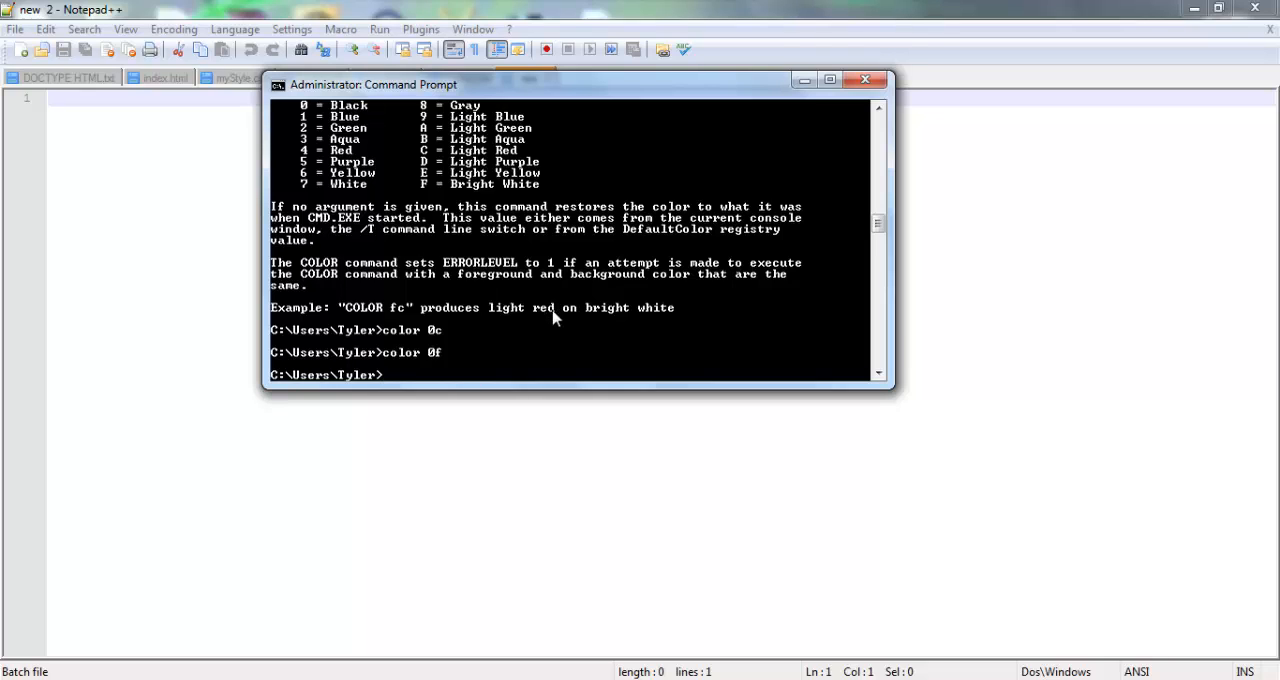
{"action": "type", "text": "color 0"}
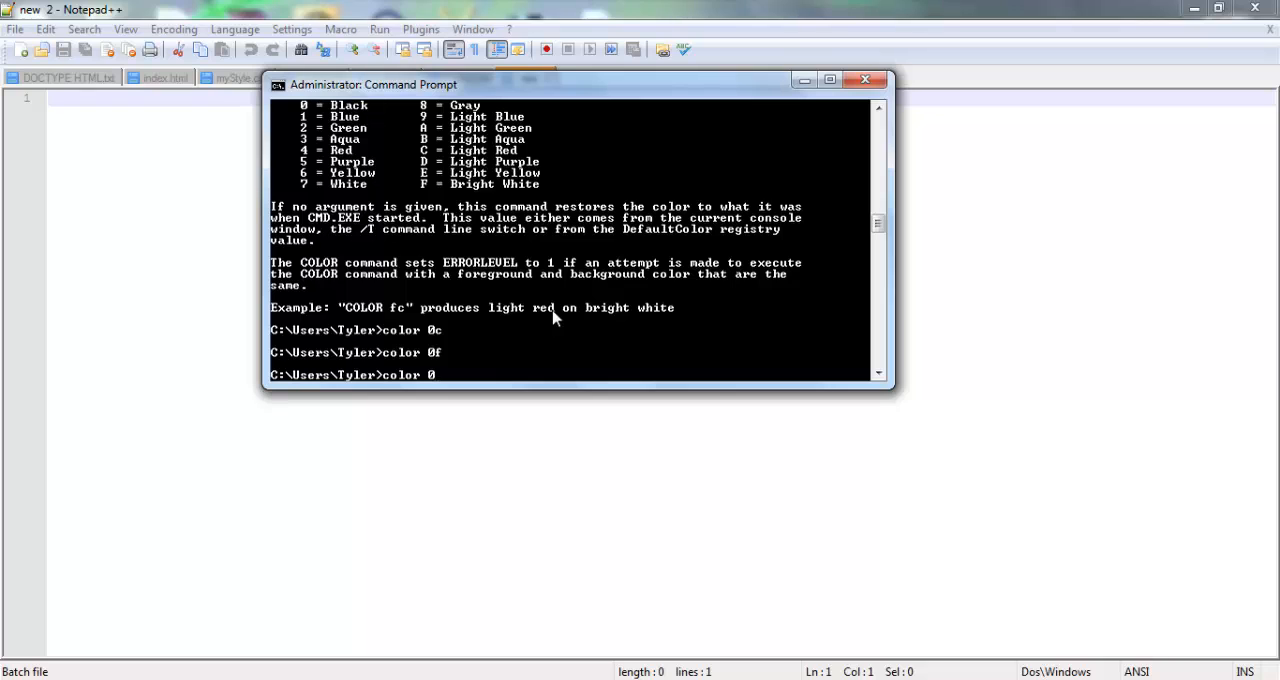
{"action": "type", "text": "color 0d"}
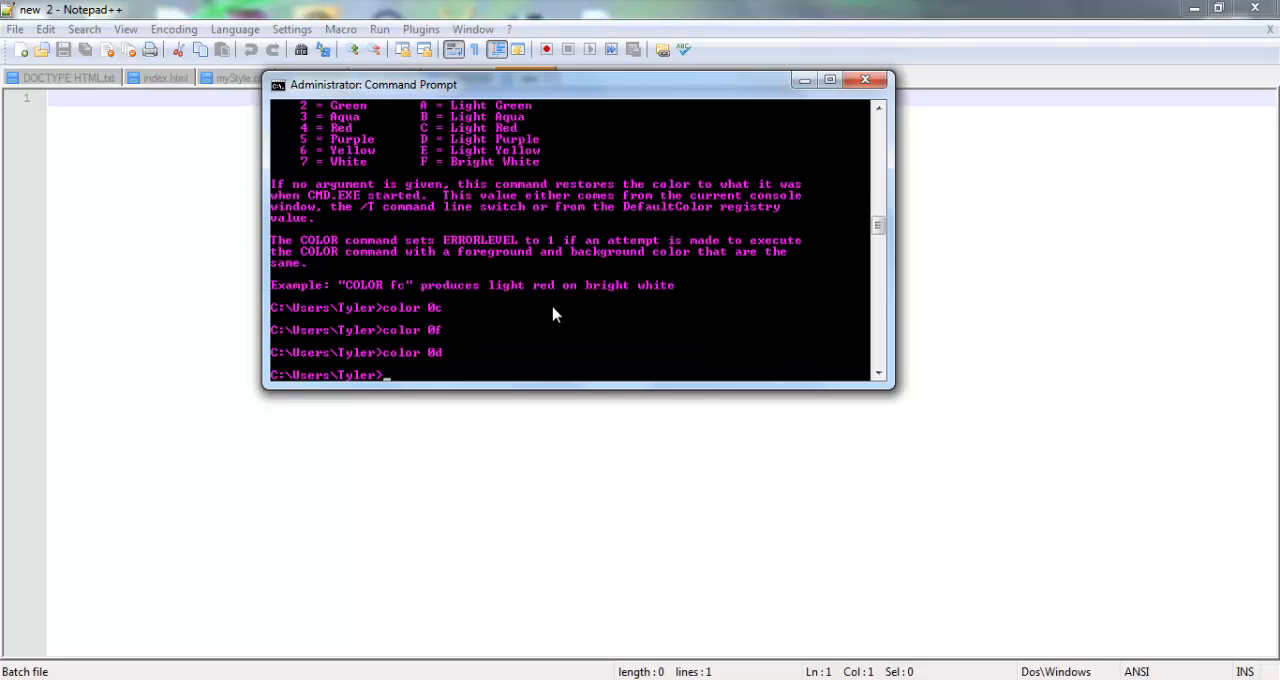
{"action": "mouse_move", "coordinate": [696, 140]}
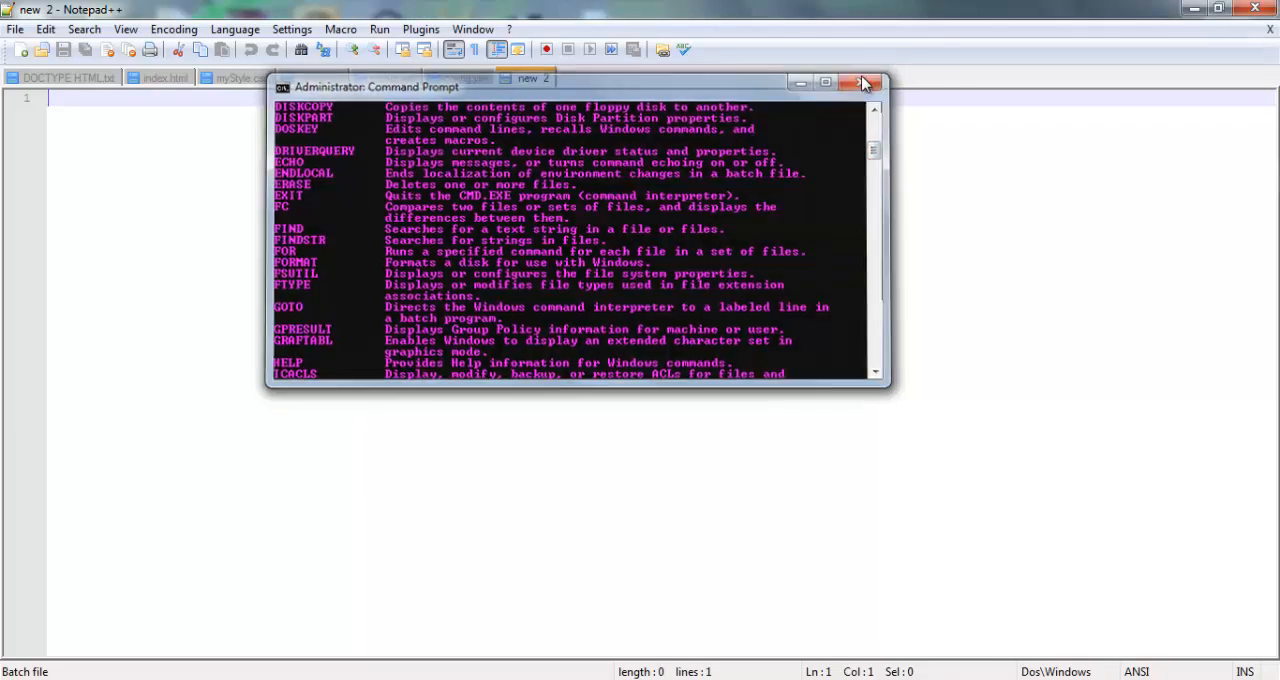
Close the coloured console and then a fresh console window
{"action": "left_click", "coordinate": [864, 84]}
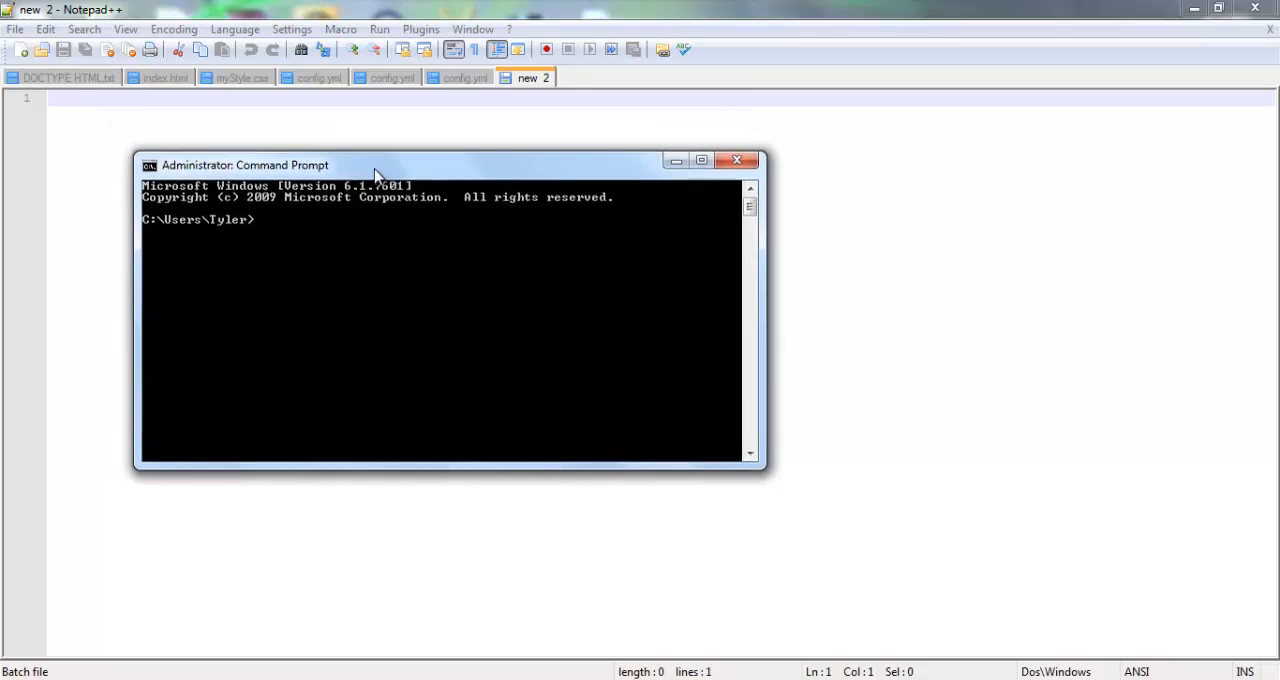
{"action": "left_click", "coordinate": [736, 160]}
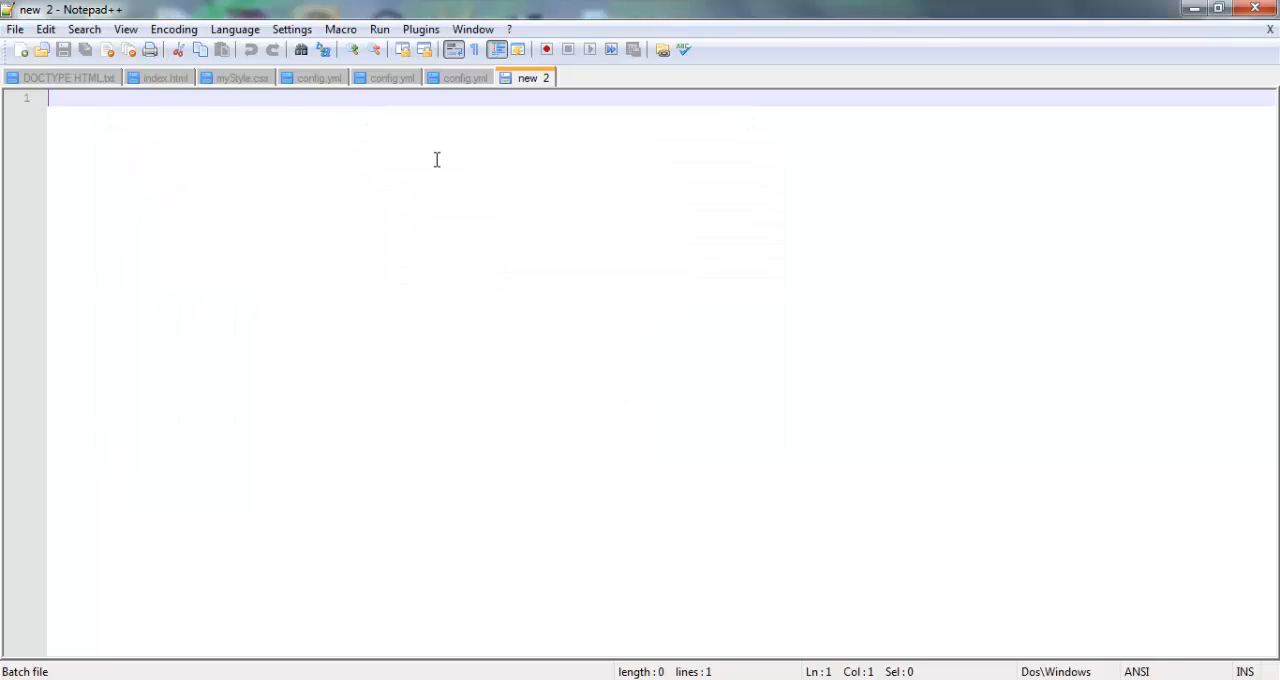
{"action": "type", "text": "@ech"}
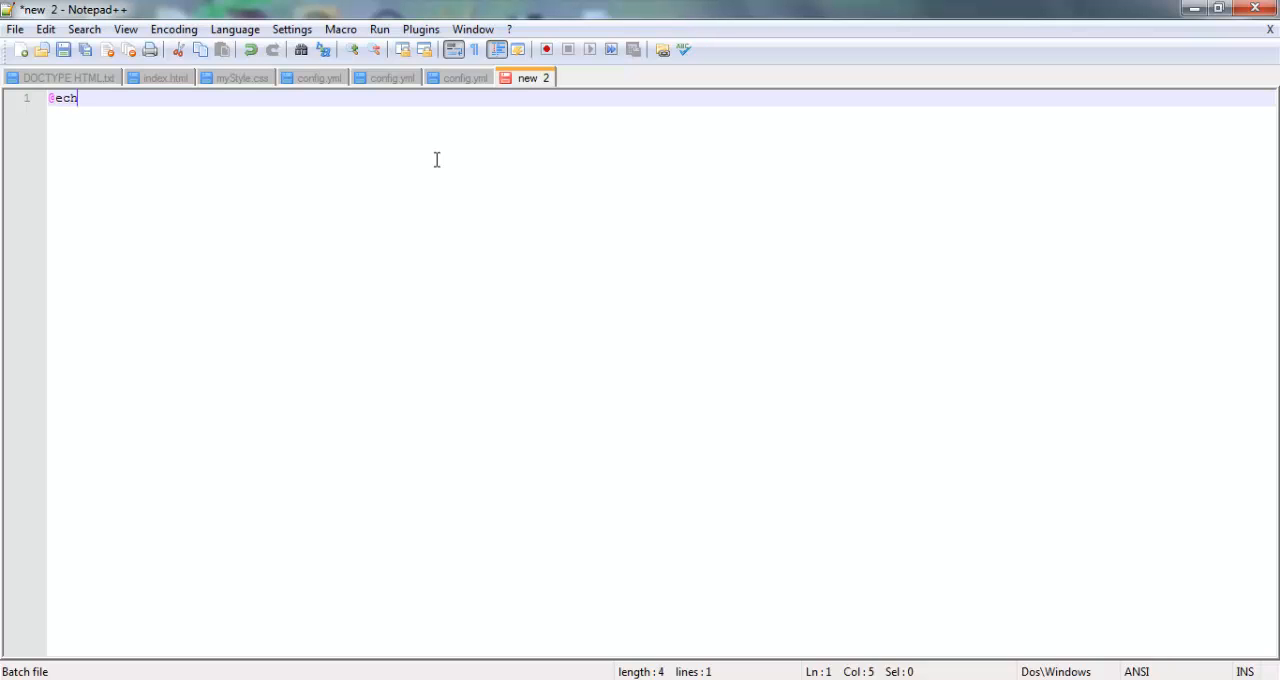
{"action": "type", "text": "o"}
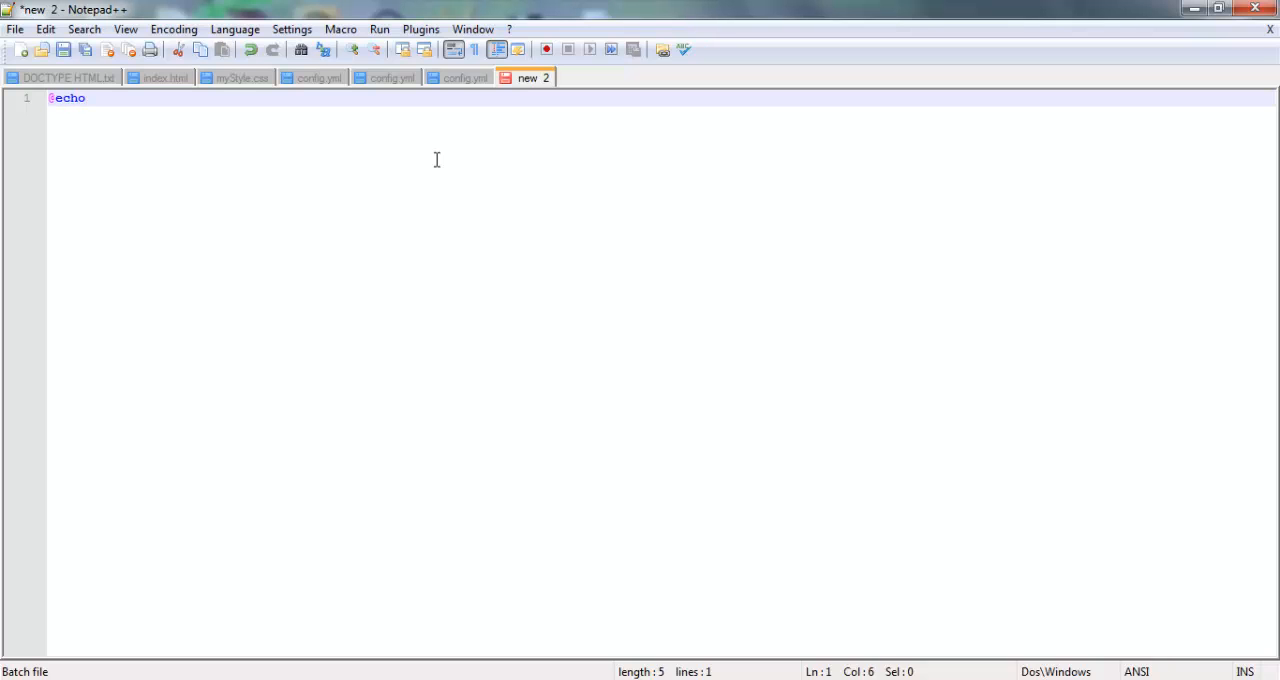
{"action": "type", "text": "of"}
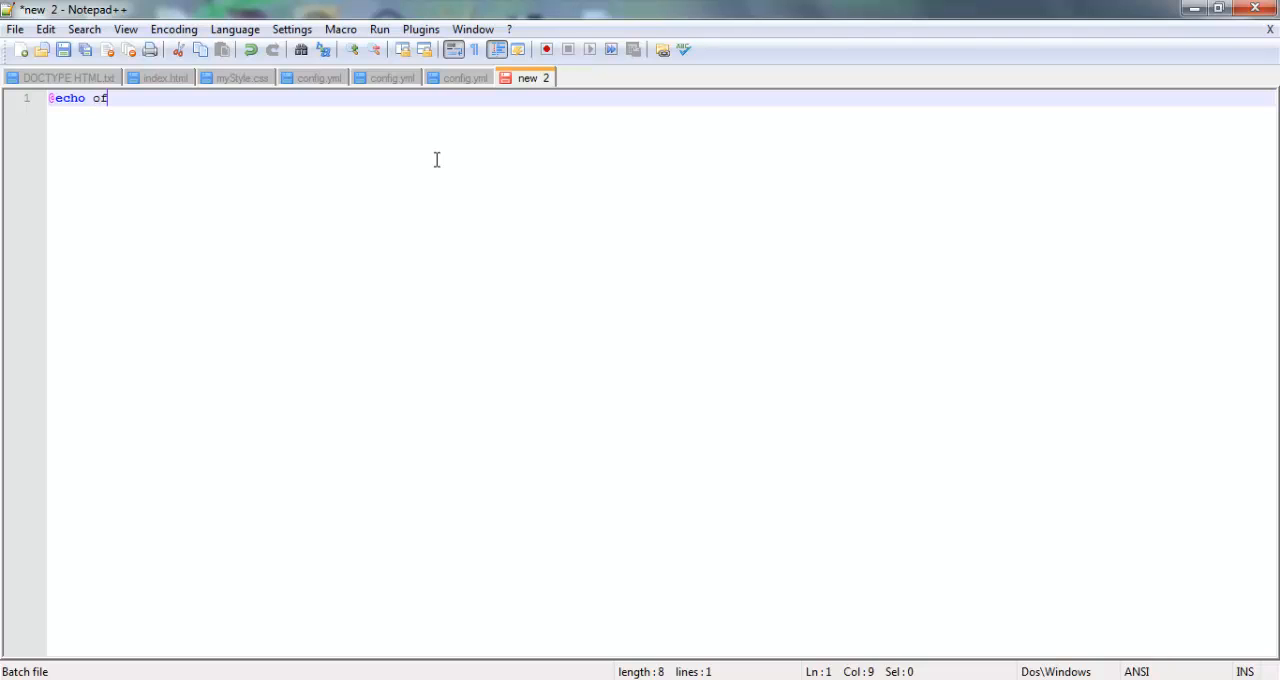
{"action": "type", "text": "f"}
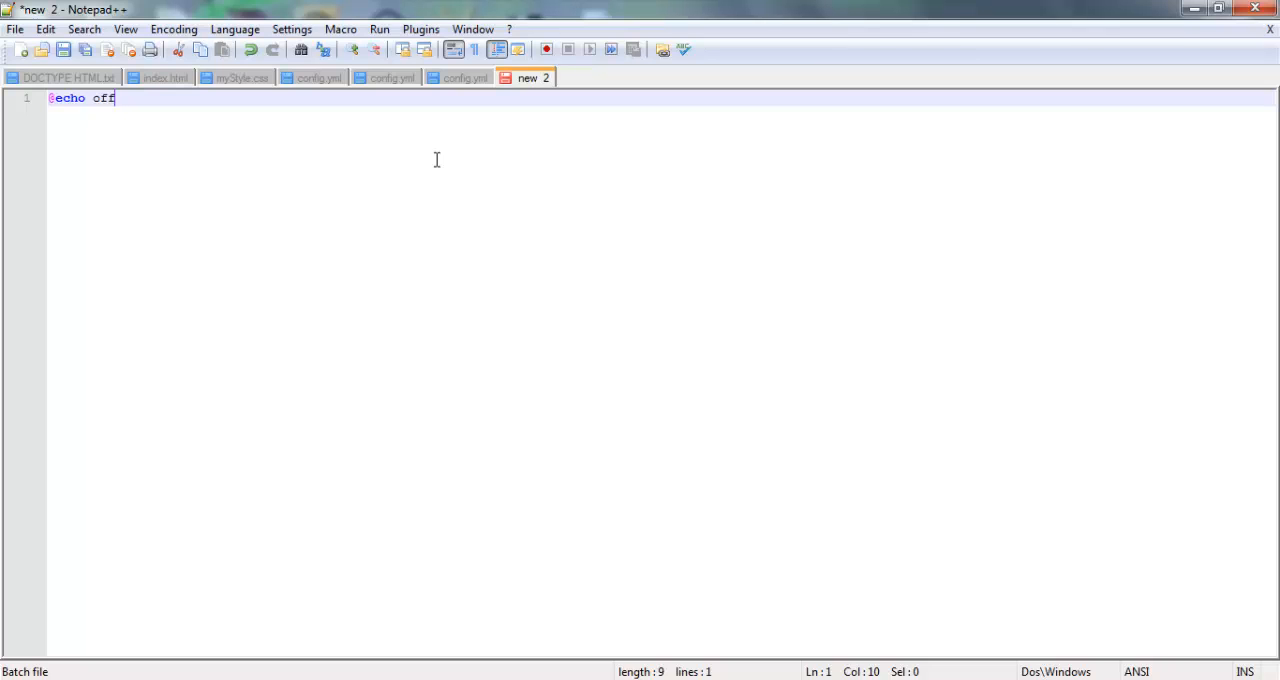
{"action": "key", "text": "Enter"}
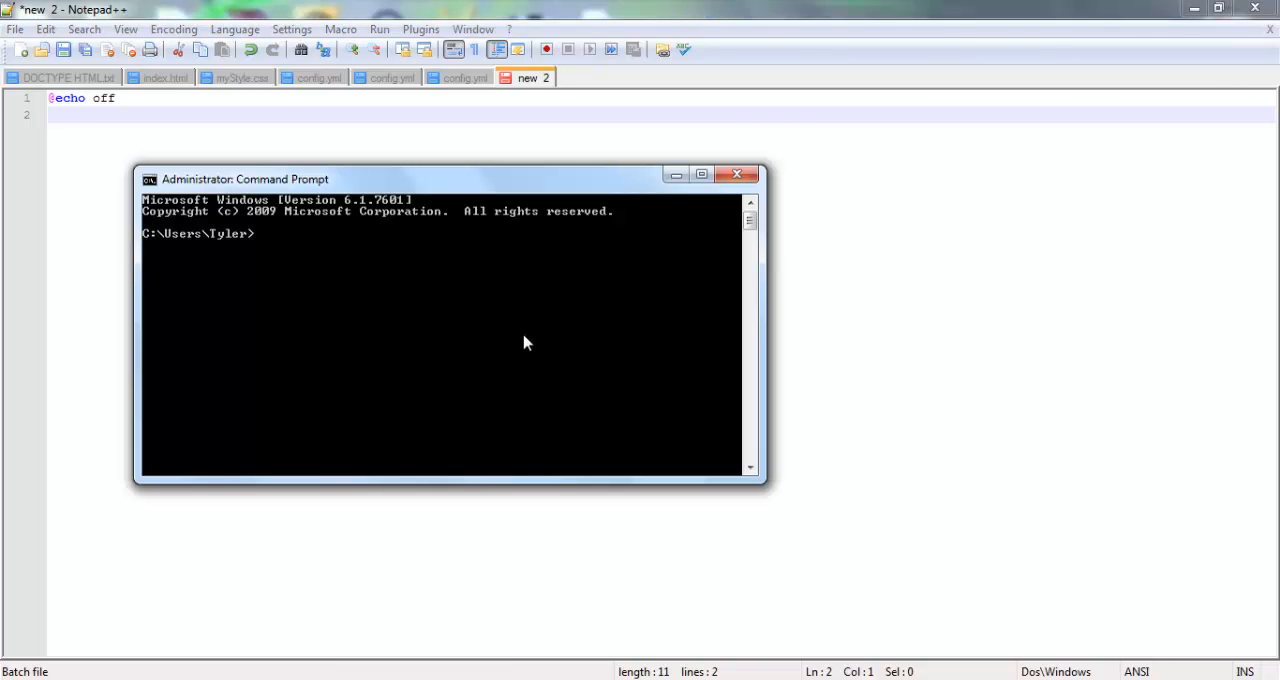
{"action": "type", "text": "@"}
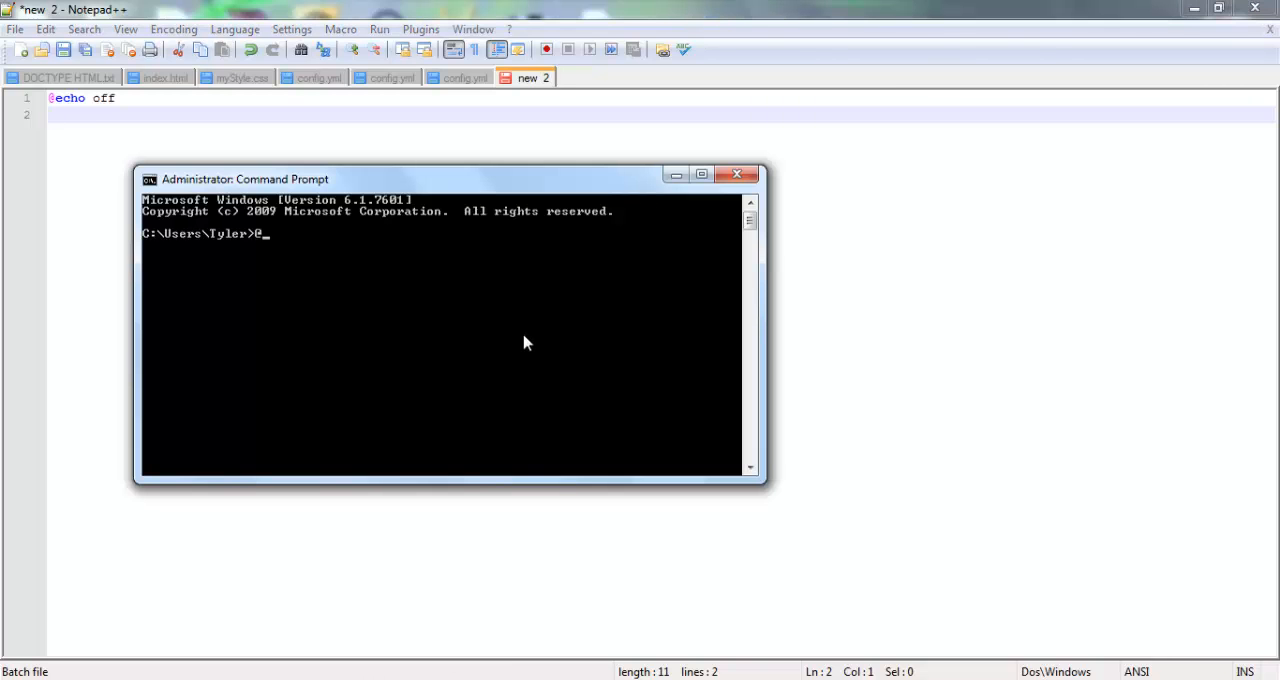
{"action": "type", "text": "echo off"}
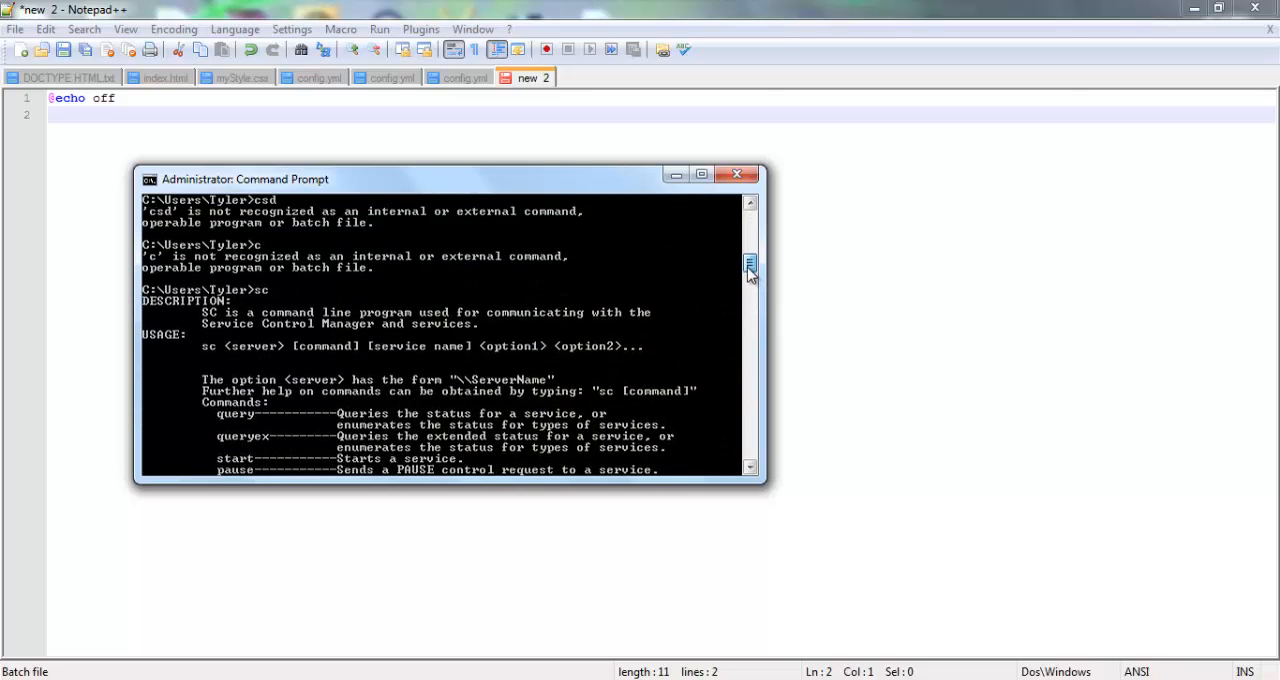
{"action": "scroll", "scroll_direction": "down", "scroll_amount": 3}
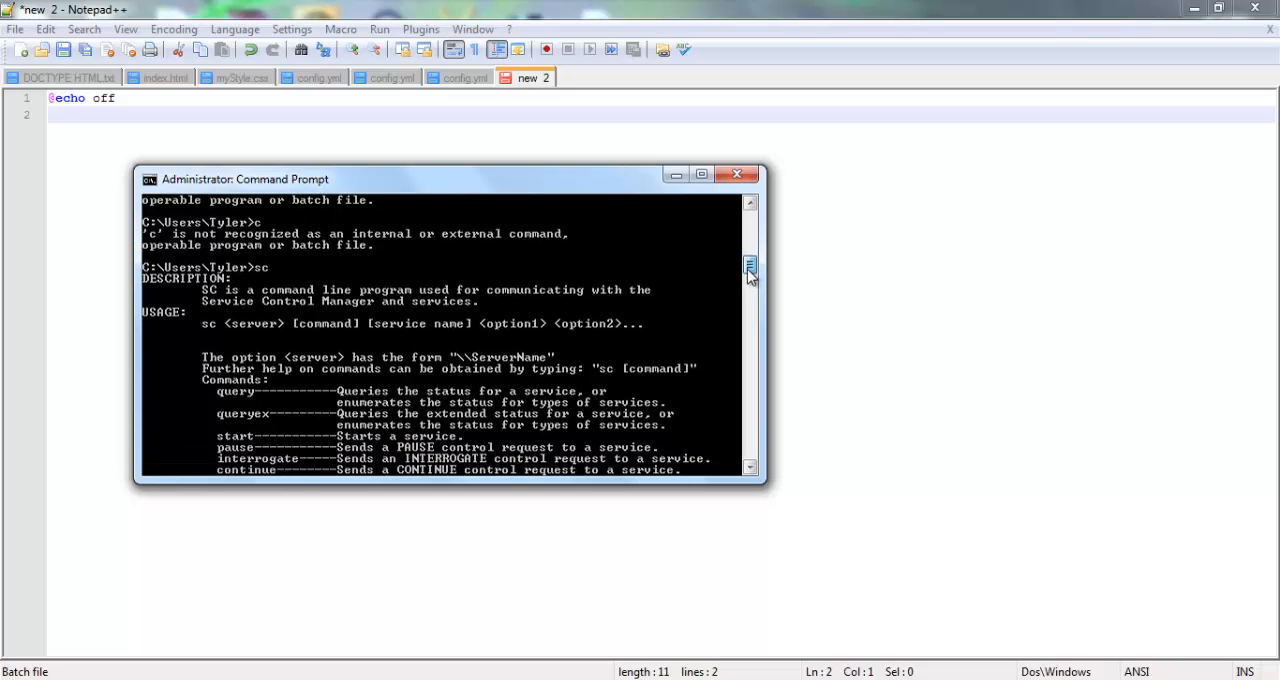
{"action": "scroll", "scroll_direction": "down", "scroll_amount": 3}
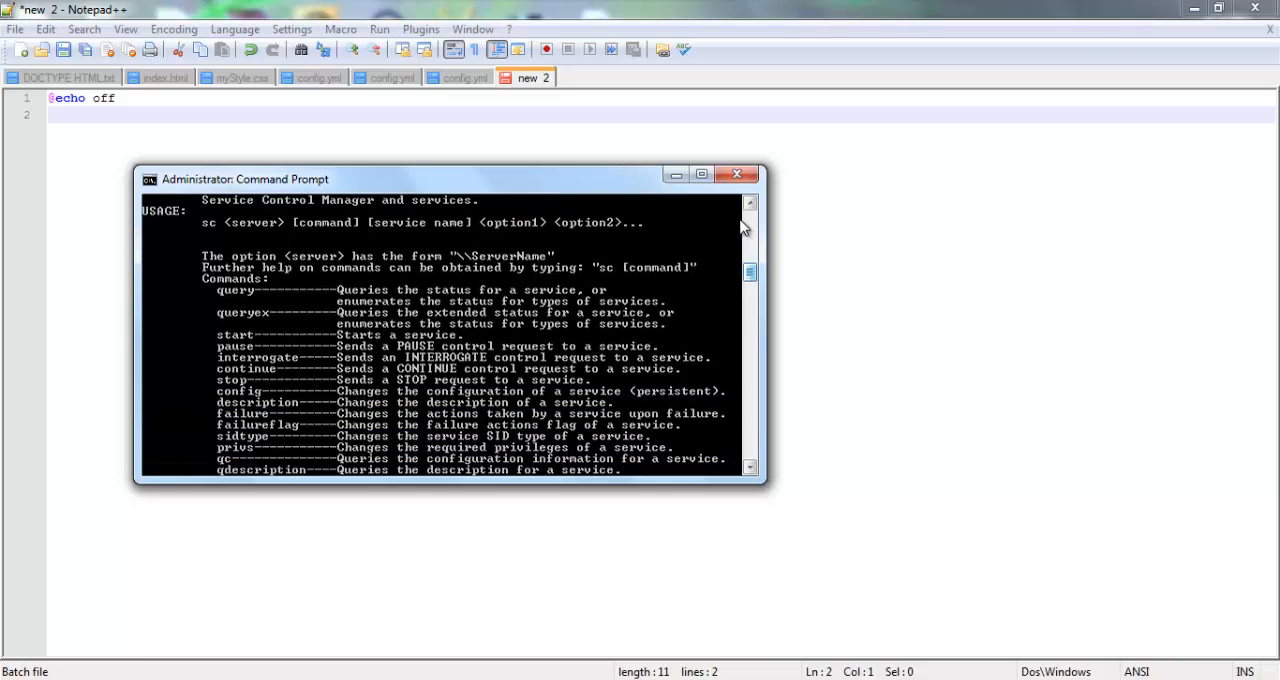
{"action": "left_click", "coordinate": [736, 174]}
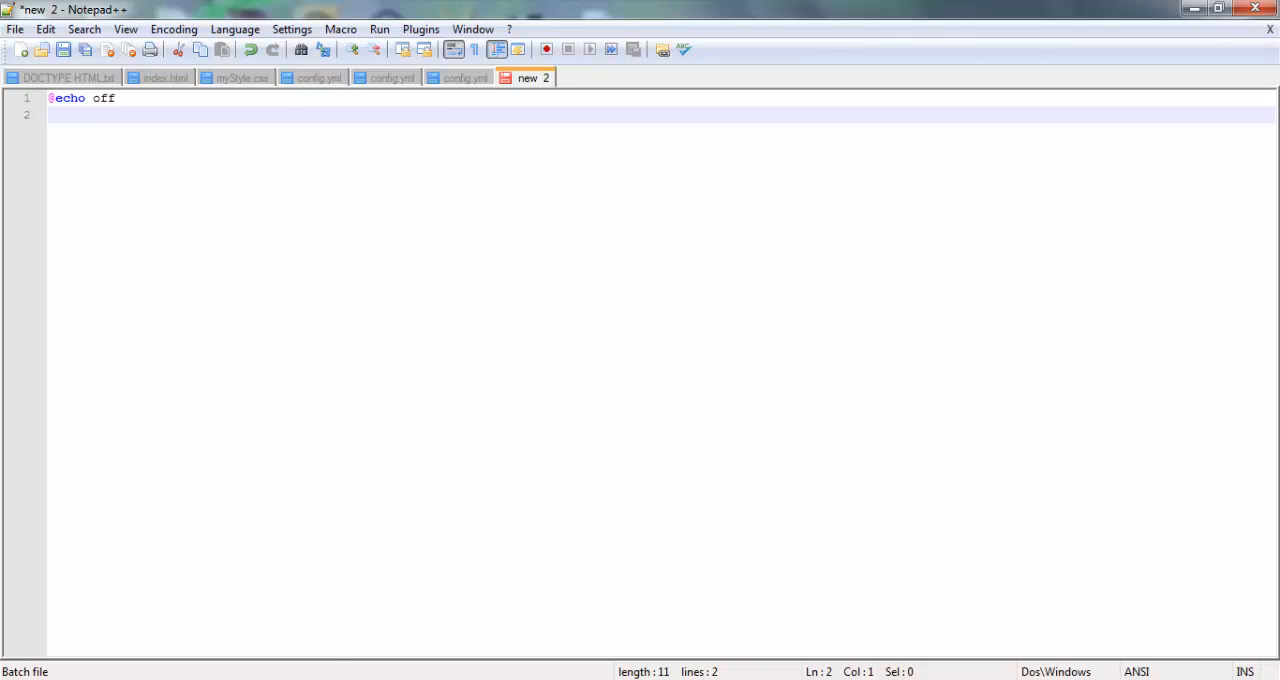
{"action": "mouse_move", "coordinate": [448, 300]}
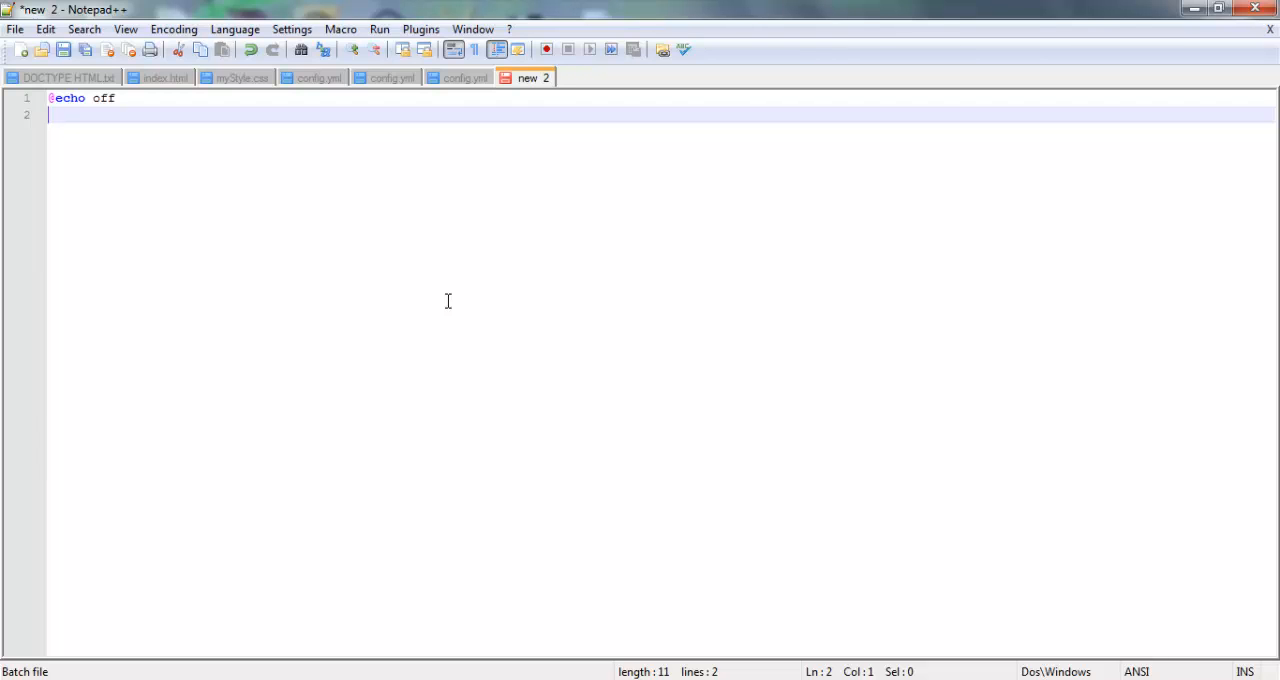
Add line 2 reading title I'm learnding, then close the console used to test titles
{"action": "type", "text": "titl"}
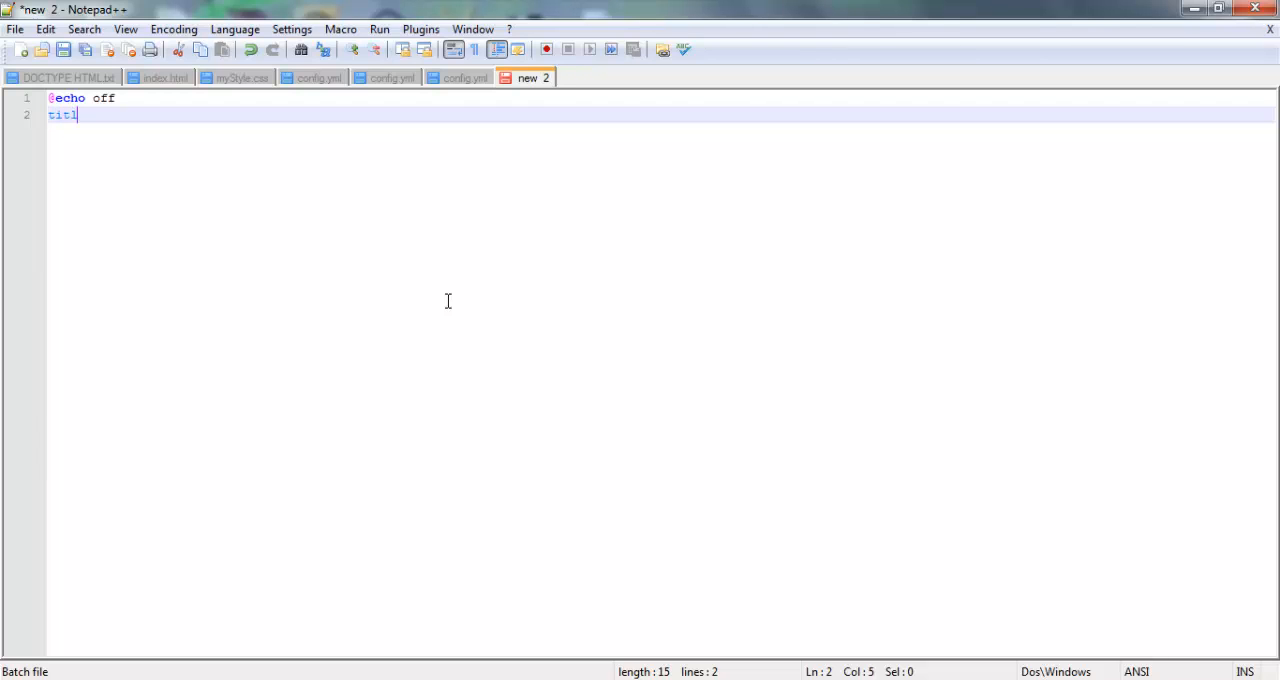
{"action": "type", "text": "\"e \""}
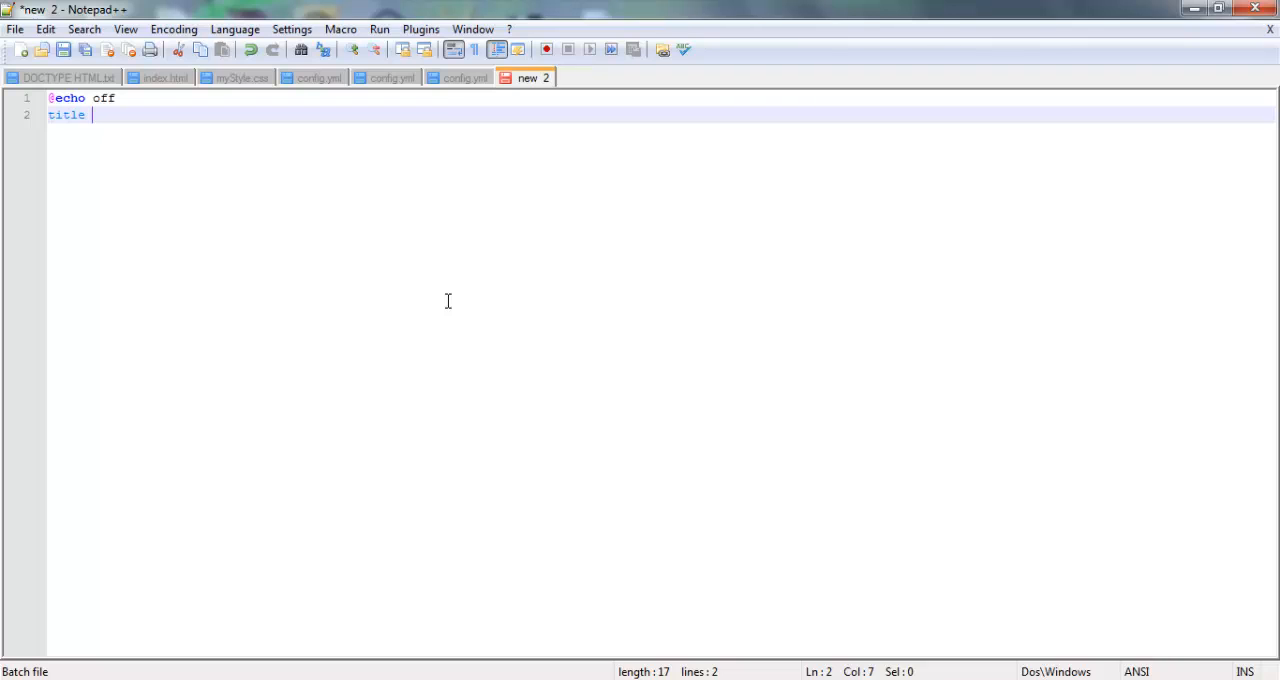
{"action": "type", "text": "I"}
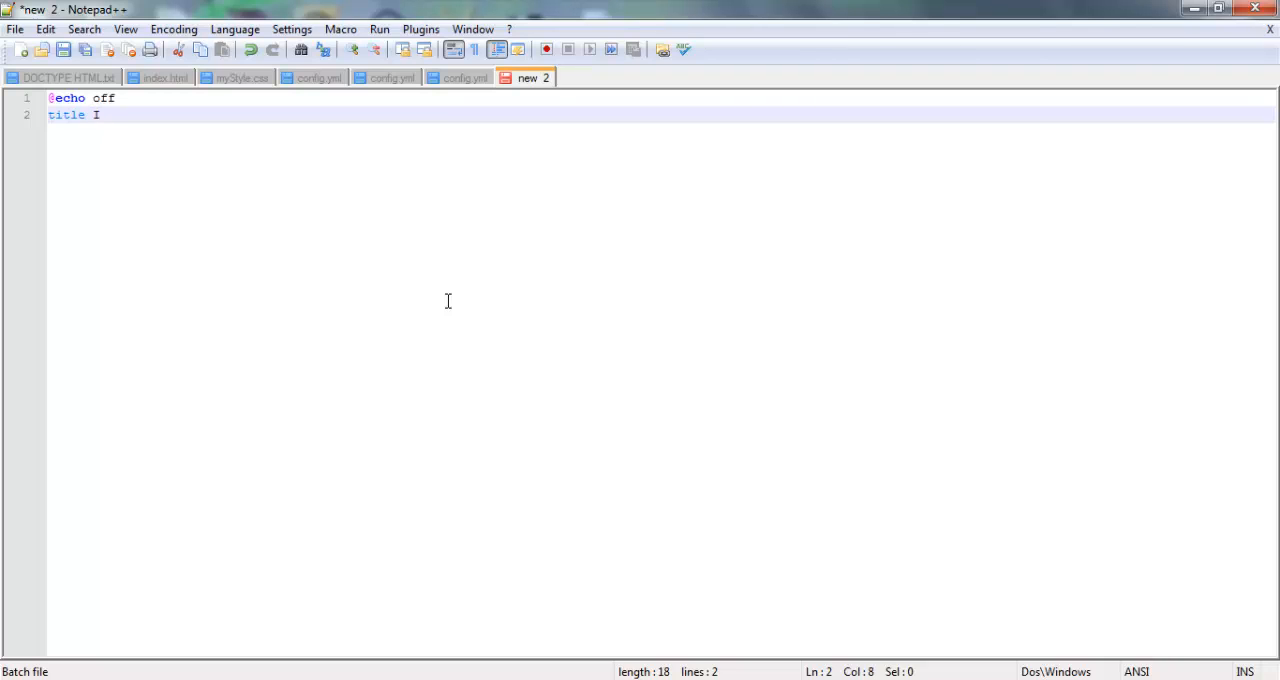
{"action": "type", "text": "'m learno"}
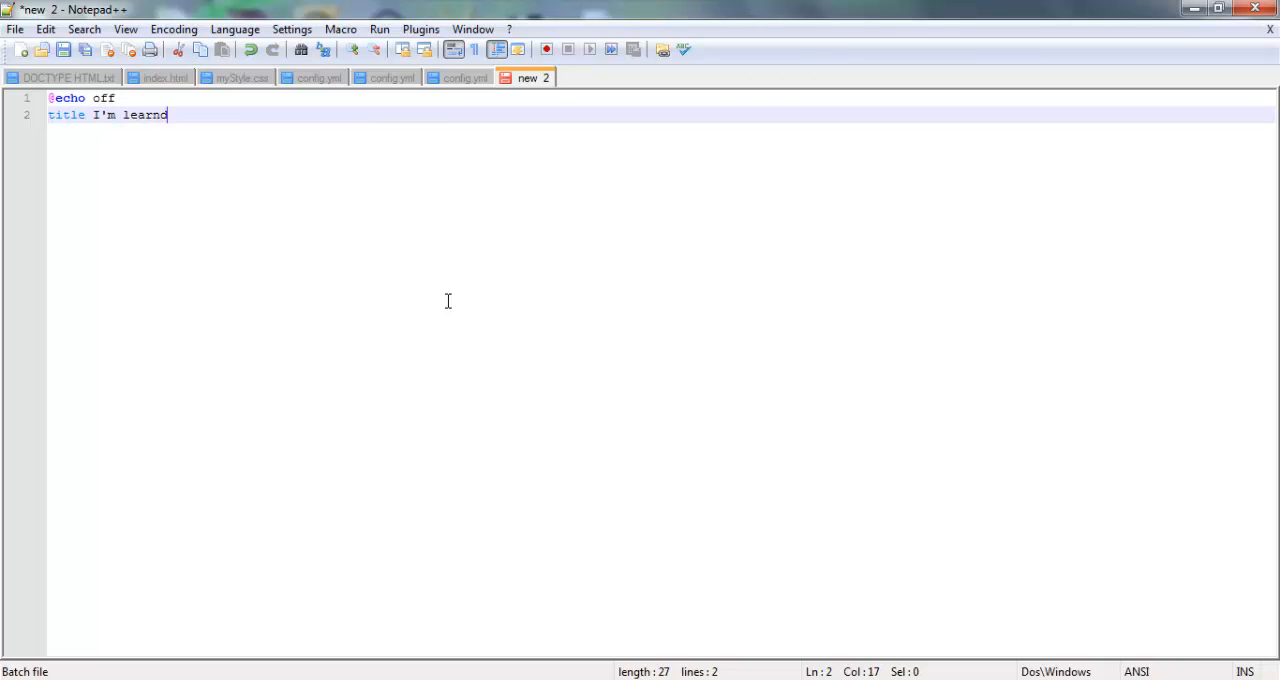
{"action": "type", "text": "ding"}
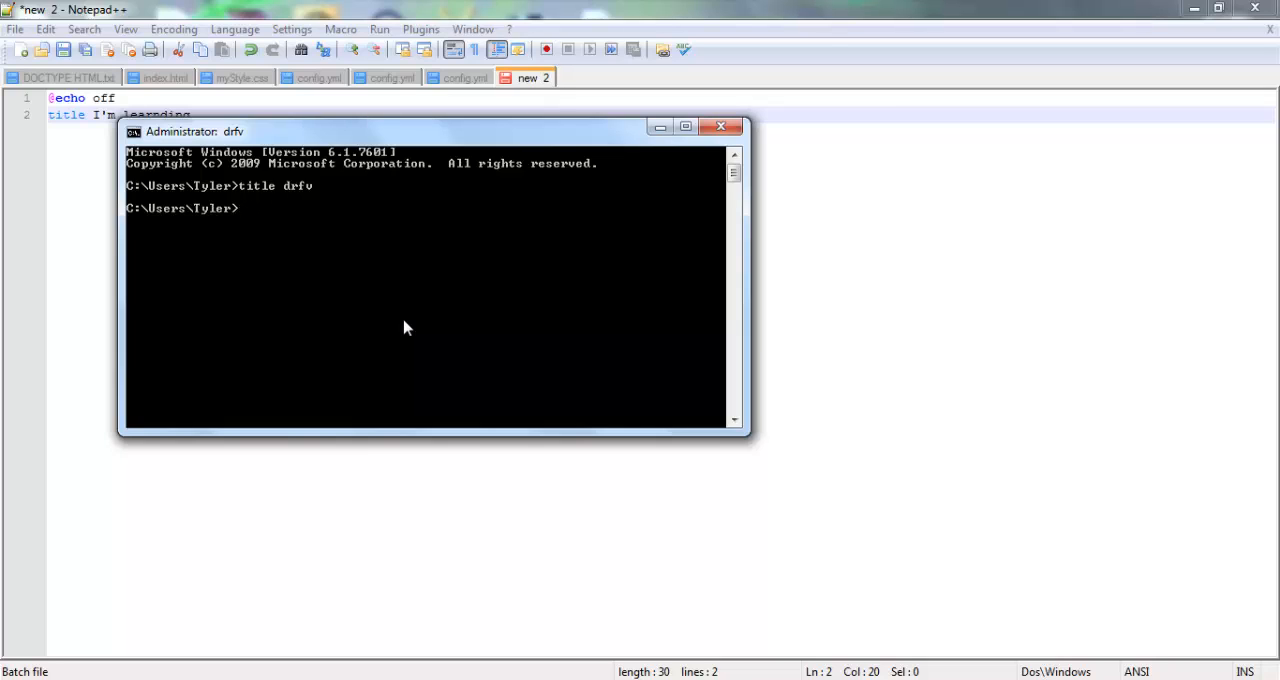
{"action": "mouse_move", "coordinate": [284, 184]}
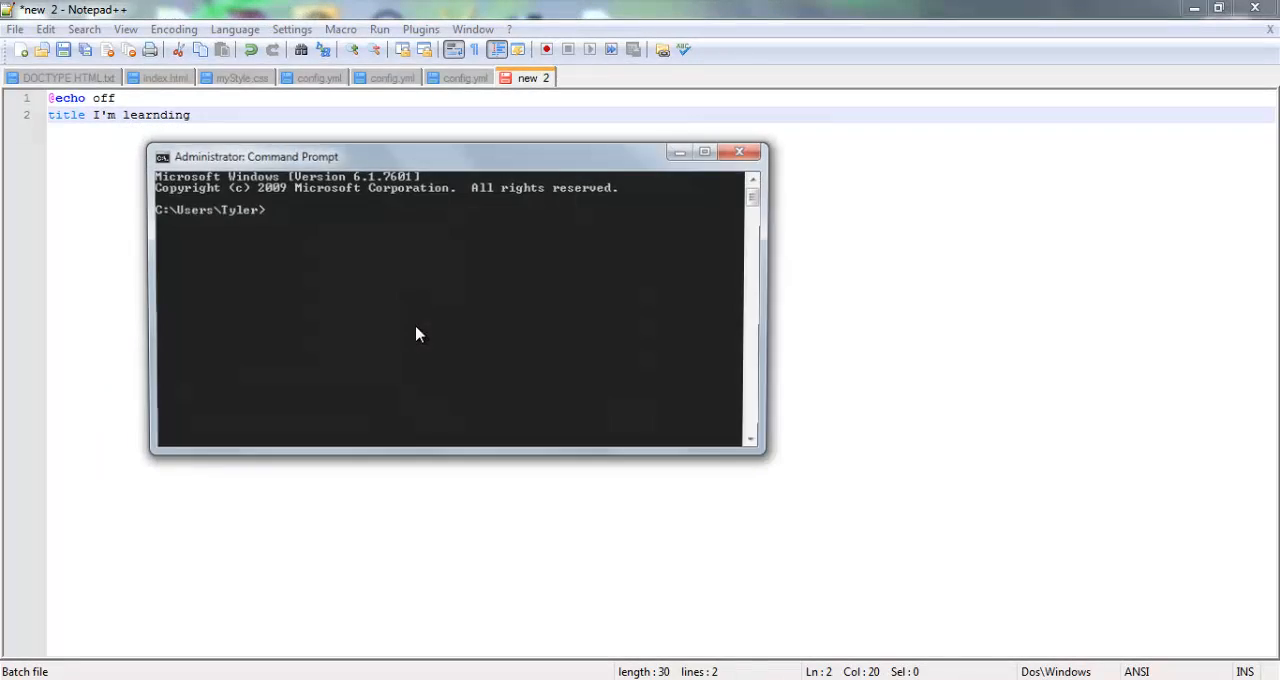
{"action": "left_click", "coordinate": [740, 152]}
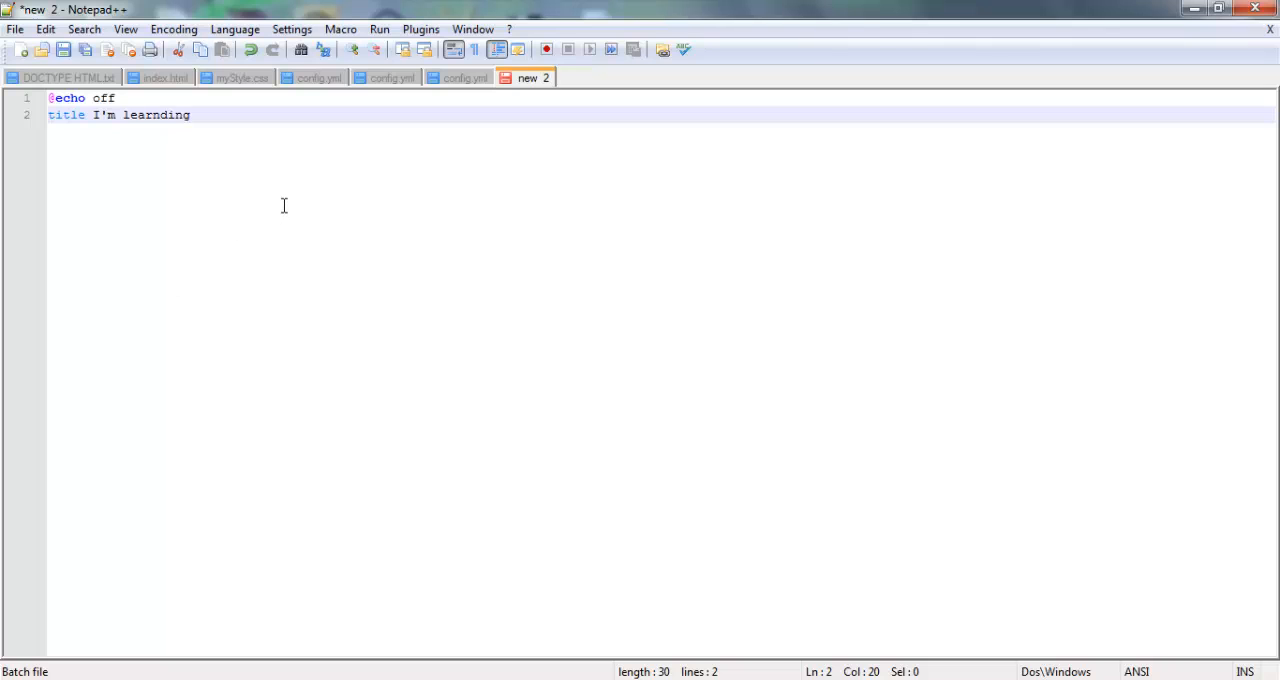
Add blank lines below the title and delete the stray characters typed on line 4
{"action": "key", "text": "Enter"}
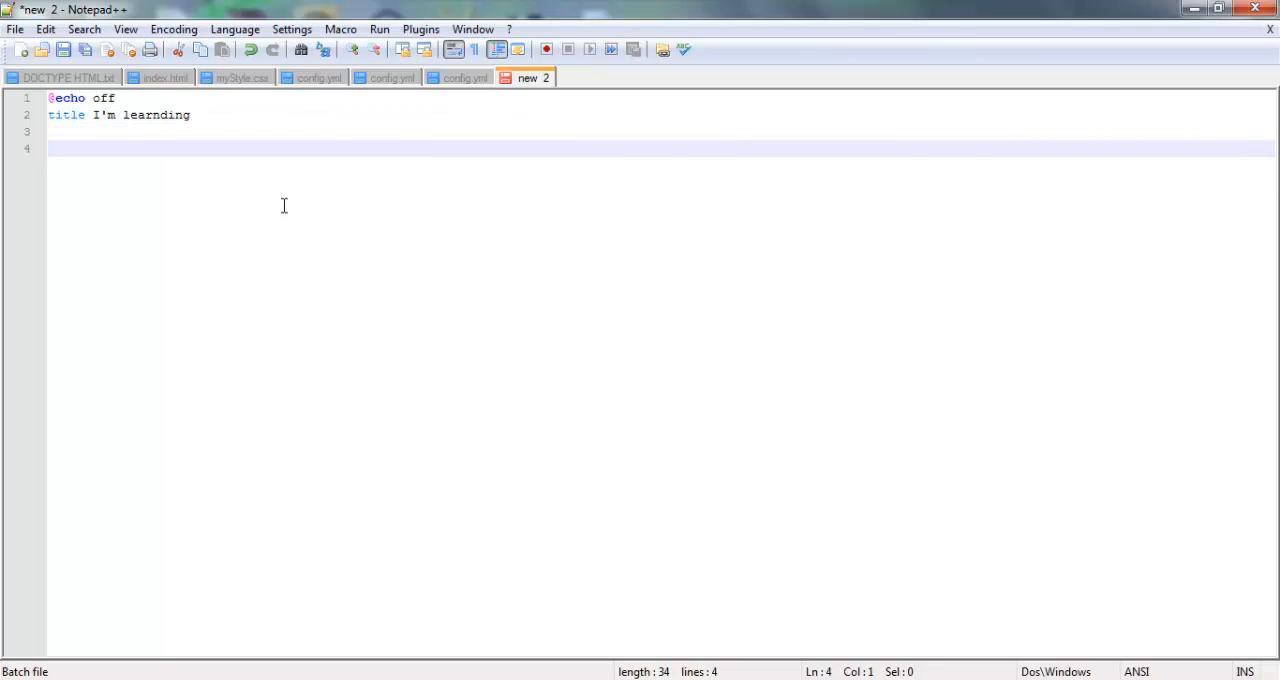
{"action": "type", "text": "lkdjgn"}
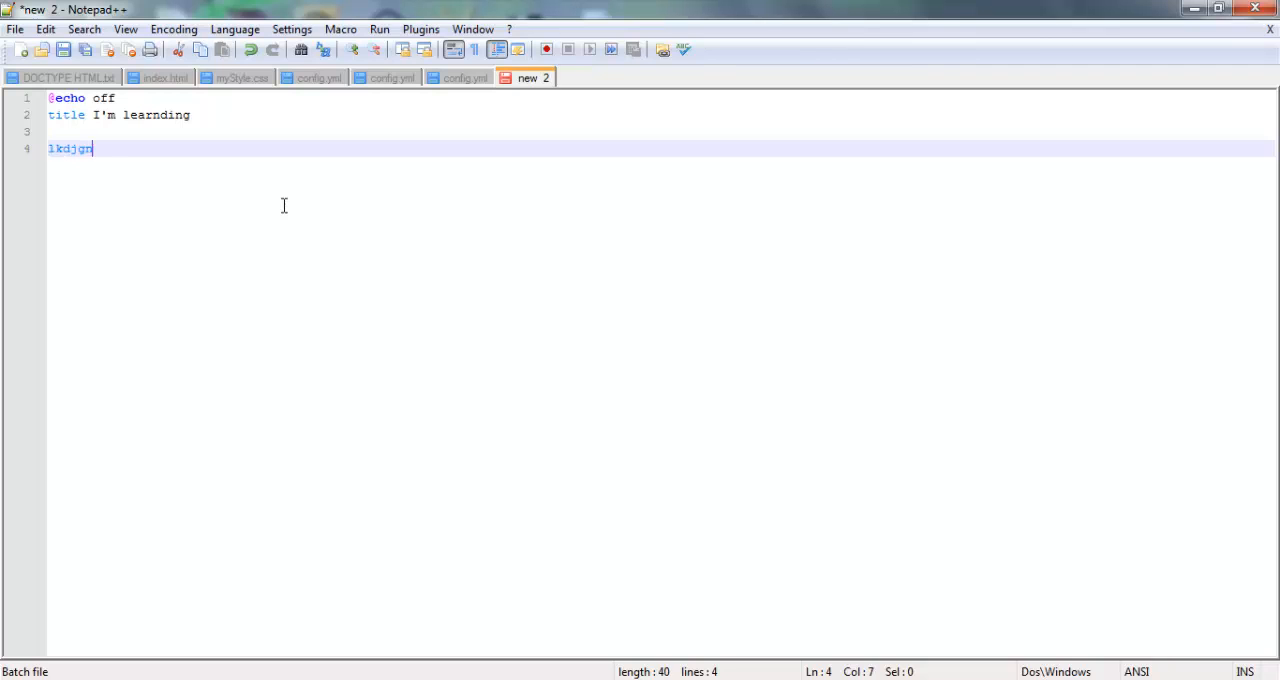
{"action": "key", "text": "Backspace"}
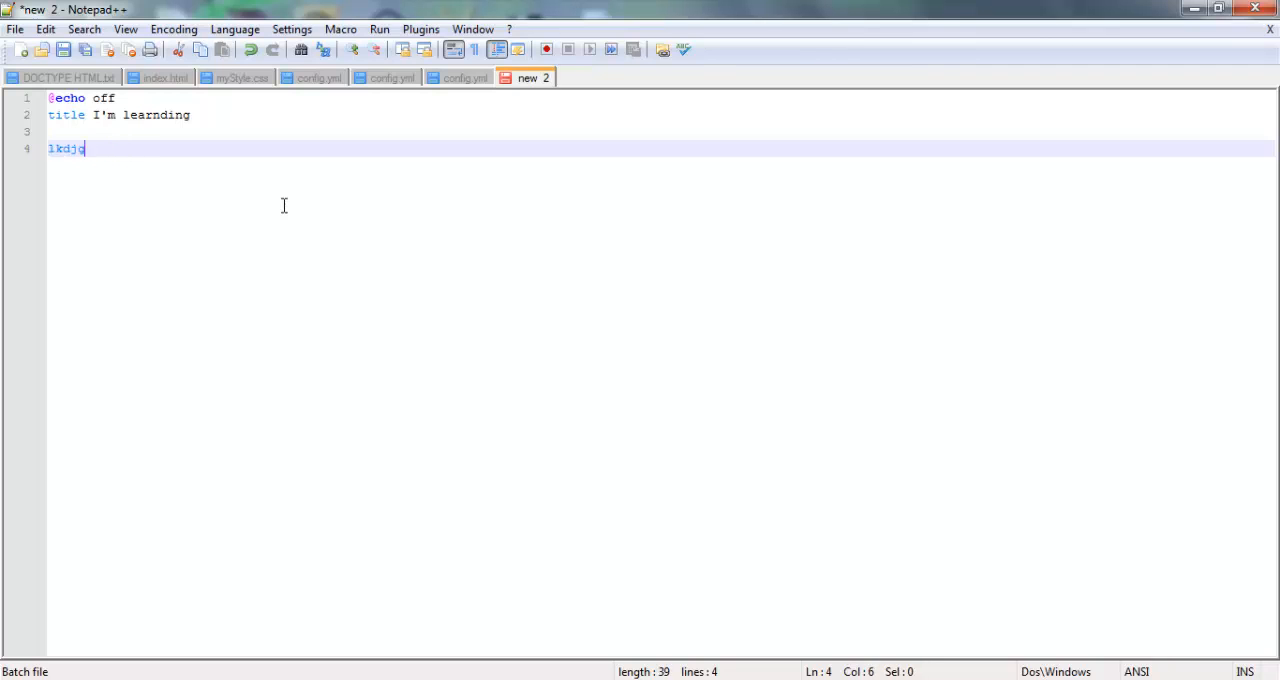
{"action": "key", "text": "BackSpace"}
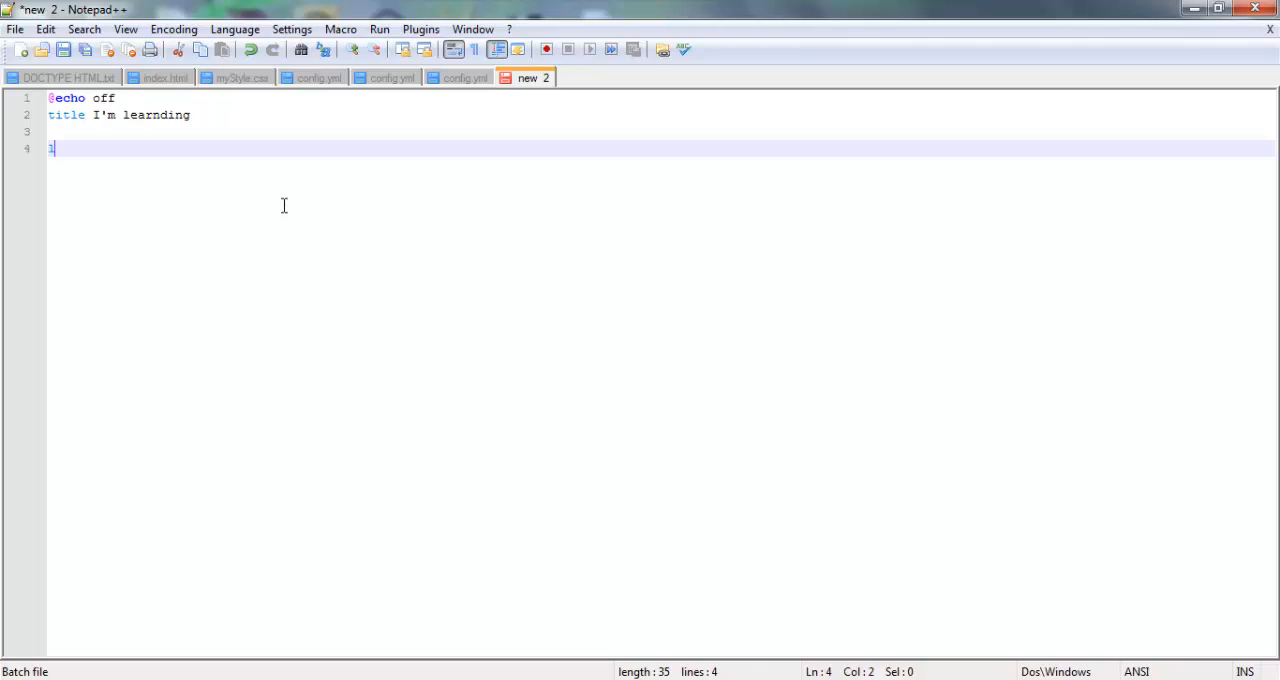
{"action": "key", "text": "Backspace"}
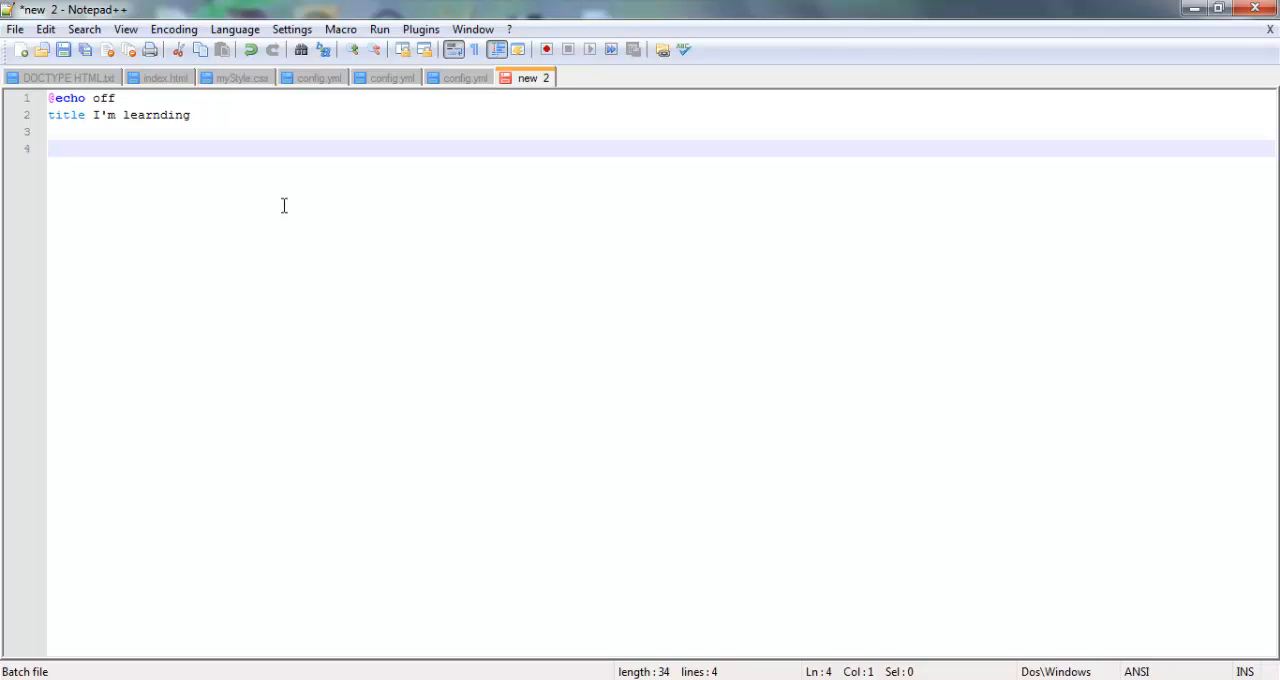
Add the :main label on line 4 and begin an echo command on the line below
{"action": "type", "text": ":"}
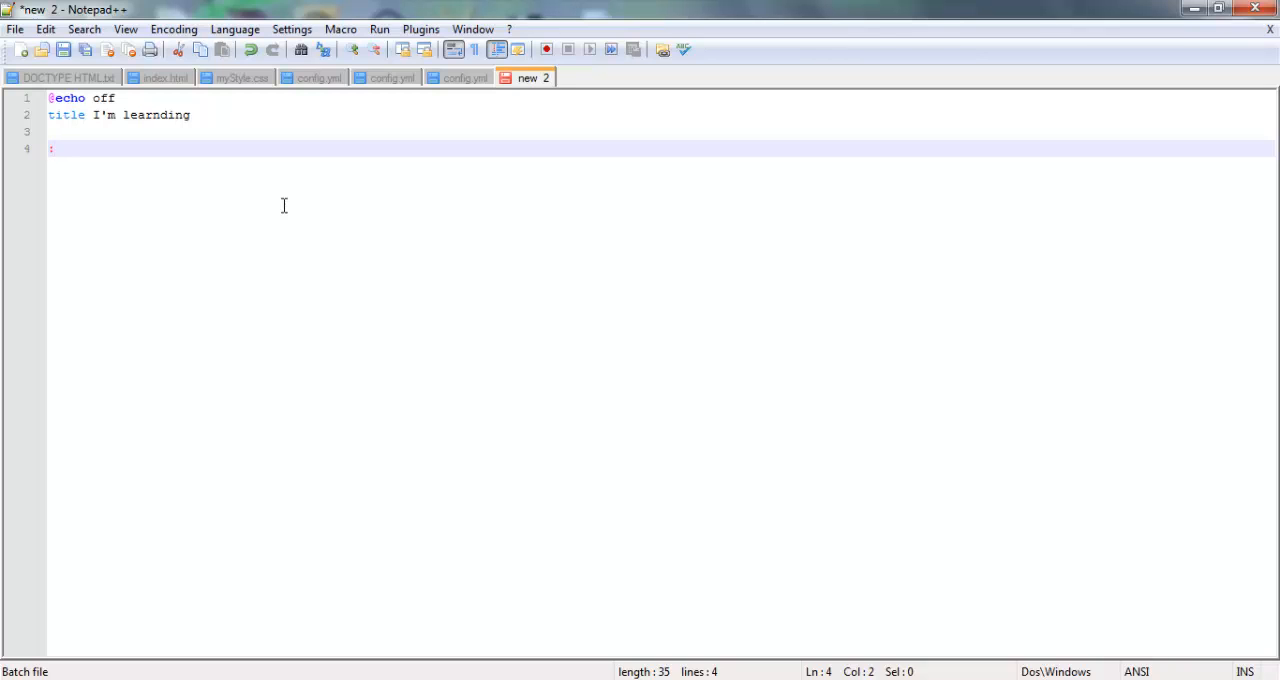
{"action": "type", "text": "main"}
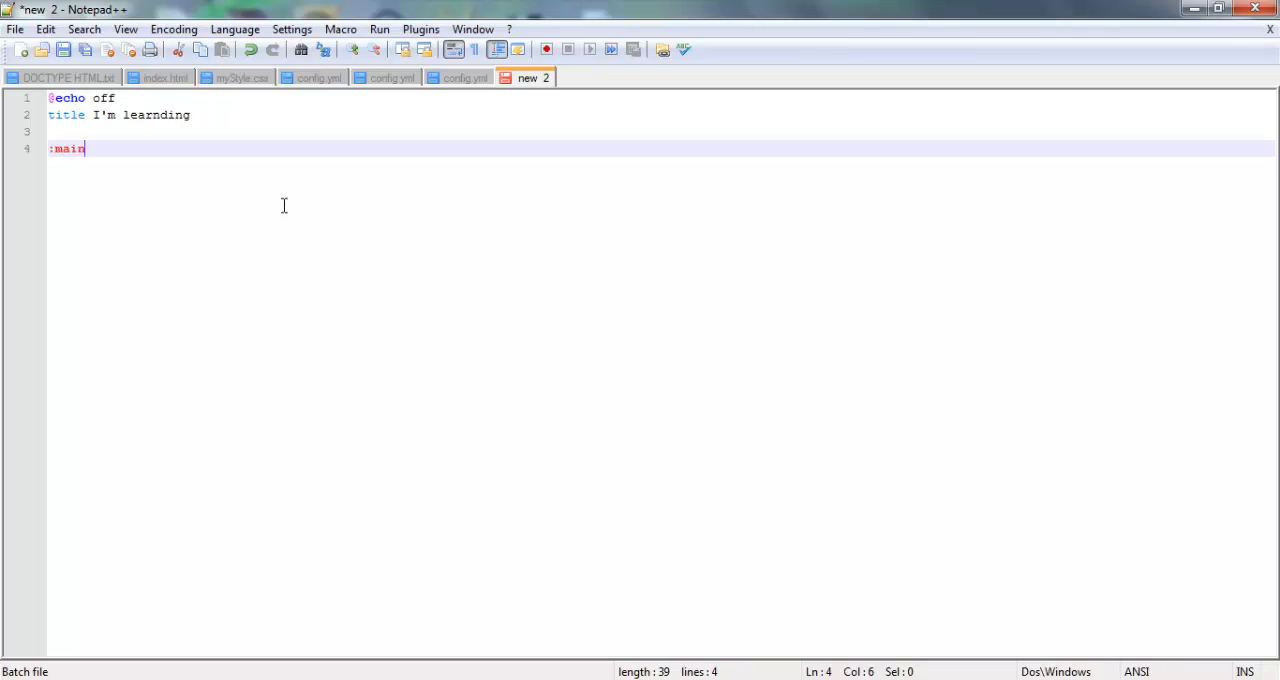
{"action": "key", "text": "Enter"}
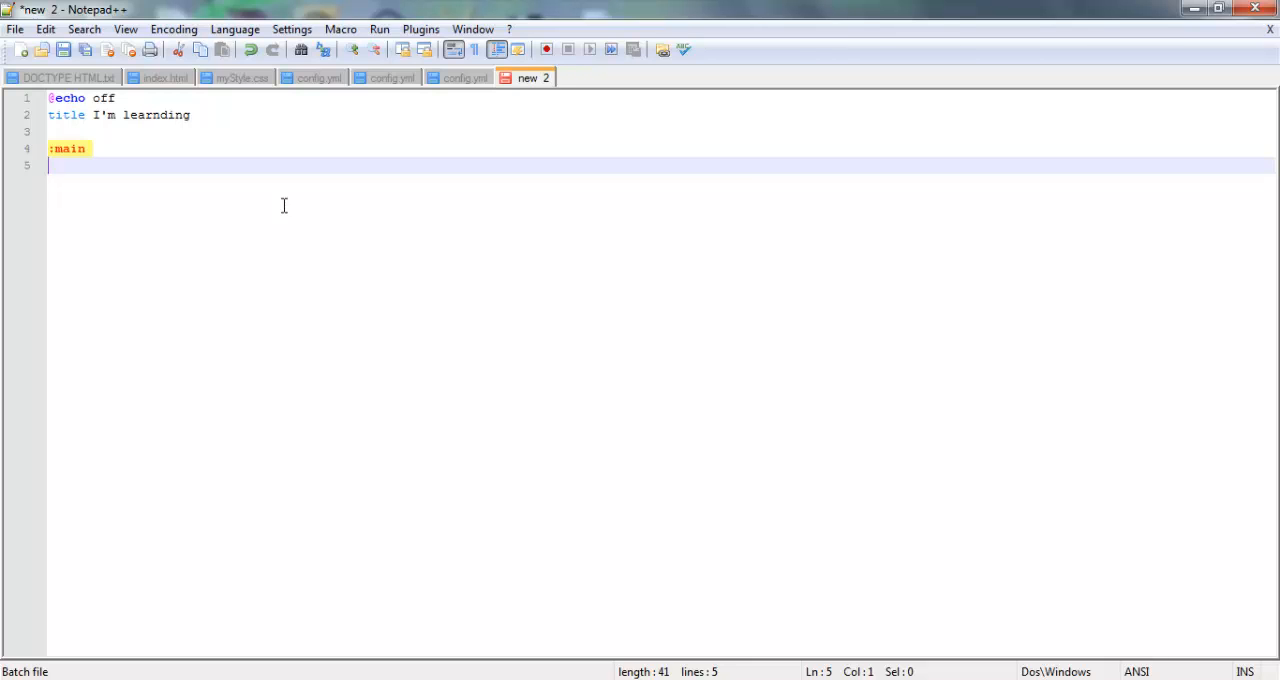
{"action": "type", "text": "echo"}
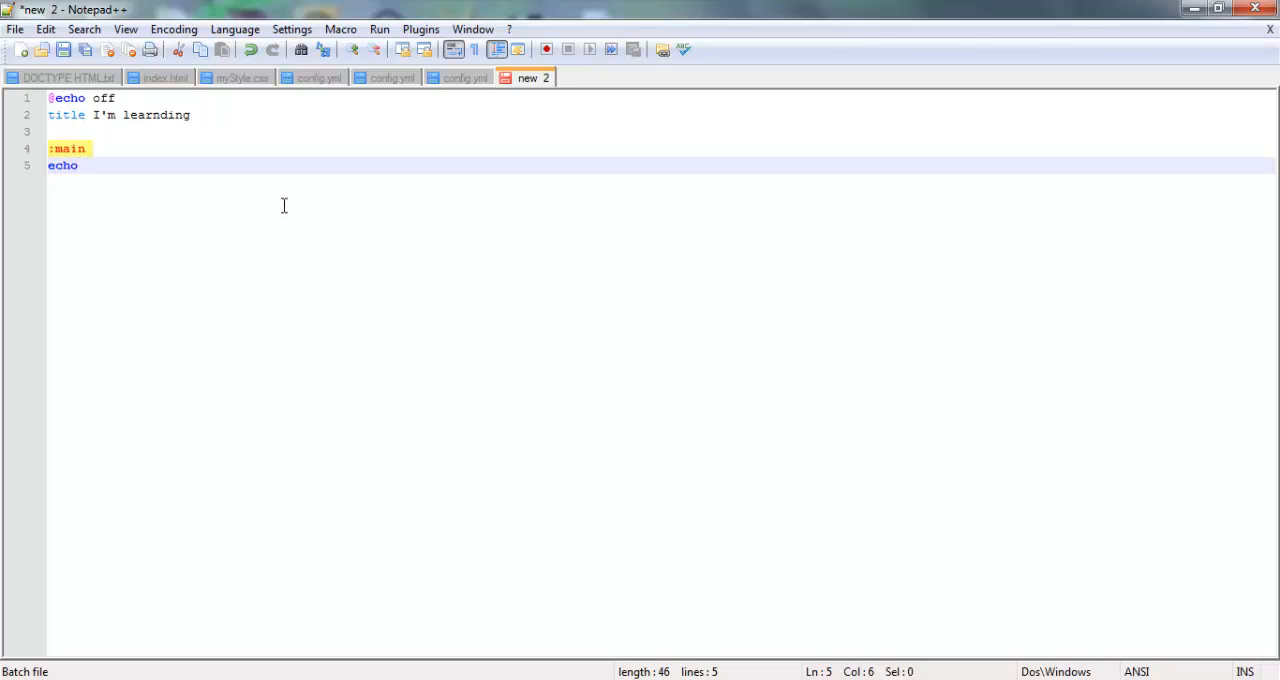
Write echo LOLWTFBBQ, echo LOL ABOVE ME and pause under the :main label
{"action": "type", "text": "LOLWTF"}
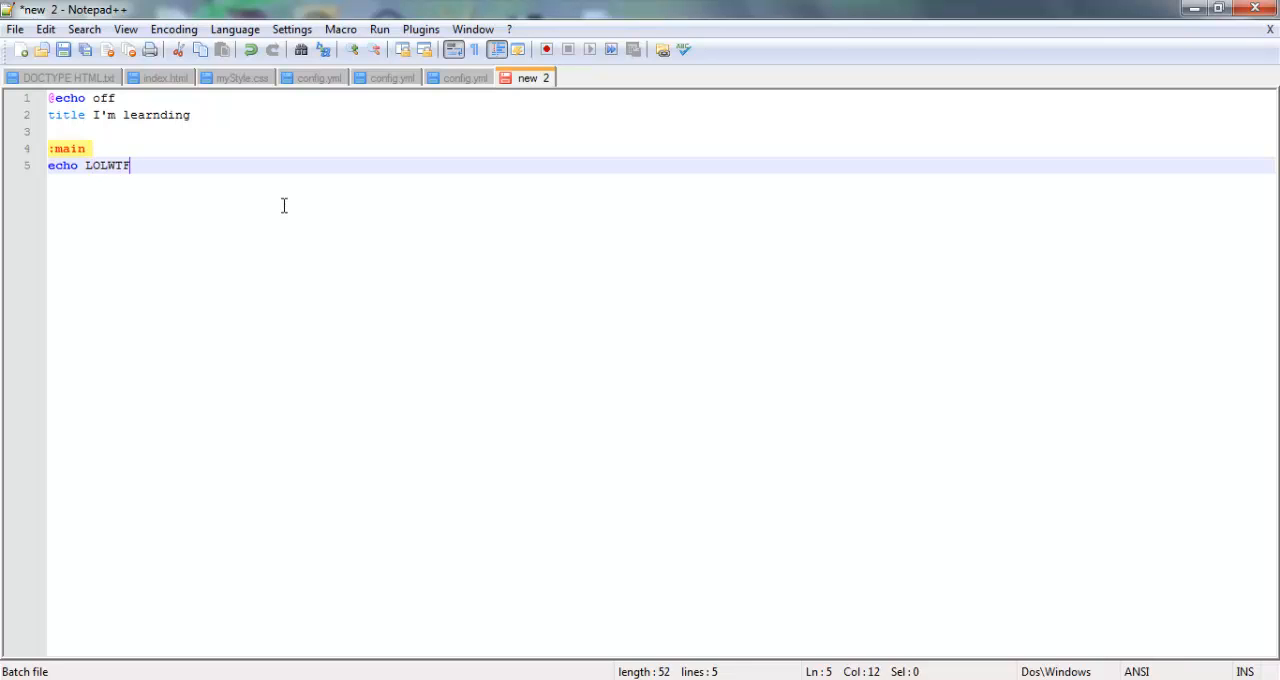
{"action": "type", "text": "BBQ"}
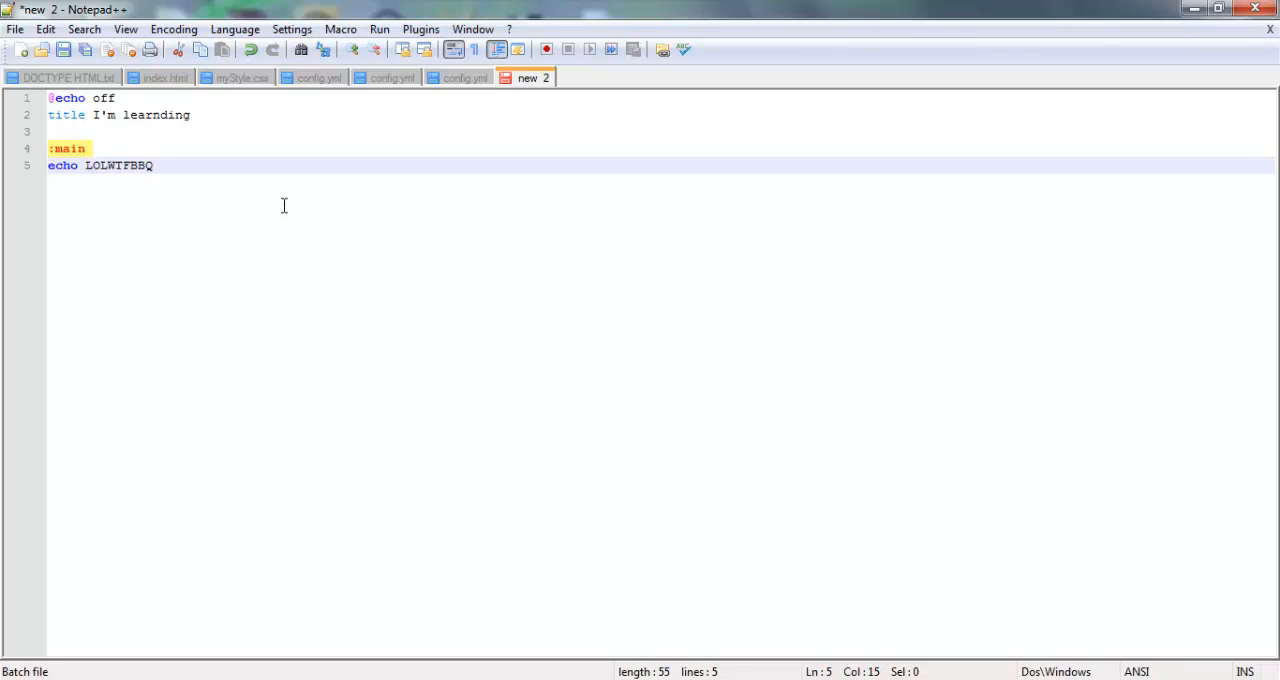
{"action": "key", "text": "Enter"}
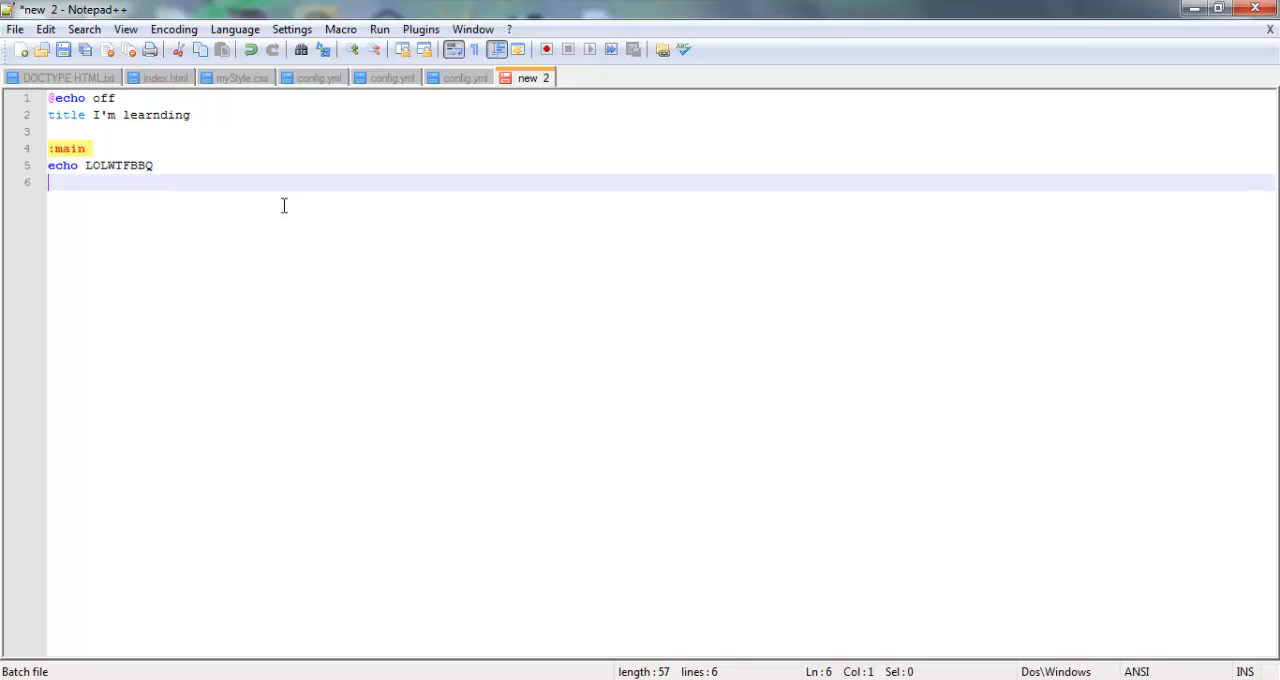
{"action": "type", "text": "echo"}
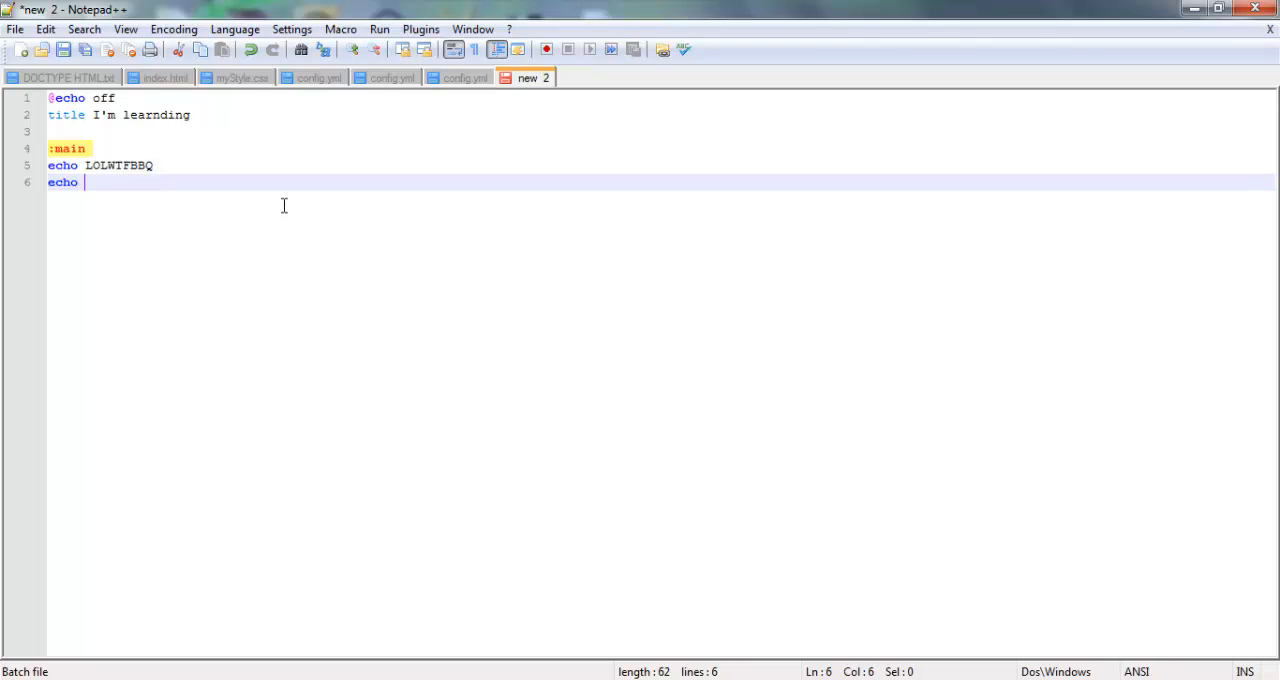
{"action": "type", "text": "LOL ABOVE ME"}
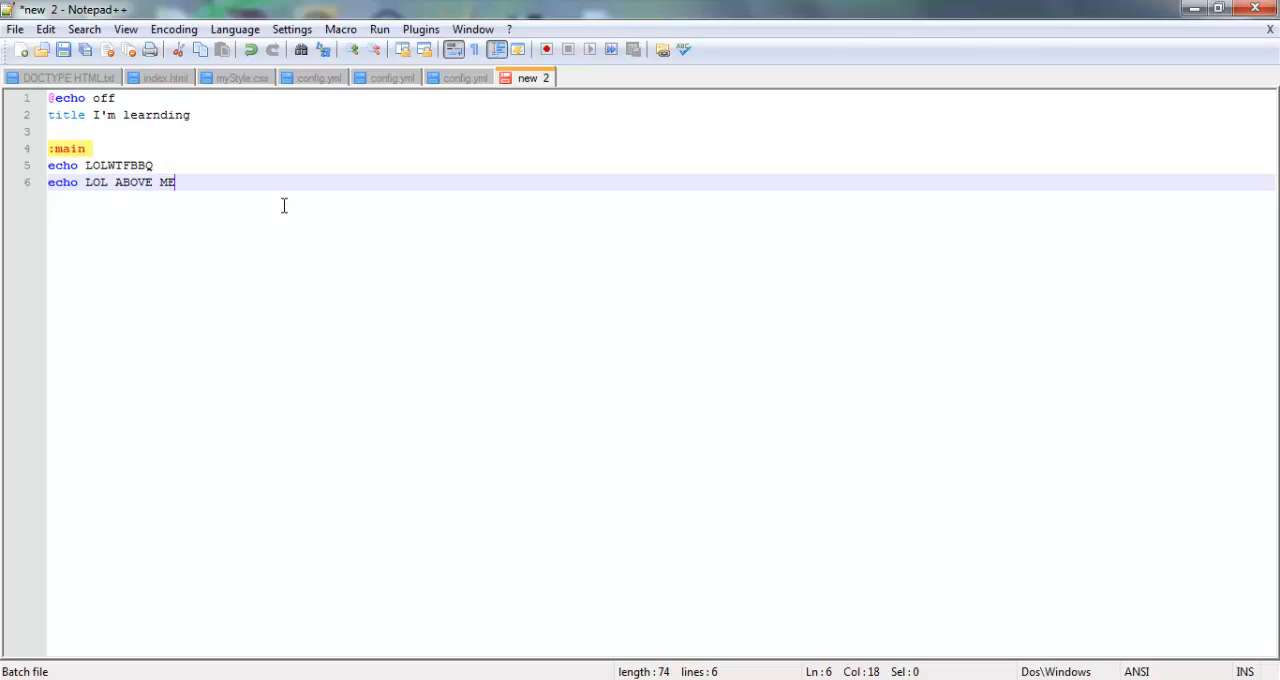
{"action": "key", "text": "Enter"}
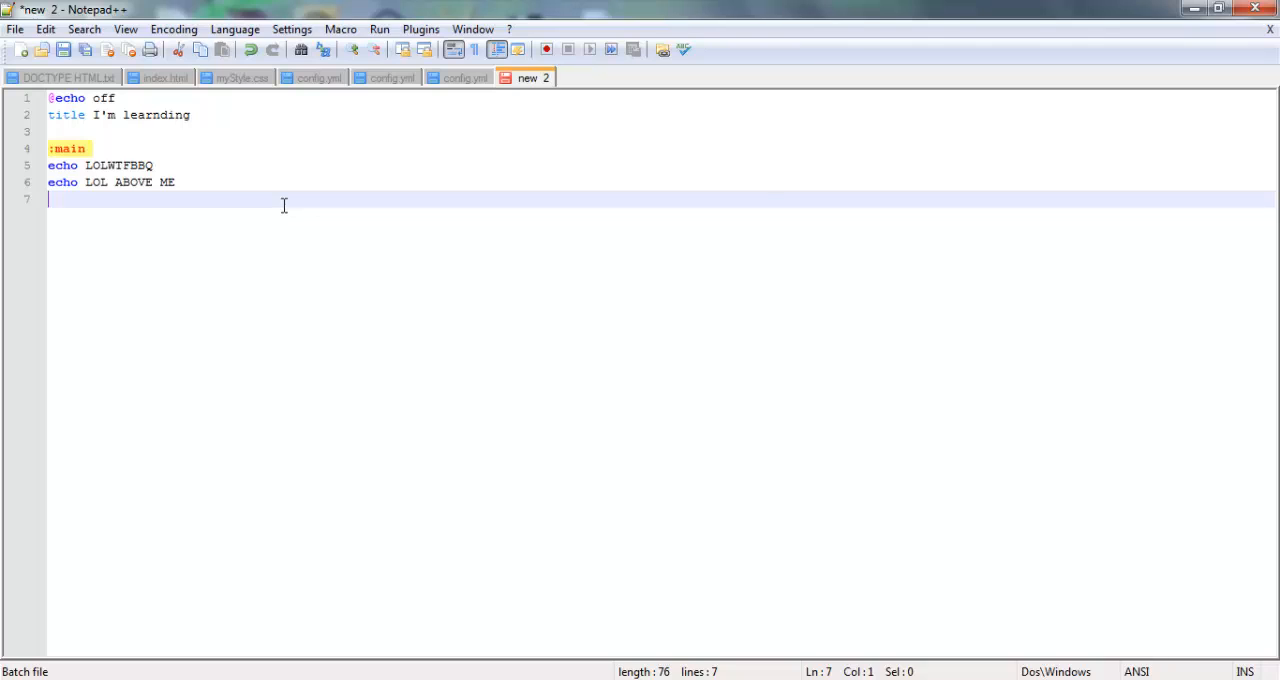
{"action": "type", "text": "pause"}
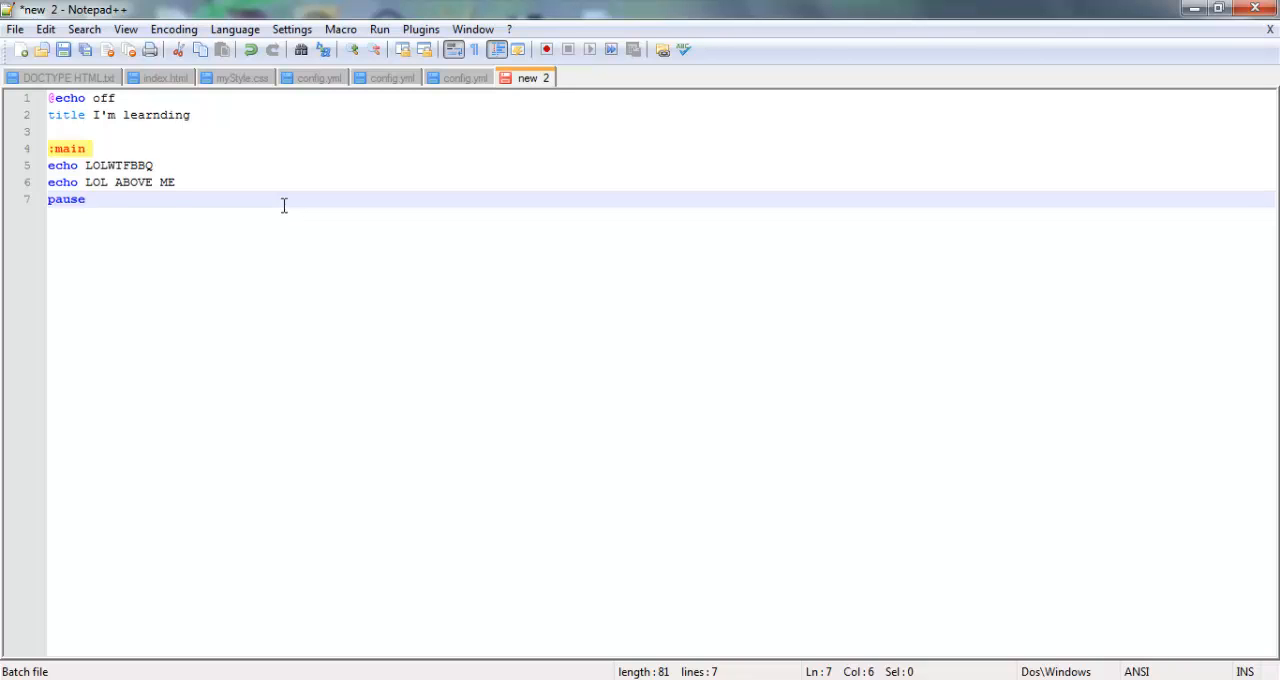
{"action": "left_click", "coordinate": [84, 52]}
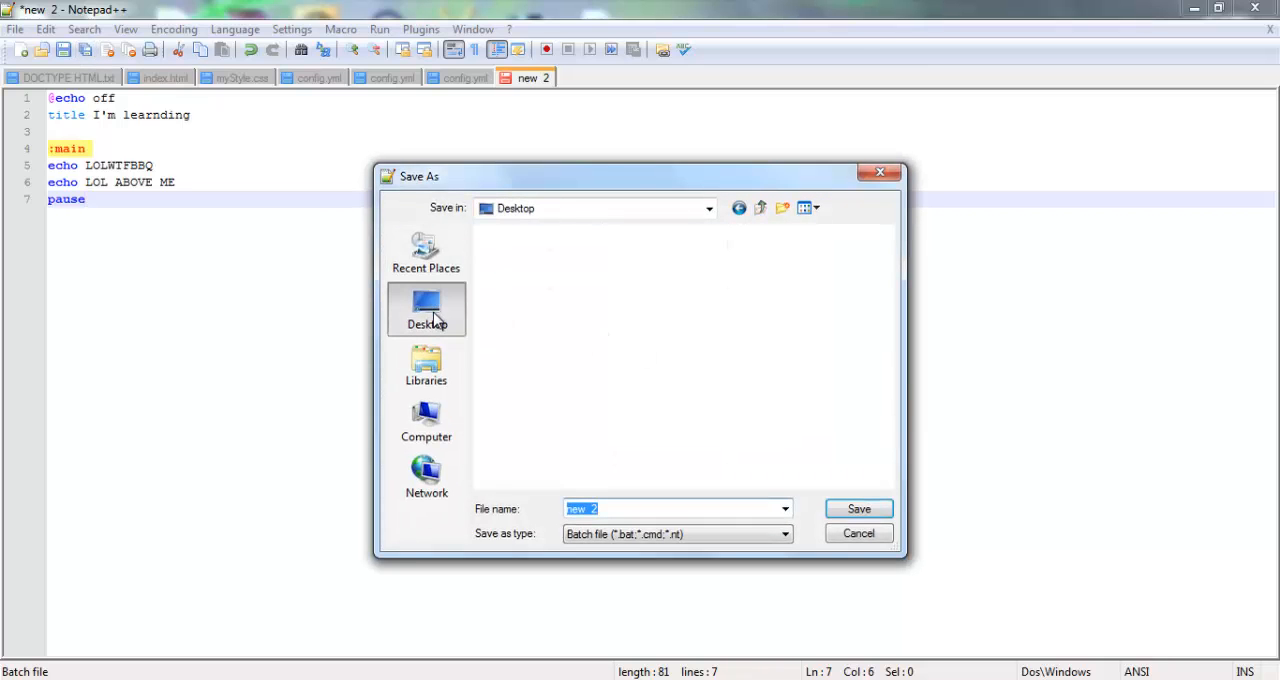
Save the script to the Desktop as Youtube.bat with Batch file type
{"action": "left_click", "coordinate": [426, 310]}
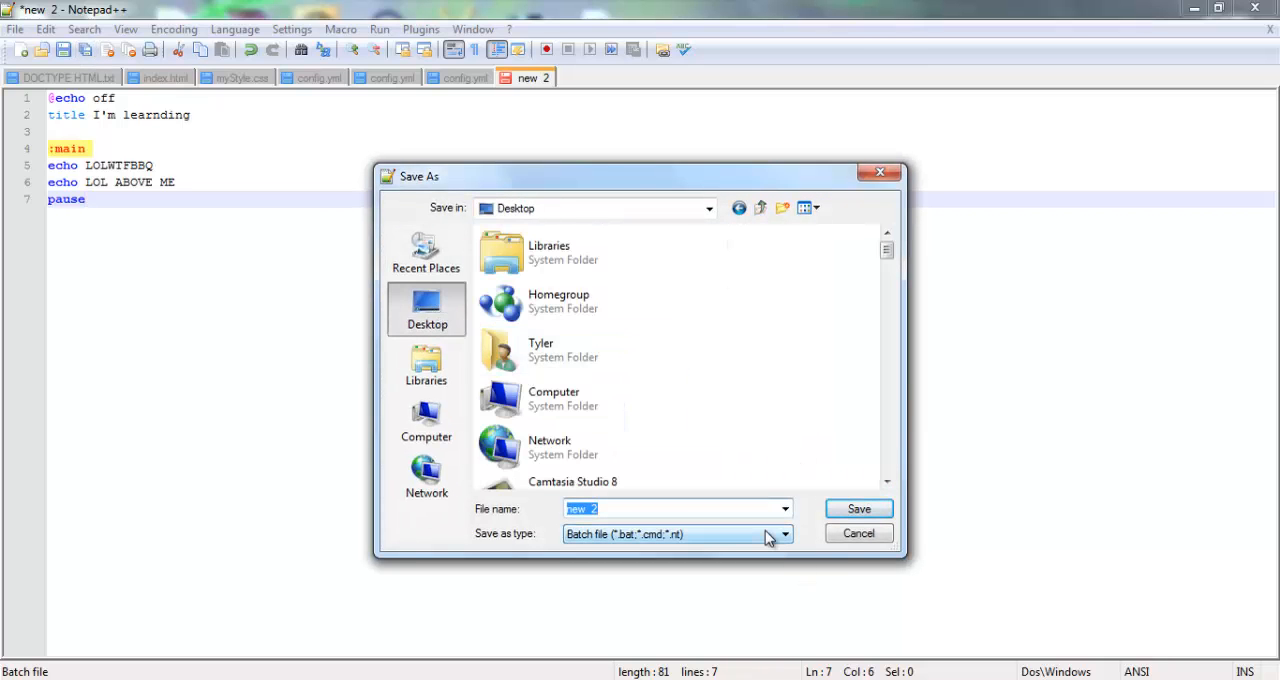
{"action": "type", "text": "Youtube.bat"}
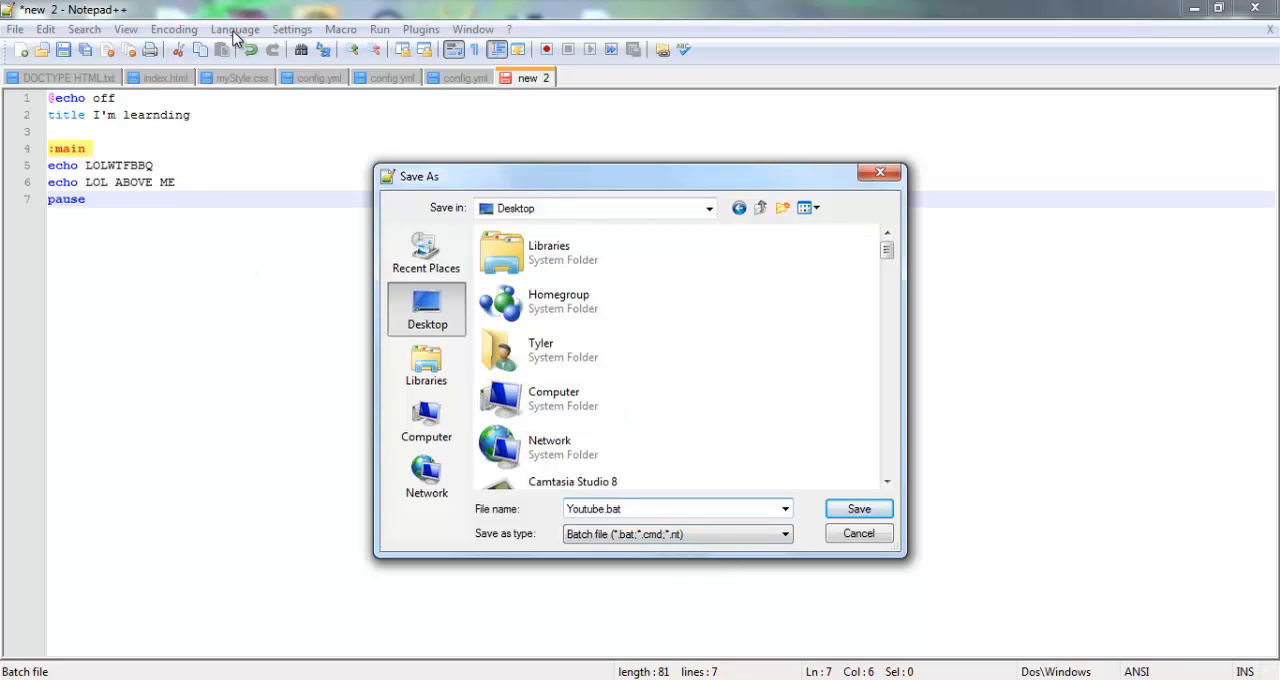
{"action": "mouse_move", "coordinate": [258, 12]}
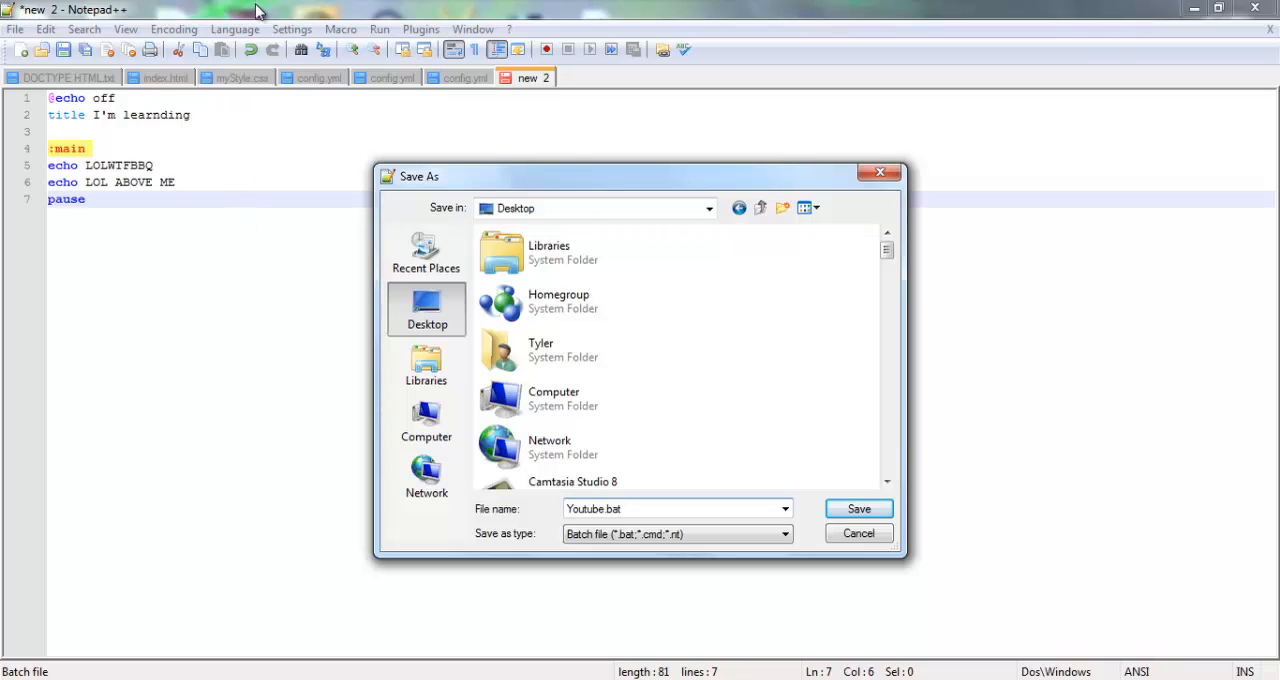
{"action": "mouse_move", "coordinate": [858, 508]}
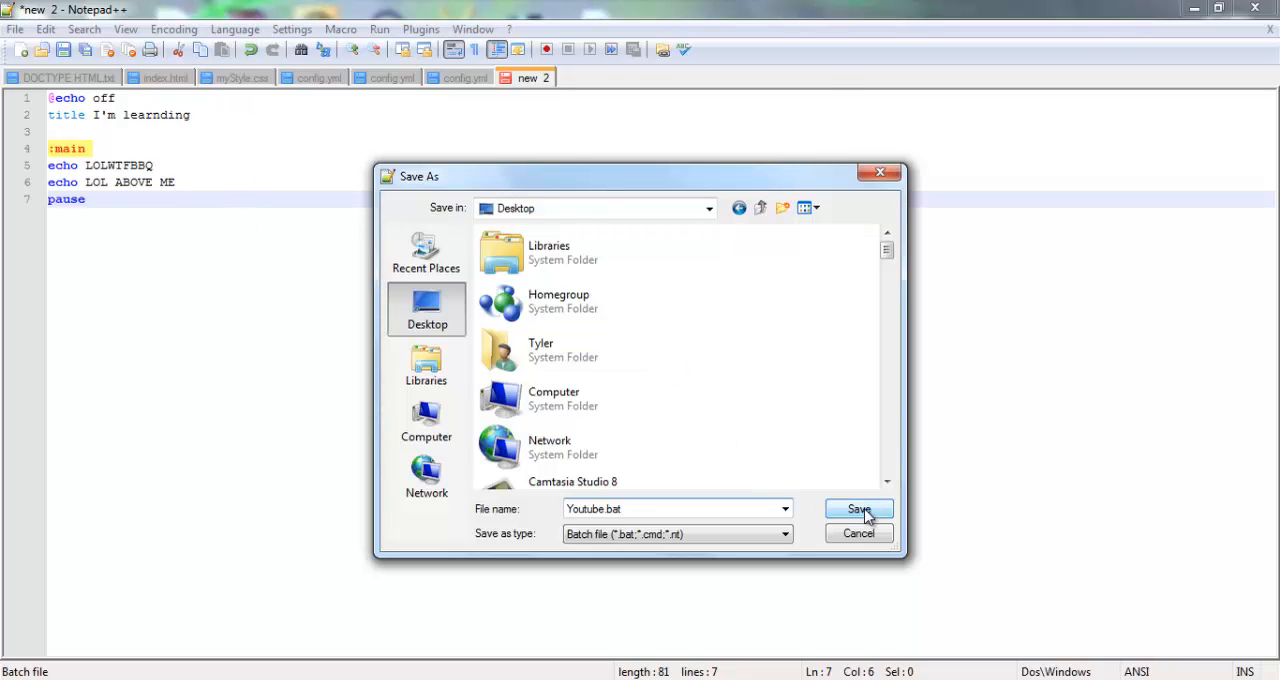
{"action": "left_click", "coordinate": [858, 508]}
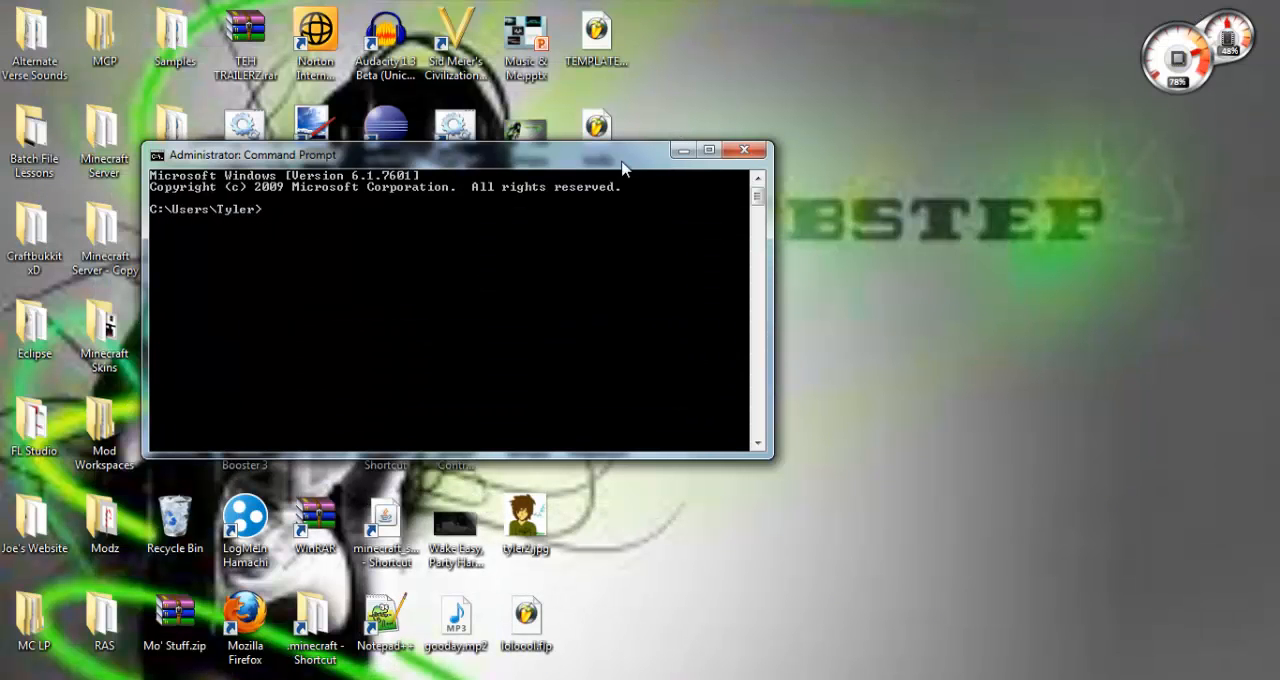
Close the old console and run Youtube.bat from the desktop to see its output
{"action": "left_click", "coordinate": [744, 148]}
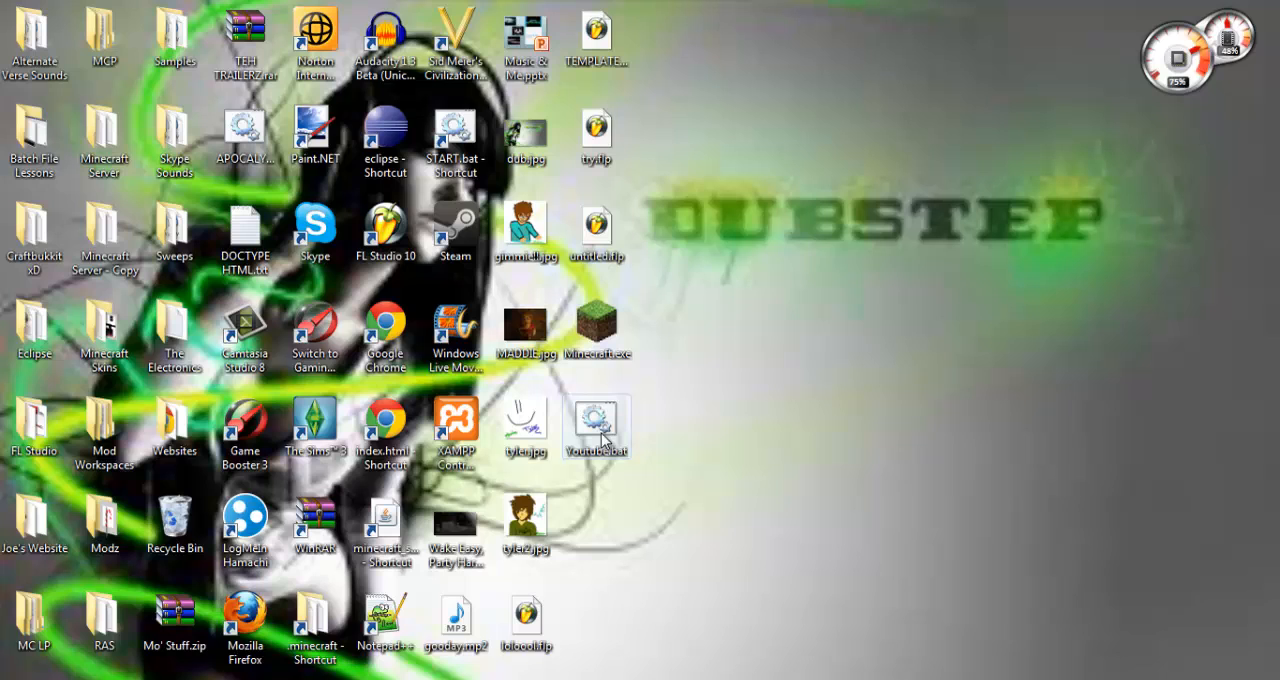
{"action": "double_click", "coordinate": [600, 430]}
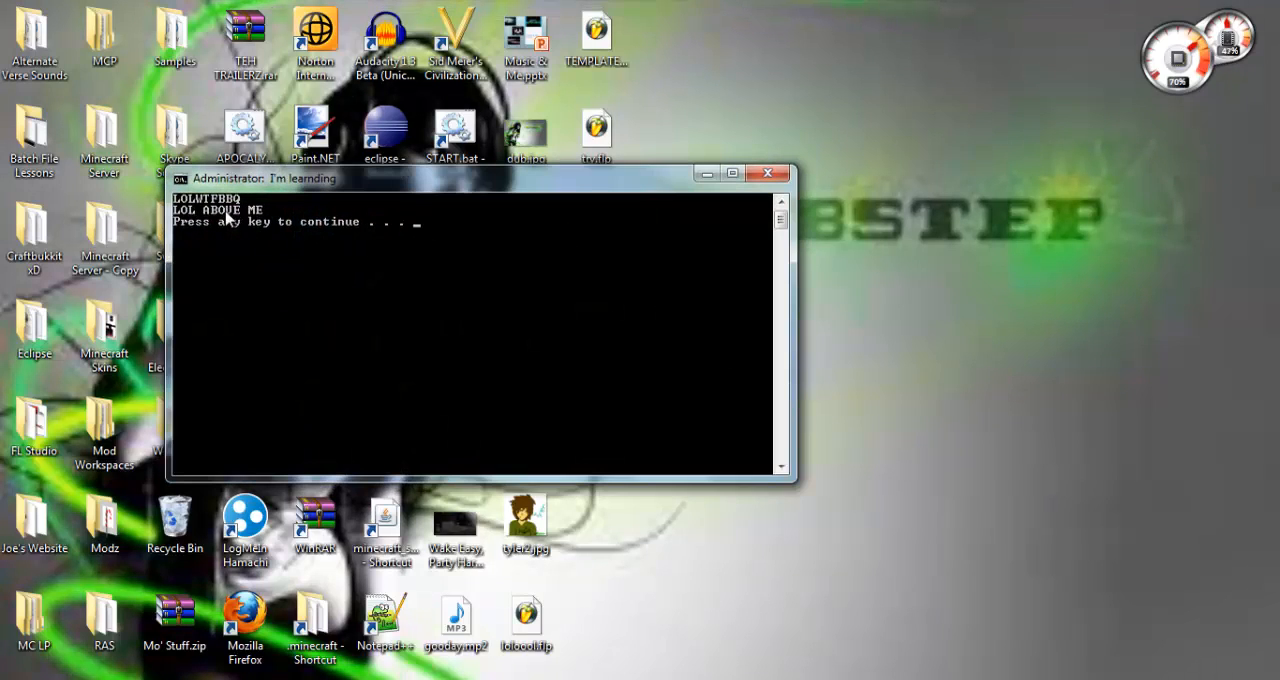
{"action": "mouse_move", "coordinate": [296, 232]}
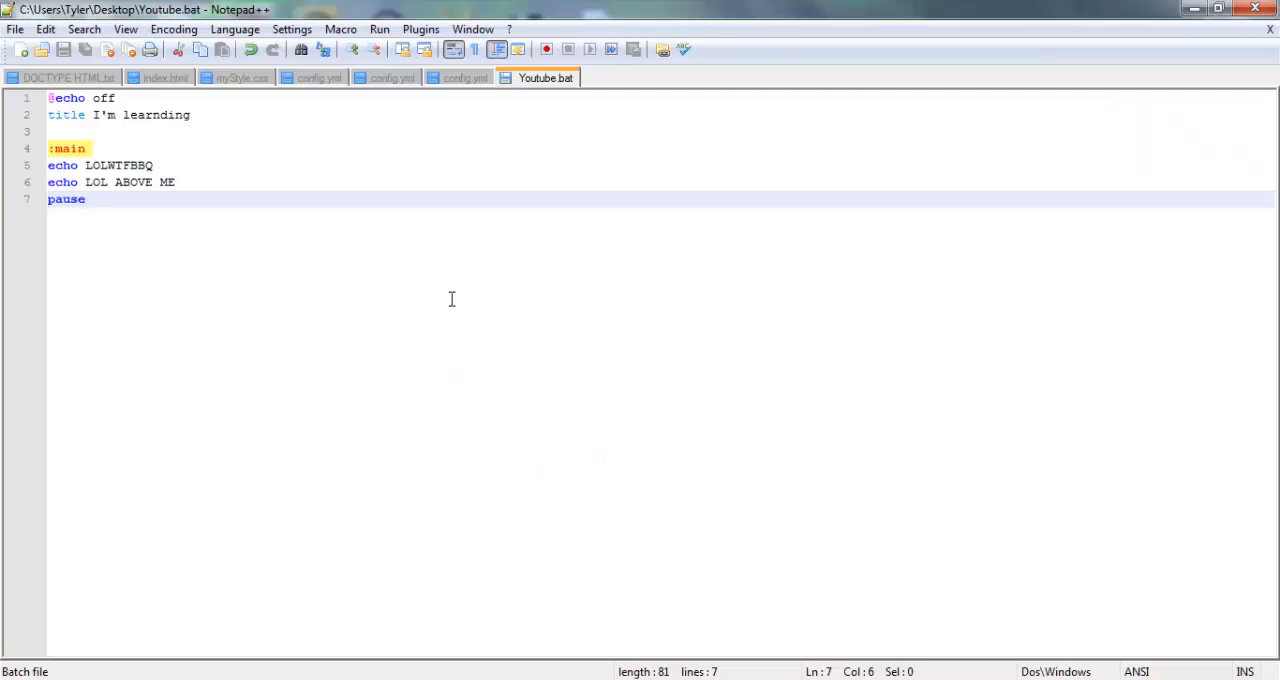
{"action": "mouse_move", "coordinate": [462, 84]}
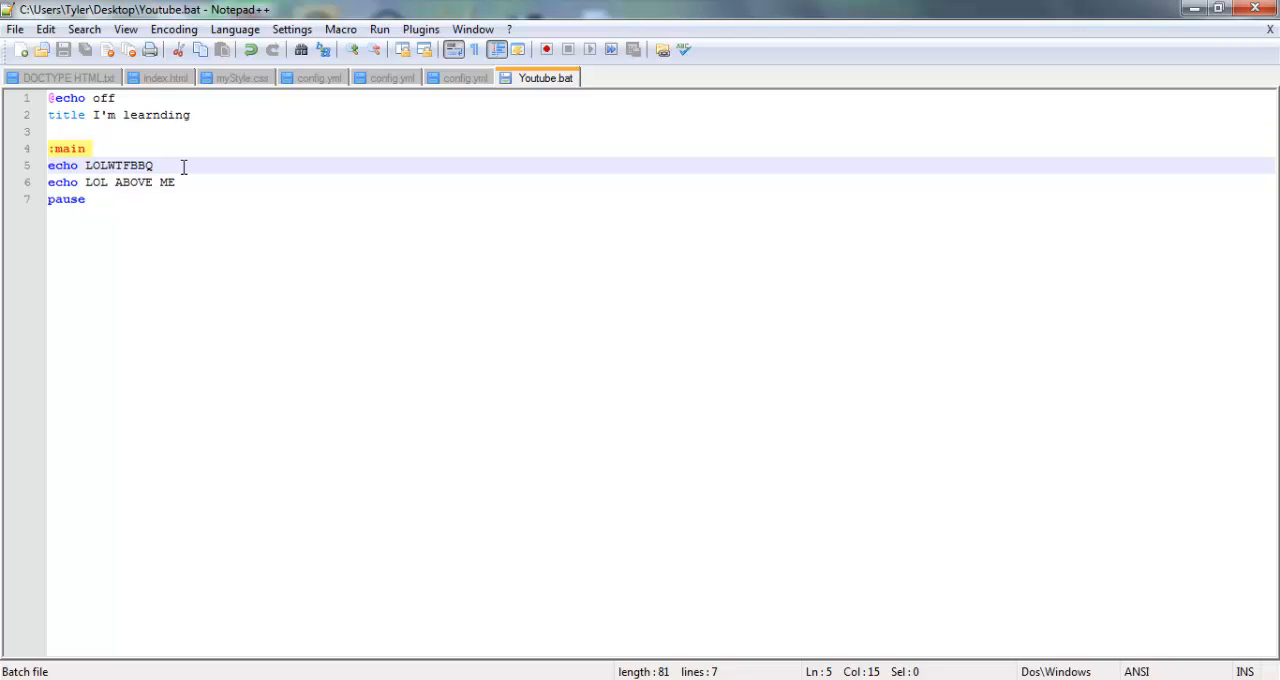
Insert an echo. line between the two echo lines to print a blank line
{"action": "key", "text": "Enter"}
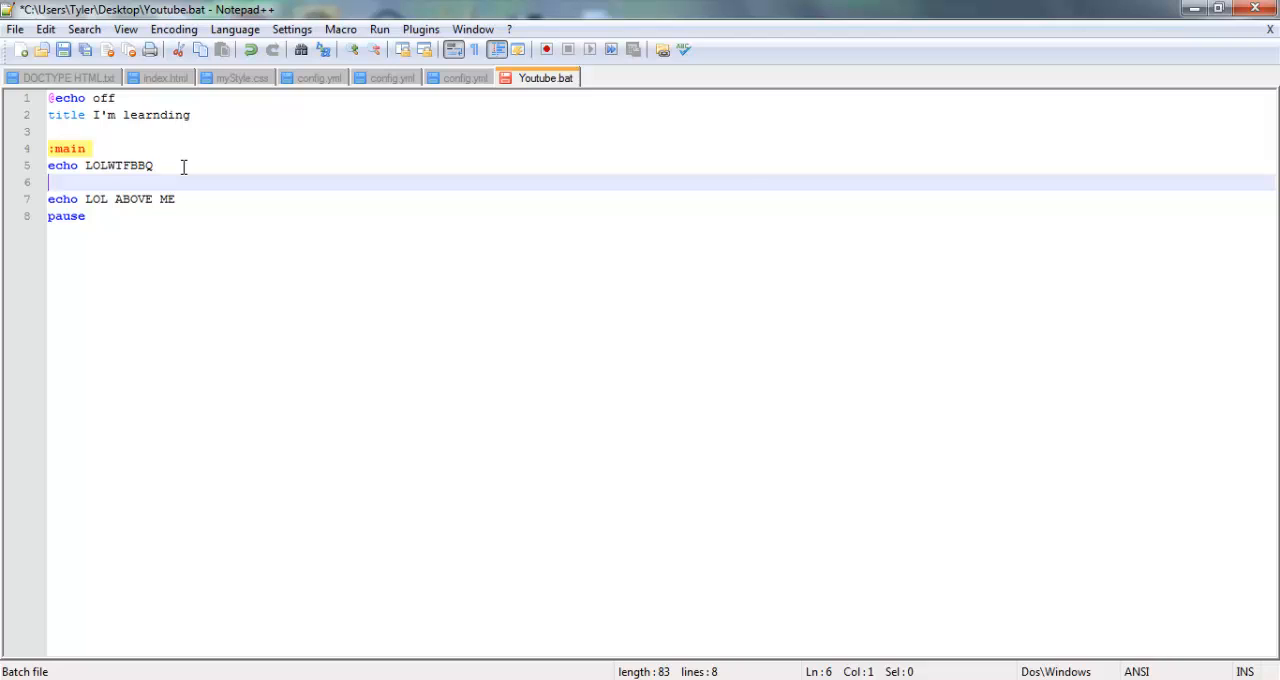
{"action": "type", "text": "echo"}
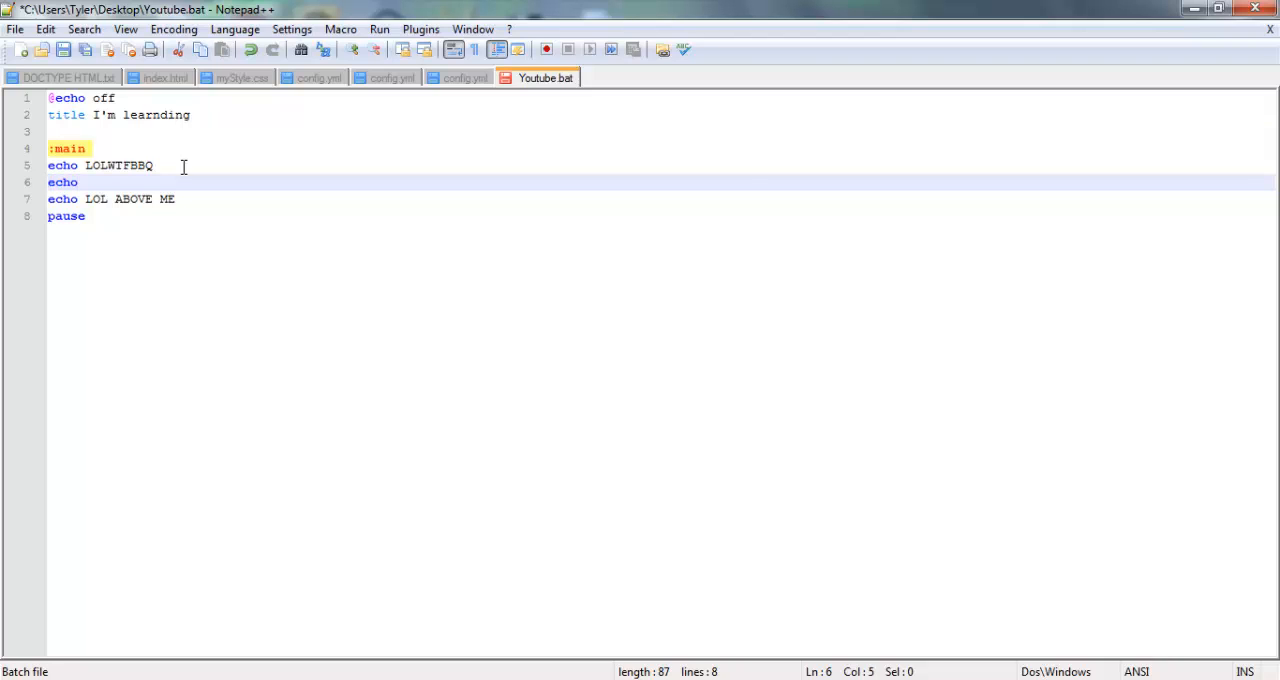
{"action": "type", "text": "."}
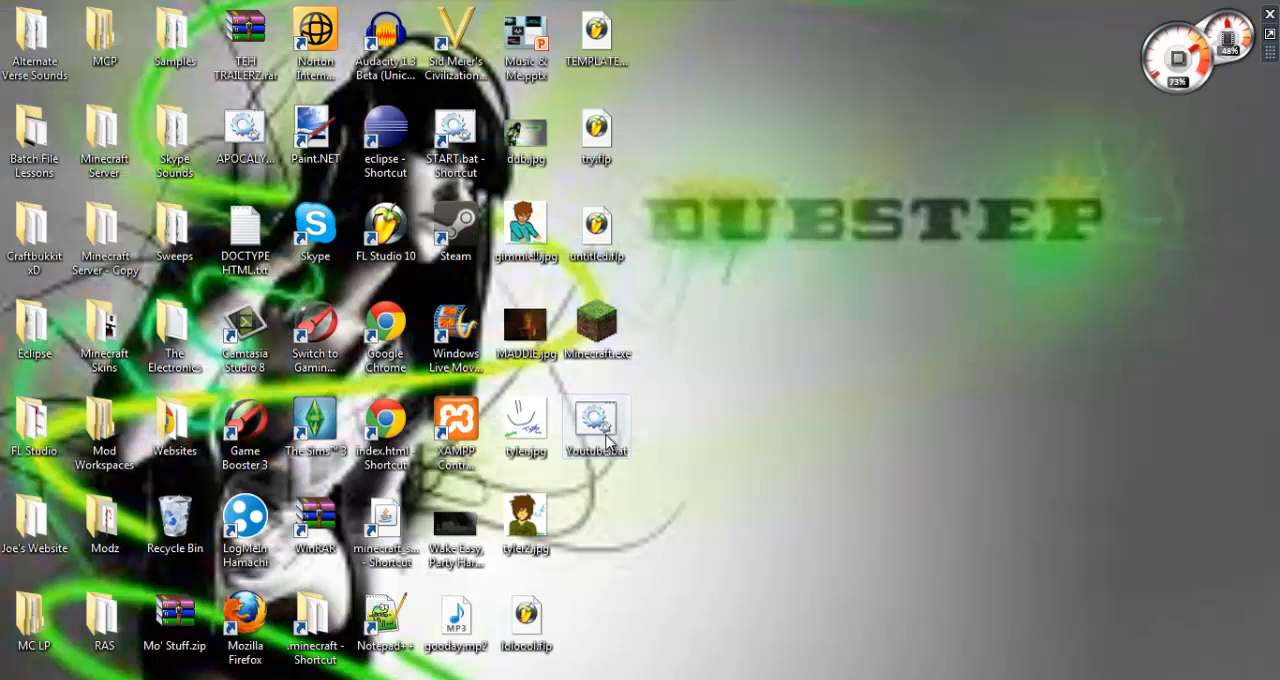
Run Youtube.bat again, confirm the blank line between messages, and dismiss the pause
{"action": "double_click", "coordinate": [596, 420]}
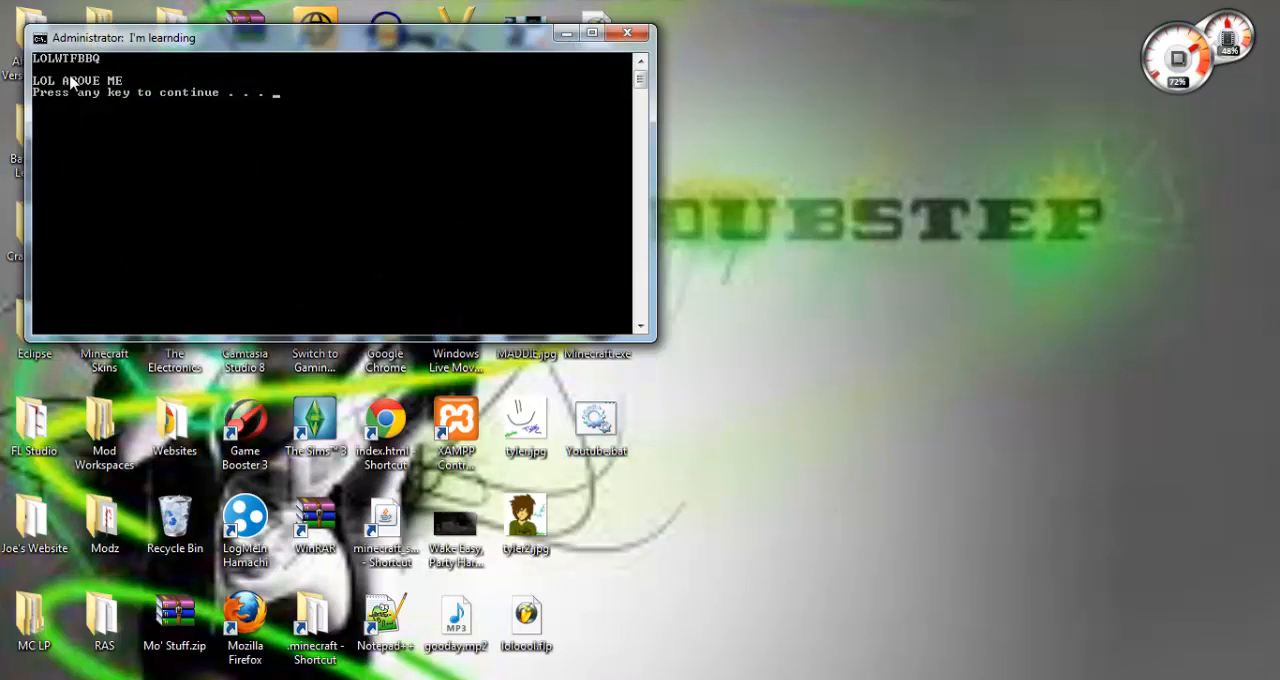
{"action": "key", "text": "enter"}
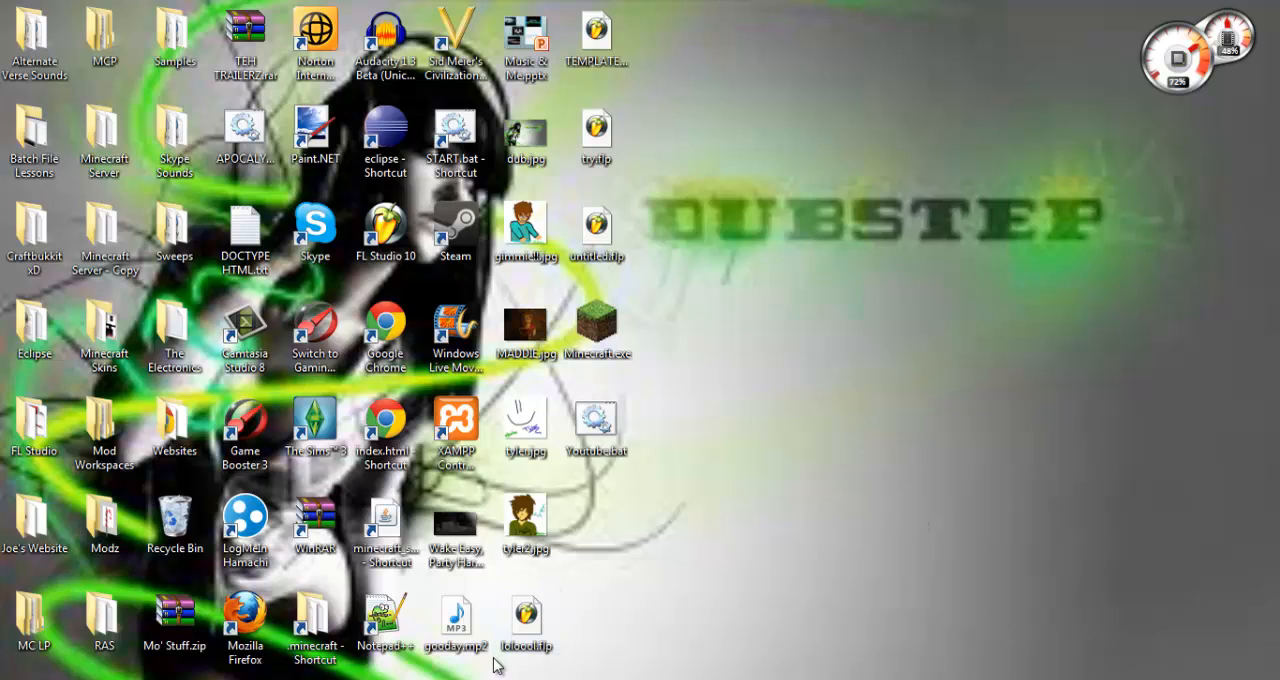